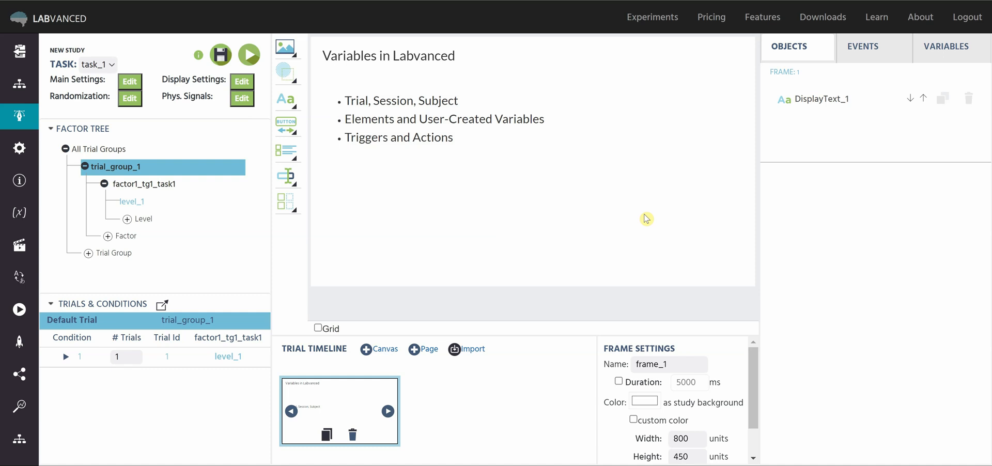
mouse_move(414, 103)
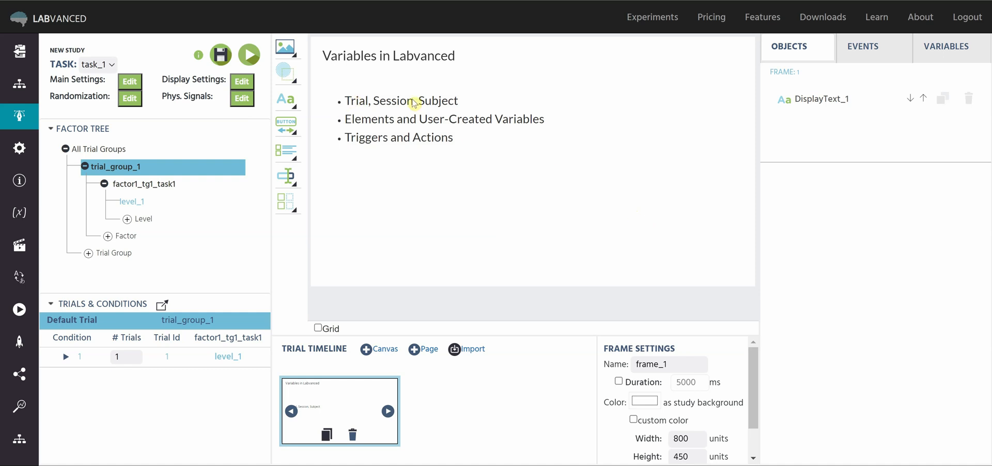
mouse_move(379, 129)
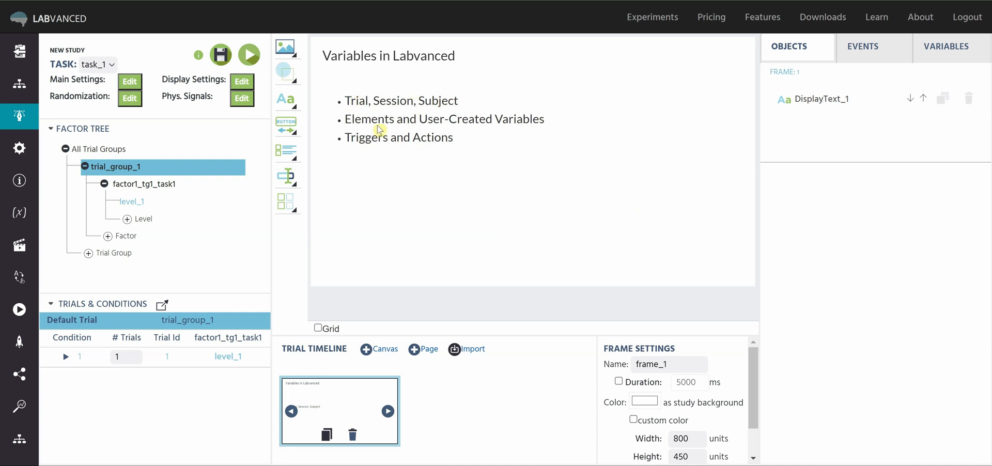
mouse_move(589, 195)
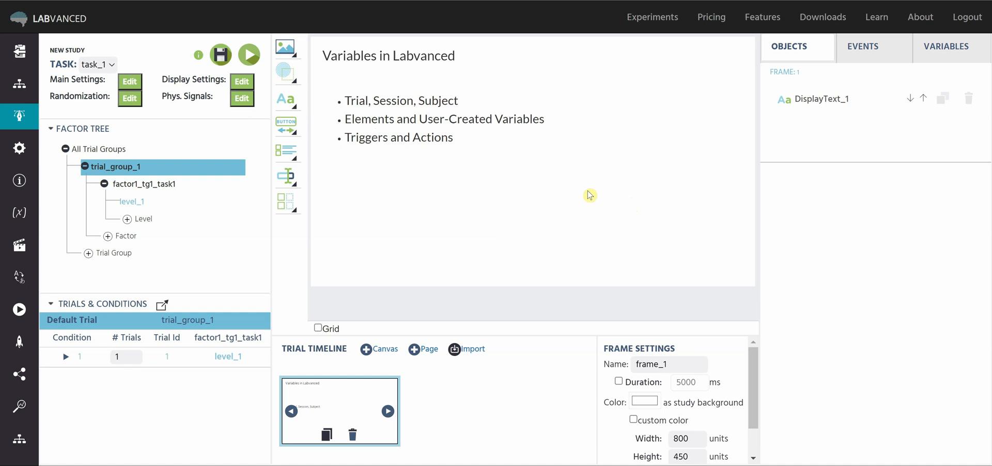
mouse_move(560, 180)
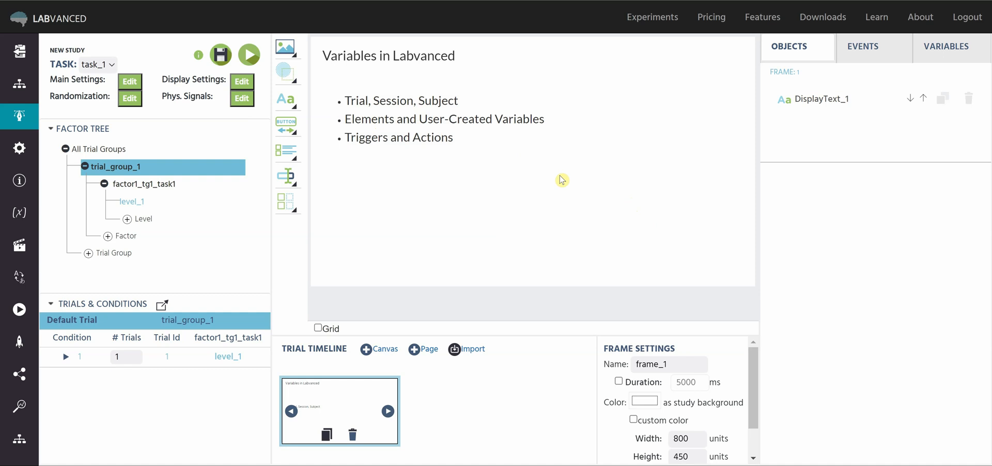
mouse_move(376, 104)
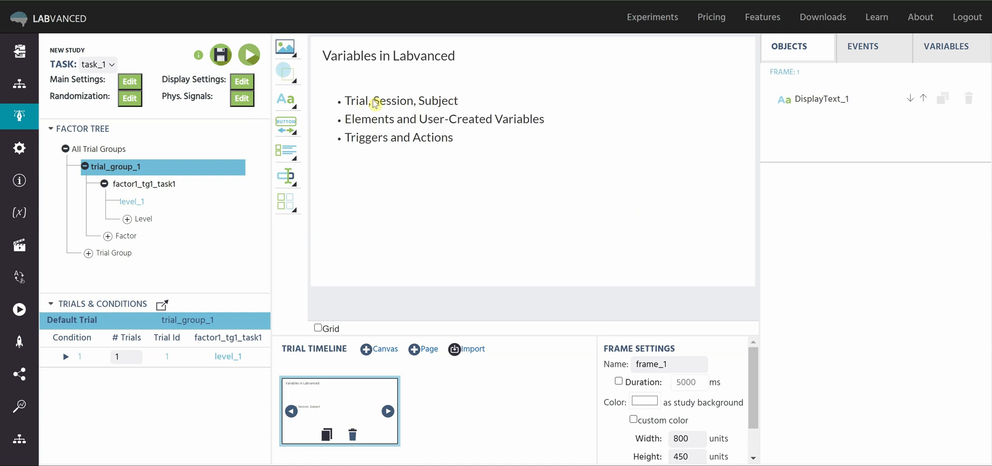
mouse_move(342, 98)
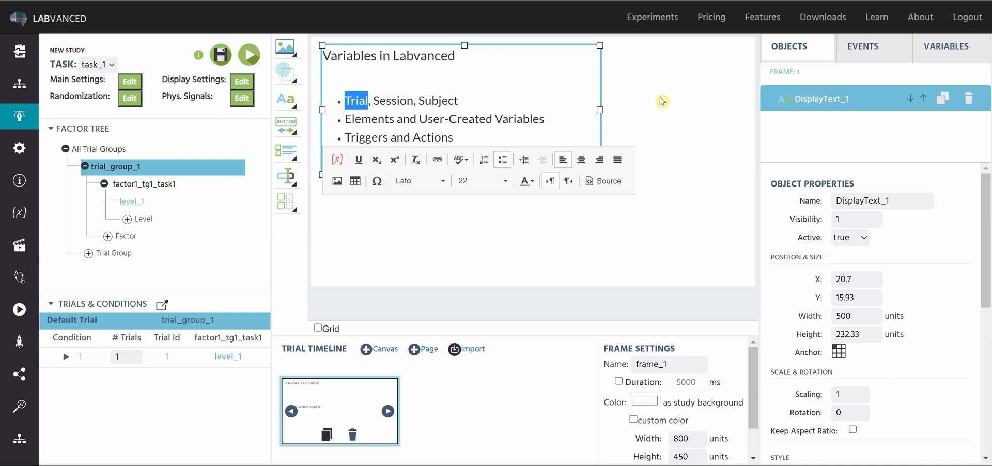
Leave slide text editing and show frame 1's empty variable table.
click(631, 120)
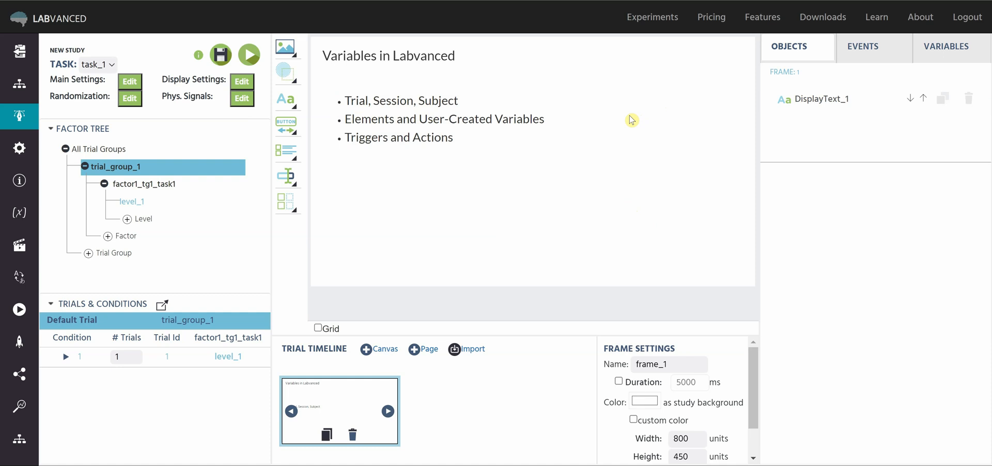
mouse_move(530, 191)
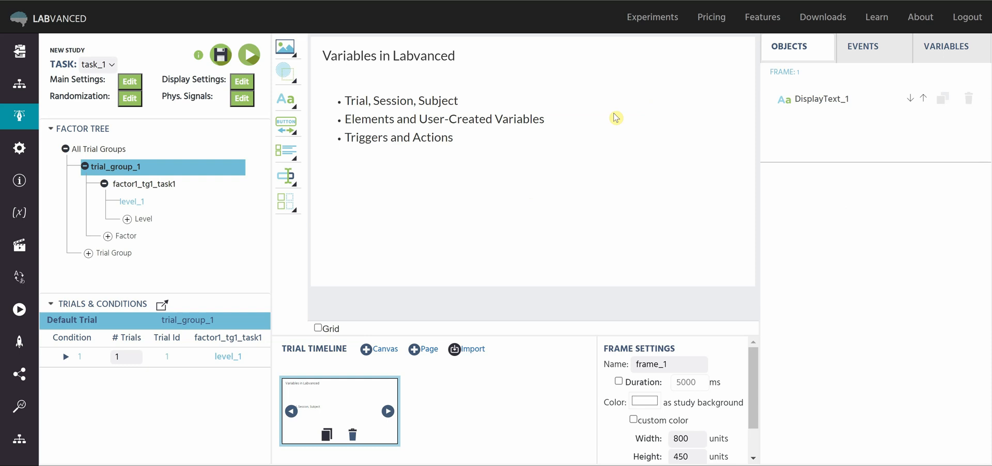
mouse_move(509, 225)
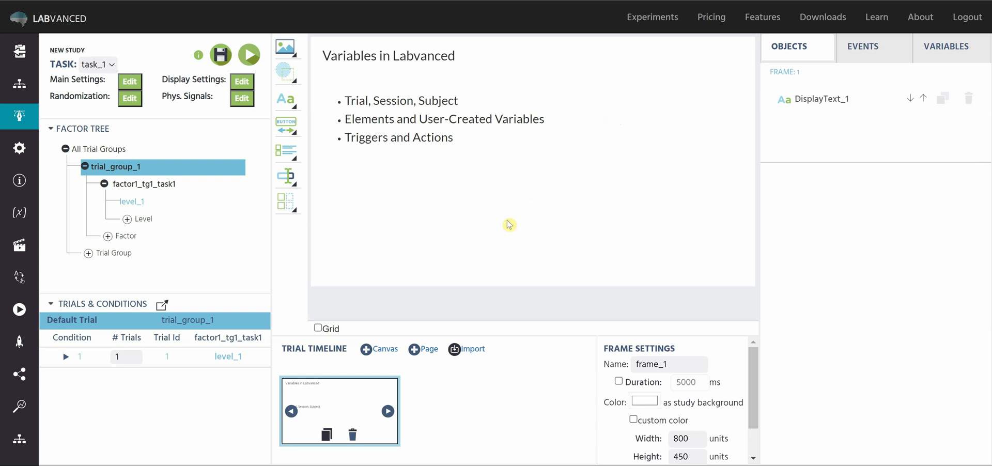
double_click(438, 100)
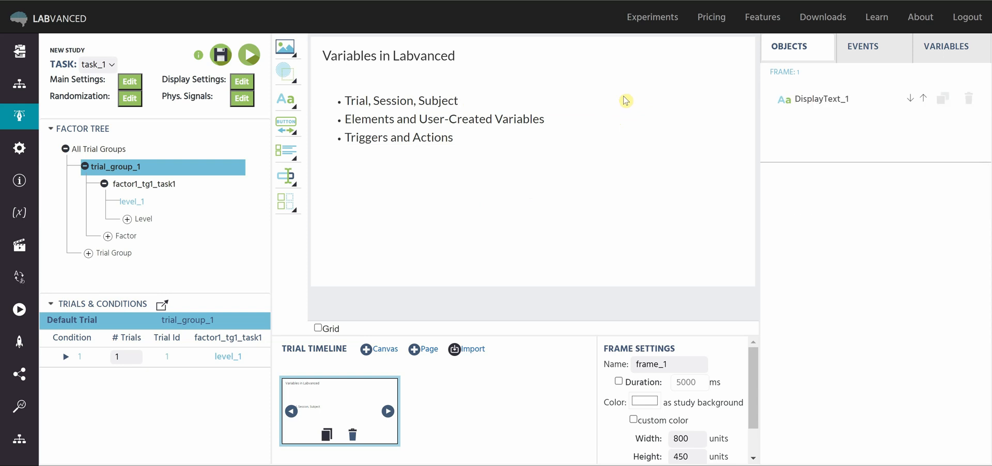
mouse_move(633, 135)
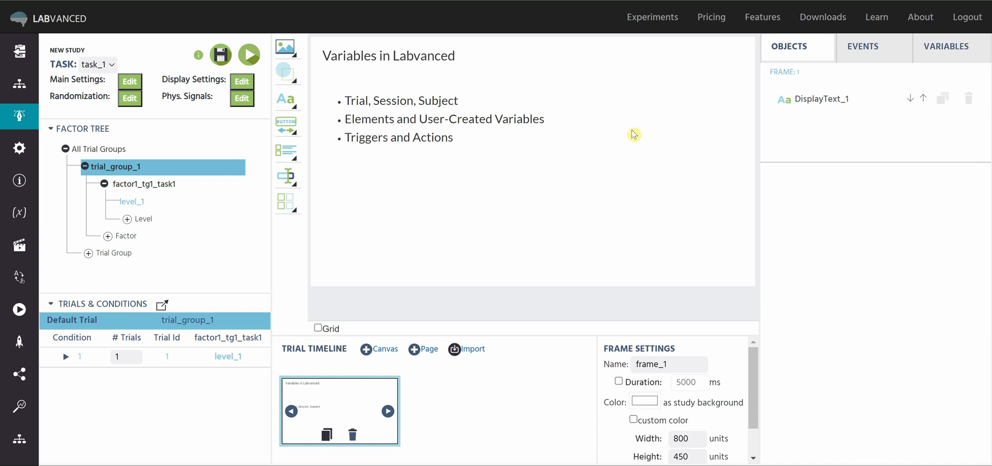
mouse_move(634, 143)
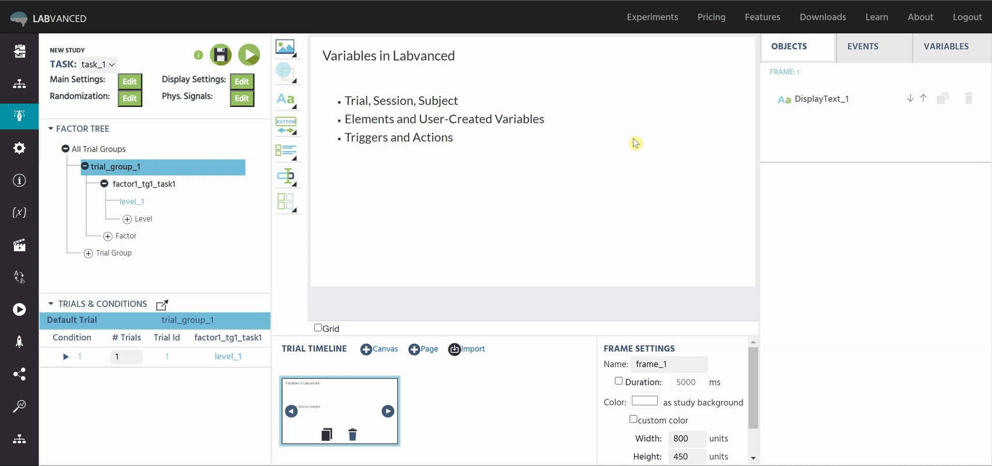
mouse_move(608, 144)
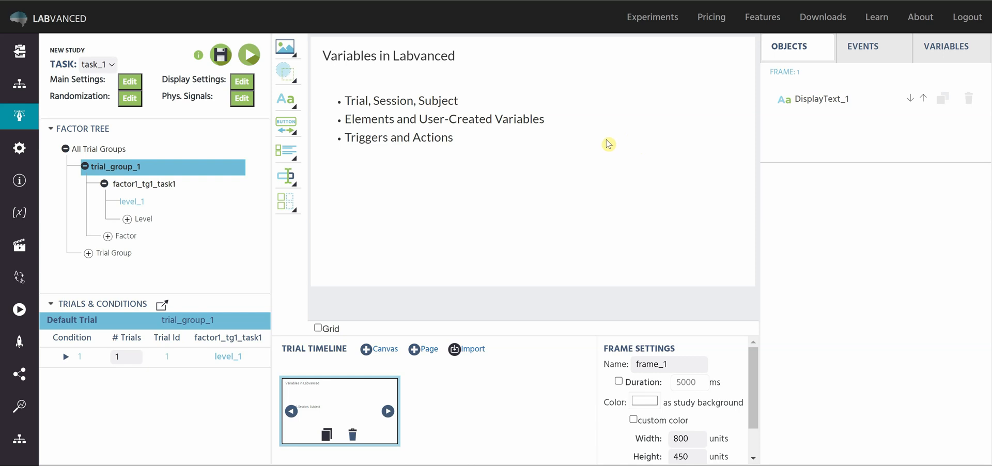
mouse_move(566, 168)
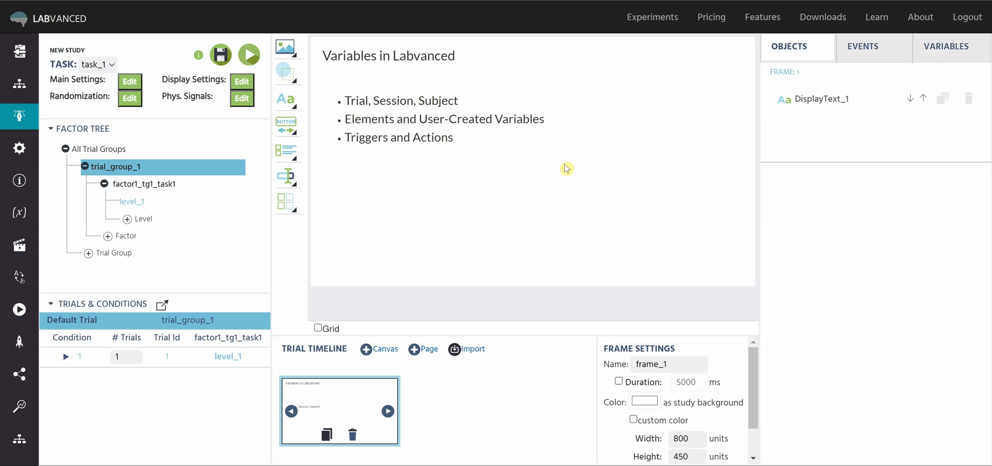
mouse_move(595, 170)
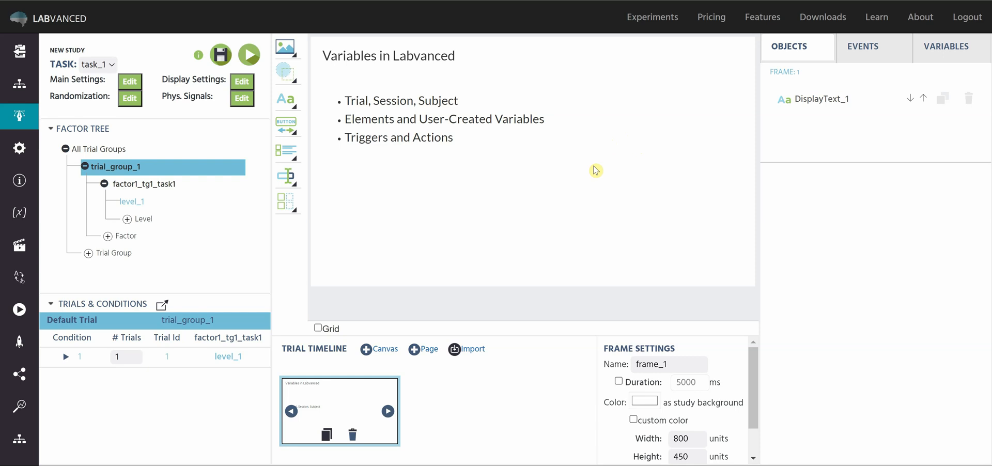
mouse_move(379, 126)
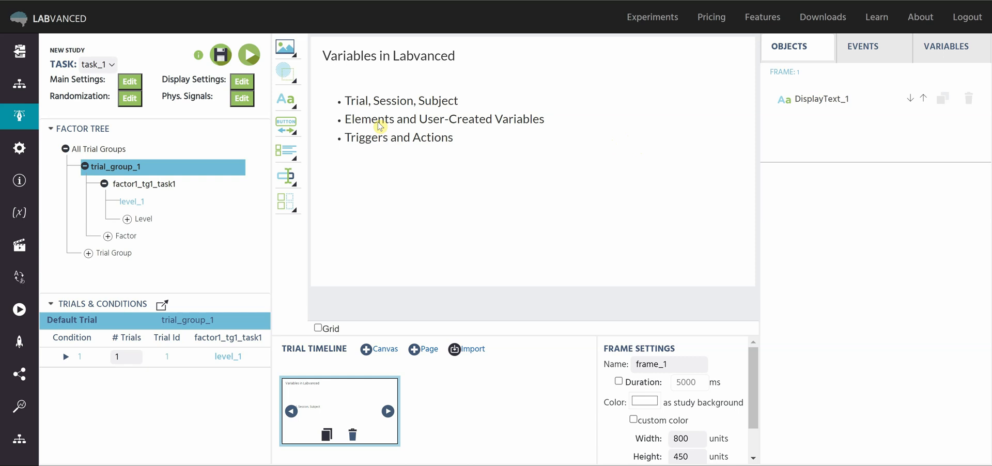
mouse_move(511, 123)
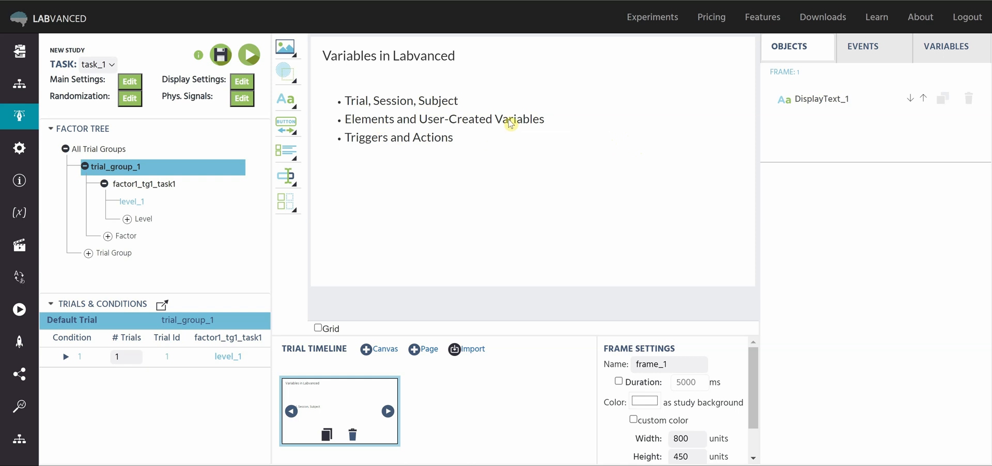
mouse_move(598, 165)
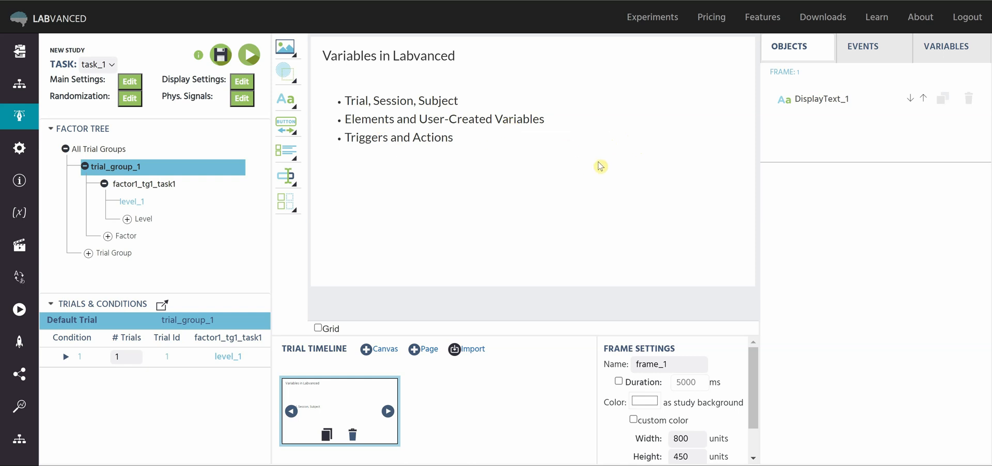
mouse_move(836, 123)
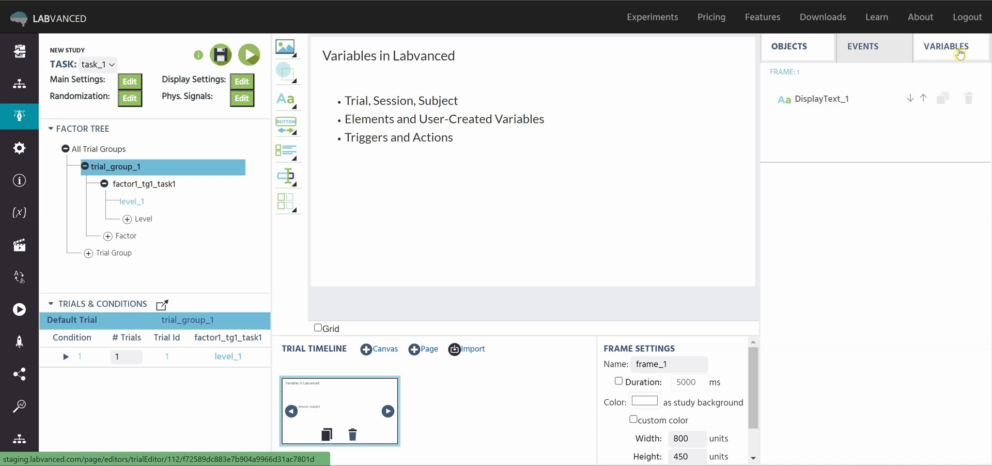
click(946, 46)
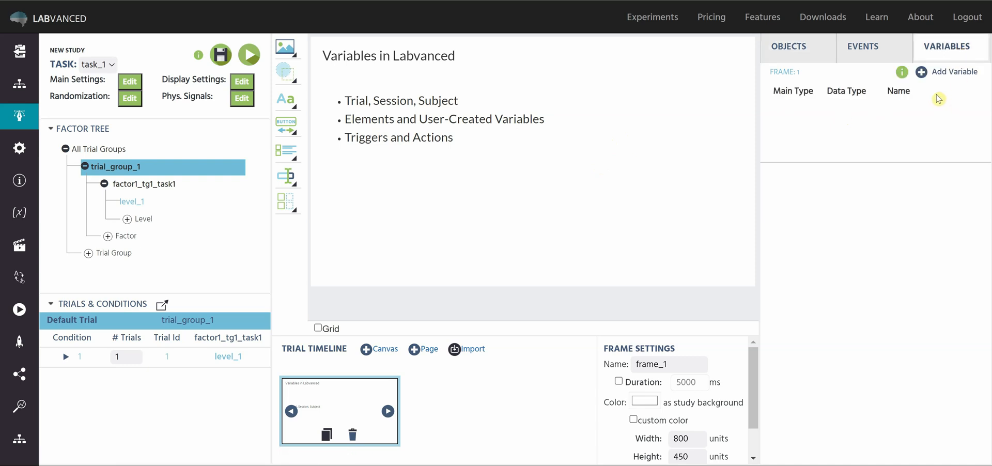
mouse_move(851, 130)
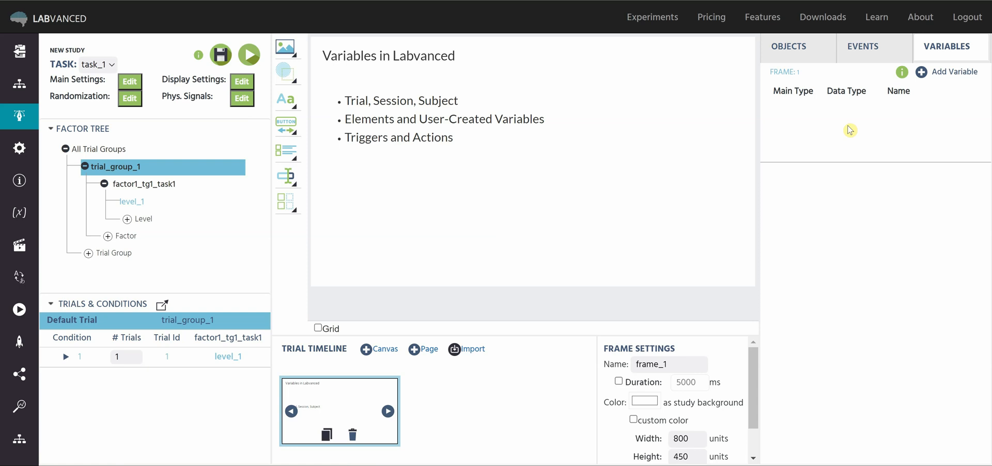
mouse_move(885, 129)
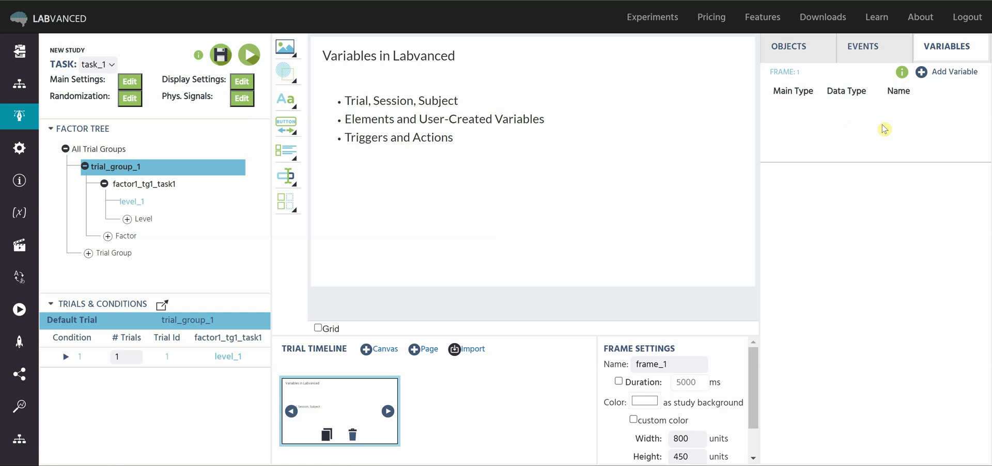
mouse_move(926, 84)
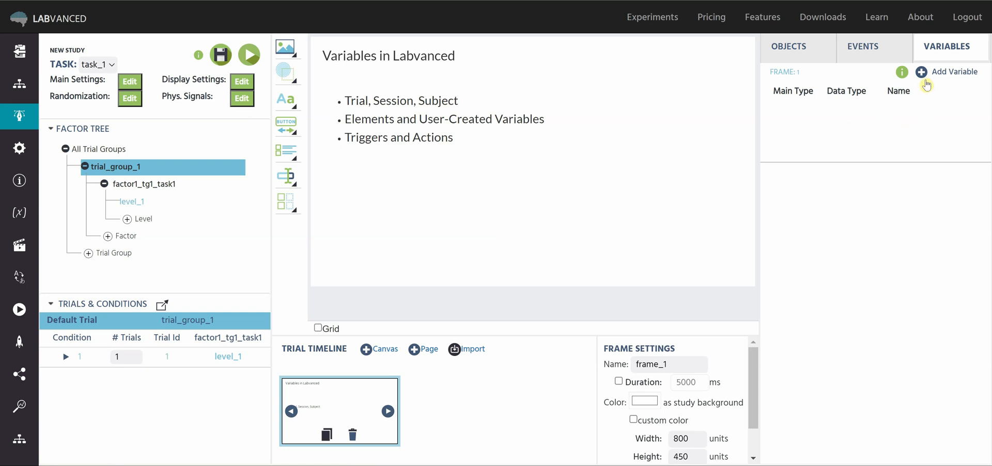
mouse_move(613, 149)
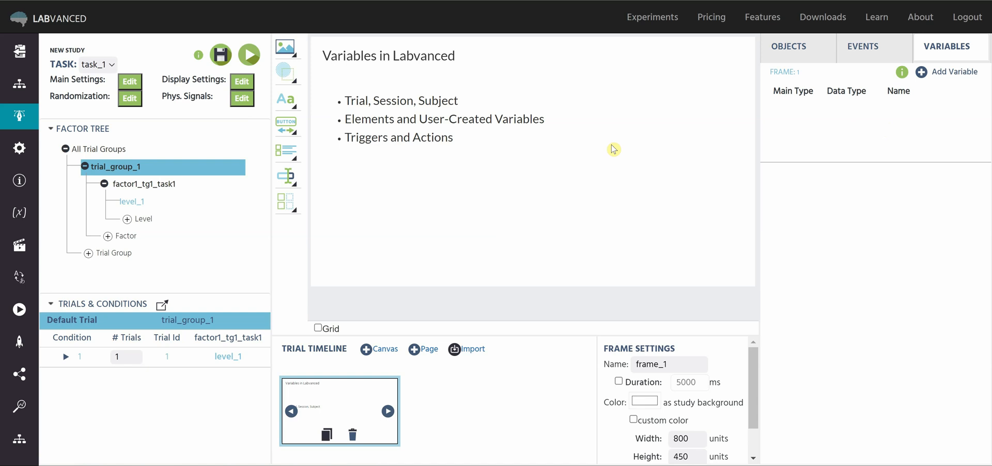
Begin a new variable named var1, keeping its format as Scalar.
click(954, 71)
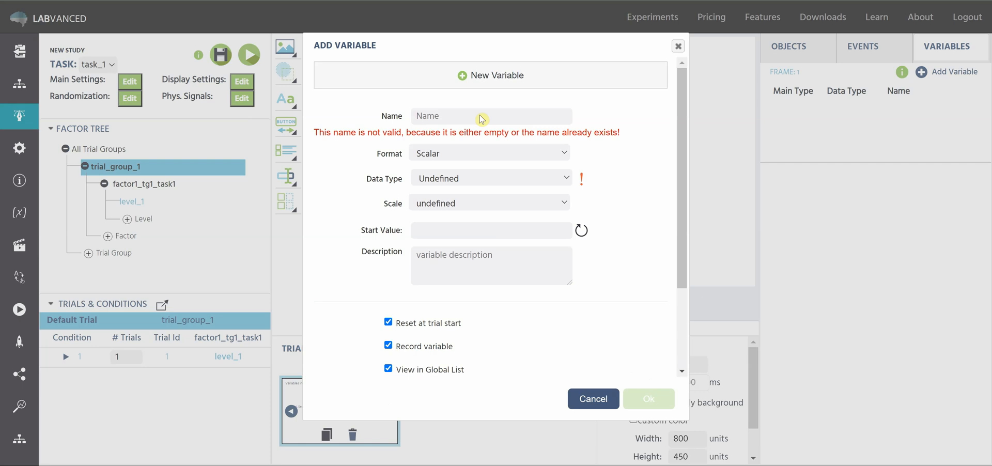
mouse_move(478, 117)
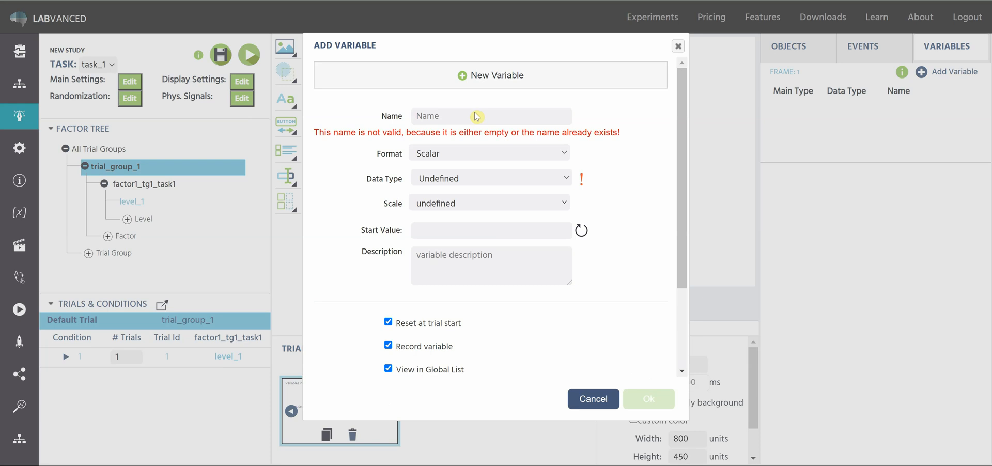
text(var)
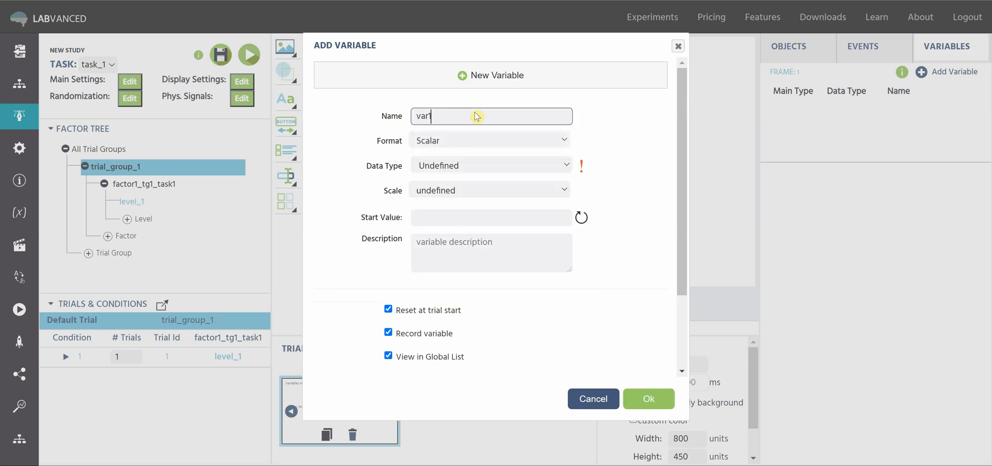
text(1)
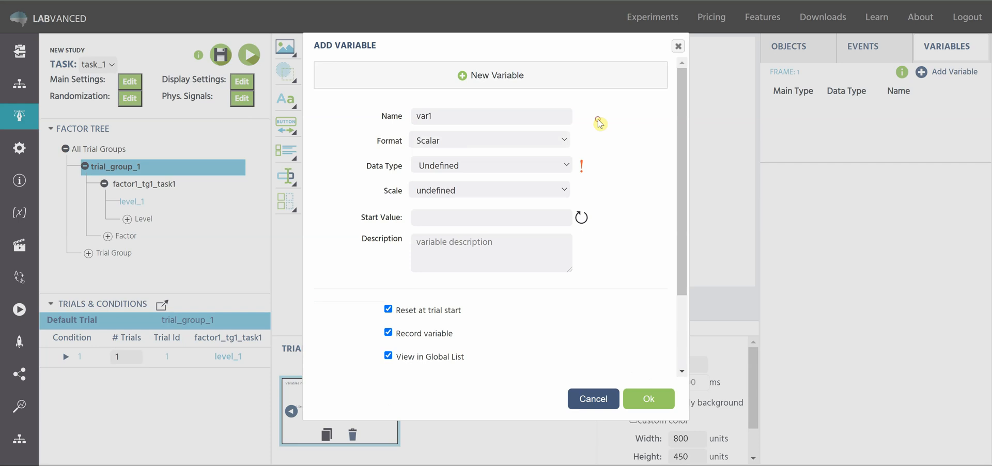
mouse_move(597, 129)
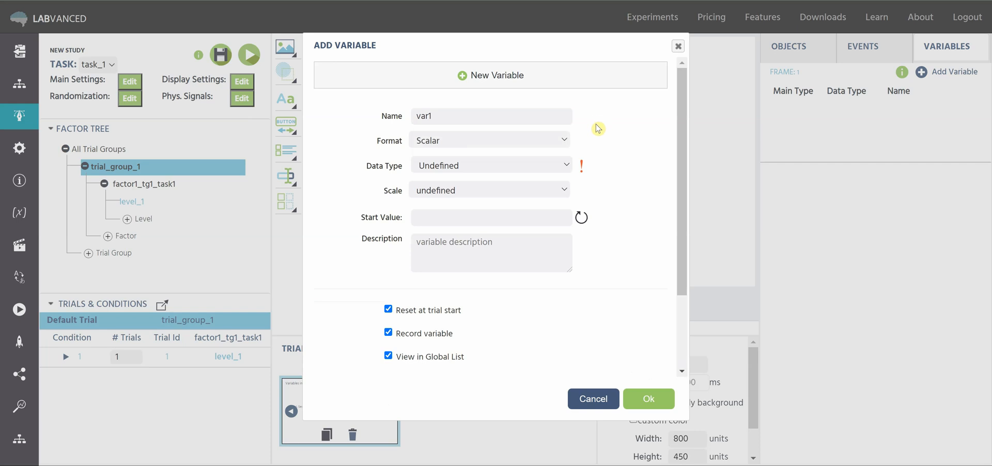
mouse_move(570, 138)
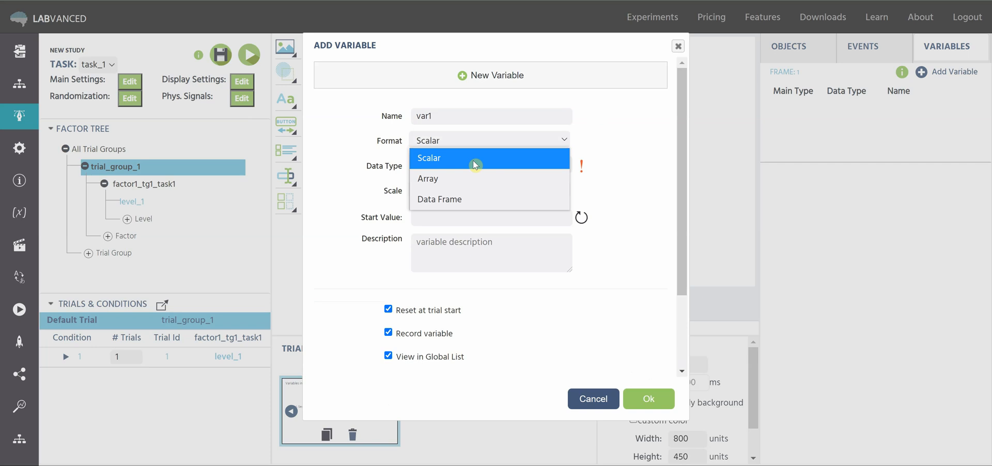
mouse_move(484, 199)
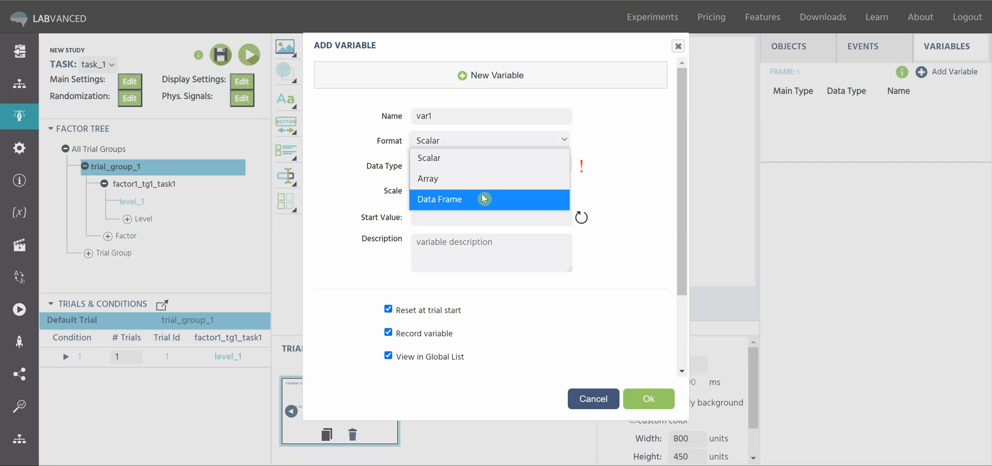
mouse_move(490, 200)
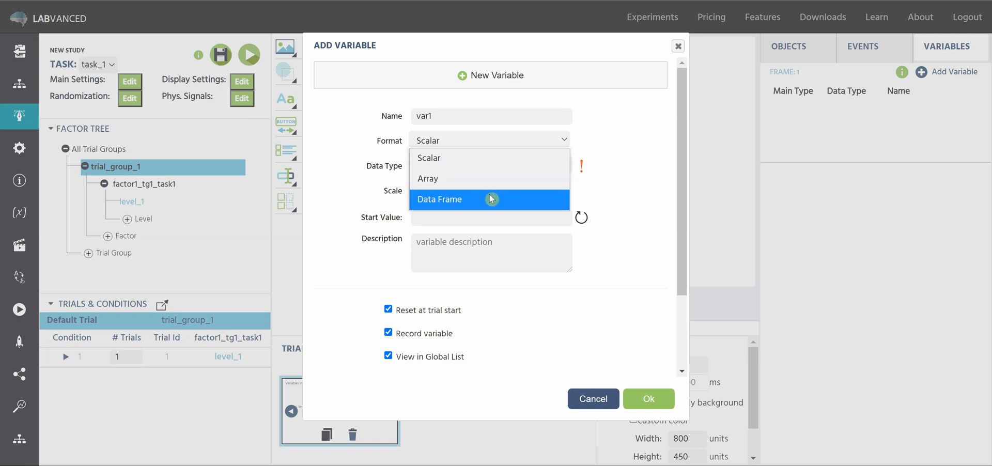
mouse_move(490, 179)
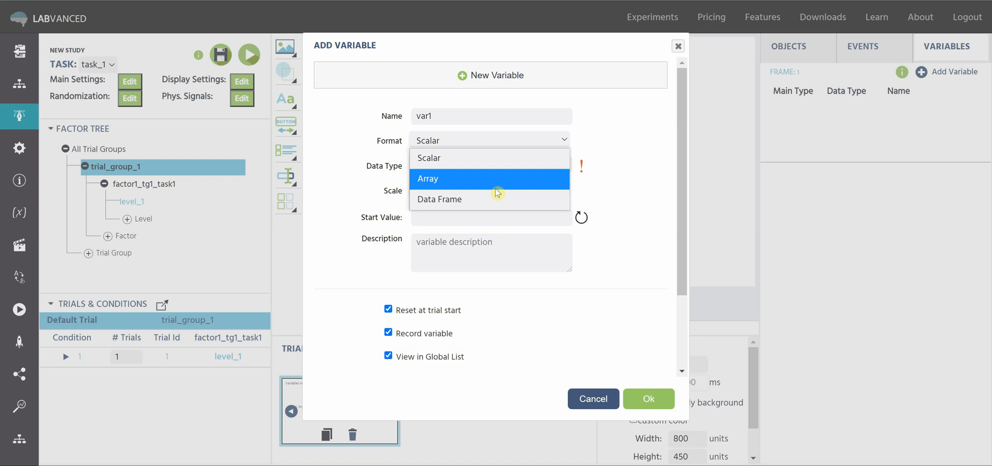
mouse_move(493, 158)
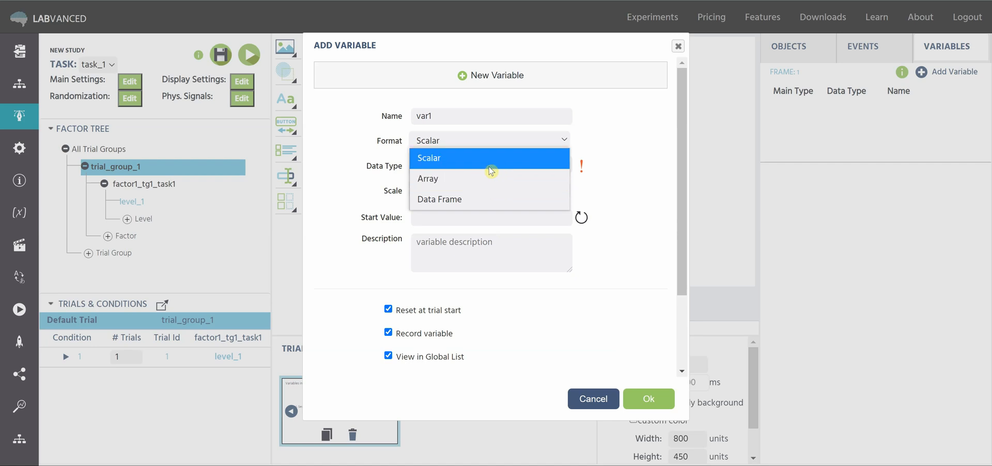
click(428, 158)
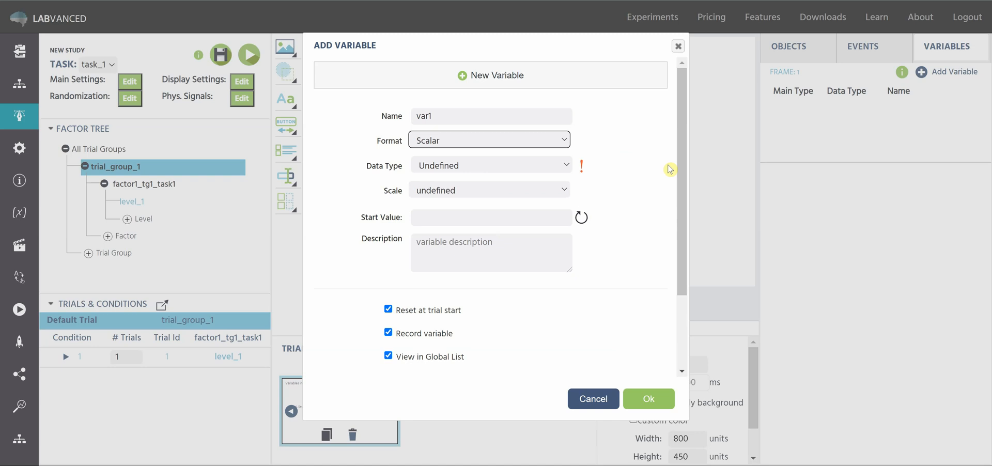
mouse_move(633, 168)
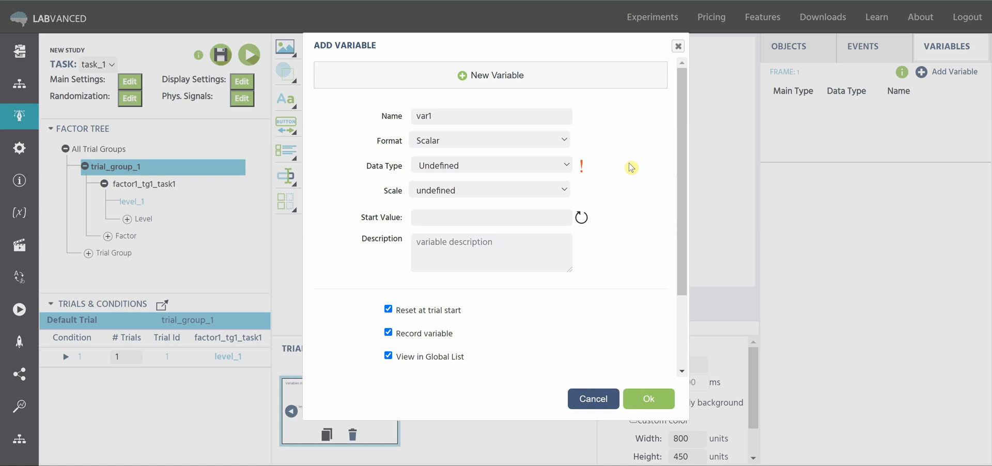
mouse_move(607, 168)
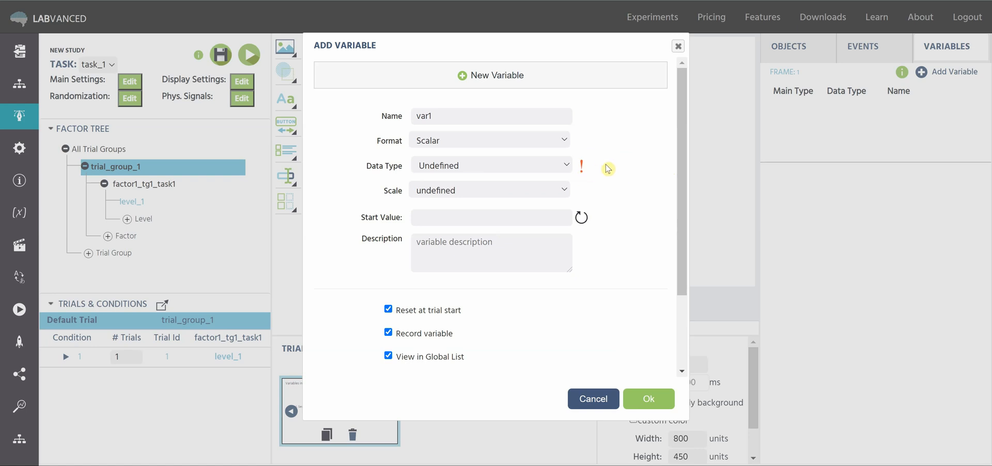
mouse_move(582, 175)
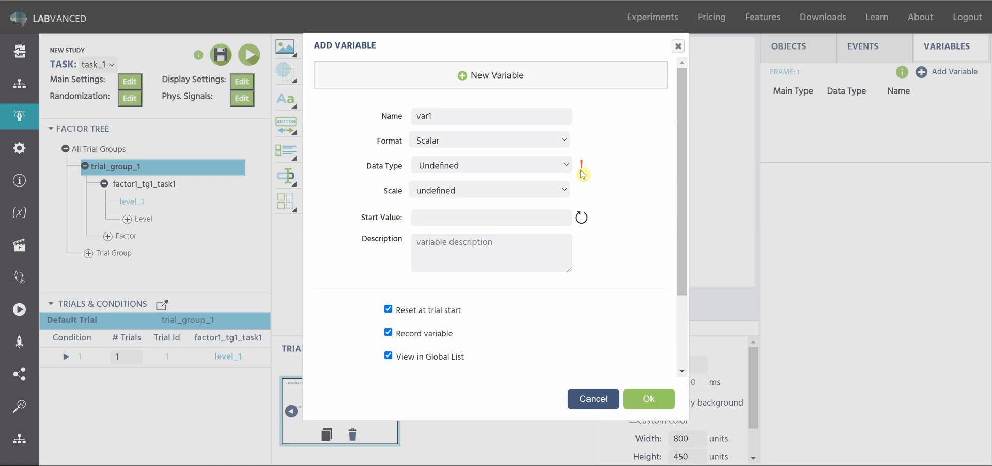
Show the data type choices for var1, with Undefined still selected.
click(490, 165)
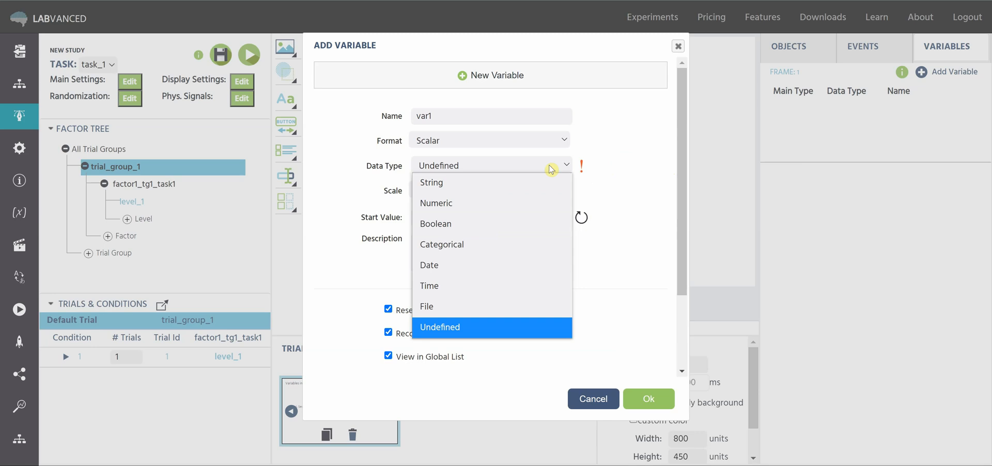
mouse_move(559, 265)
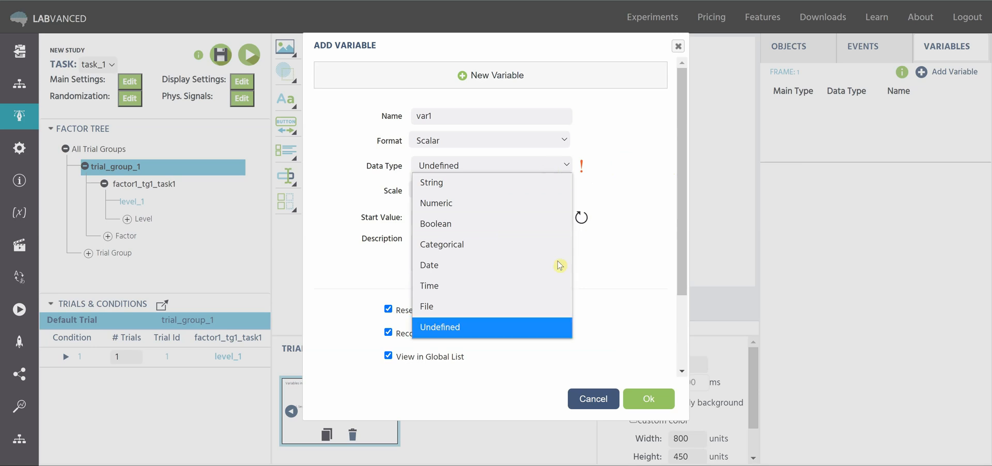
mouse_move(539, 183)
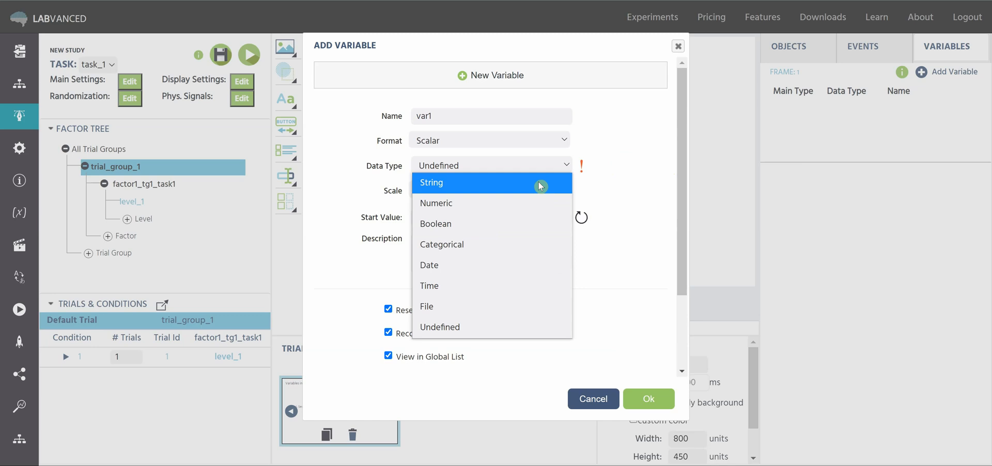
mouse_move(531, 222)
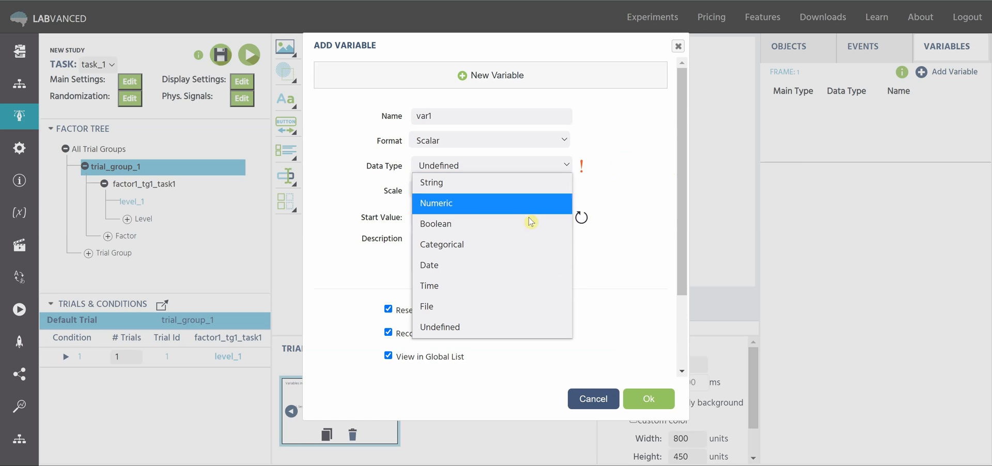
mouse_move(531, 224)
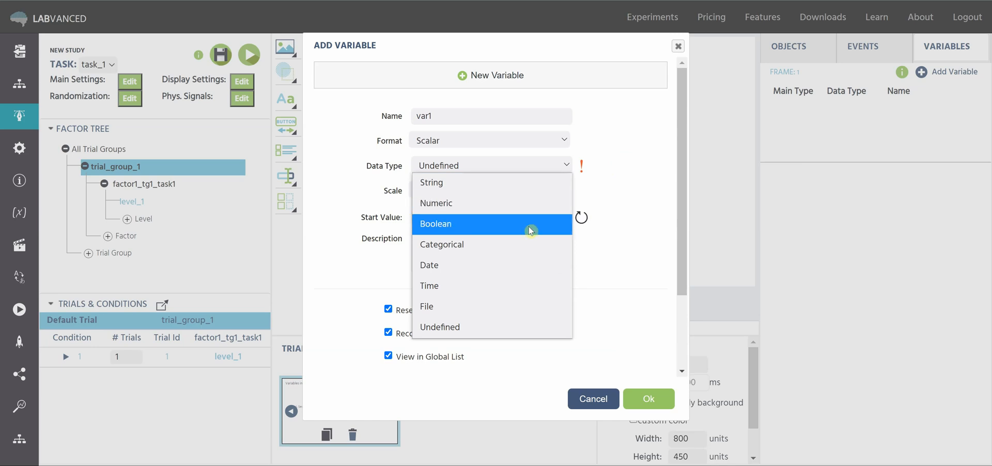
mouse_move(520, 286)
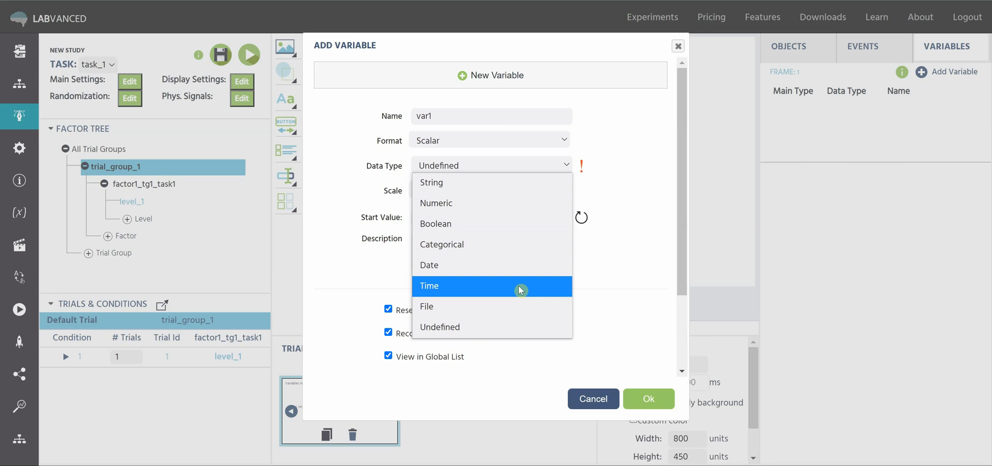
mouse_move(459, 311)
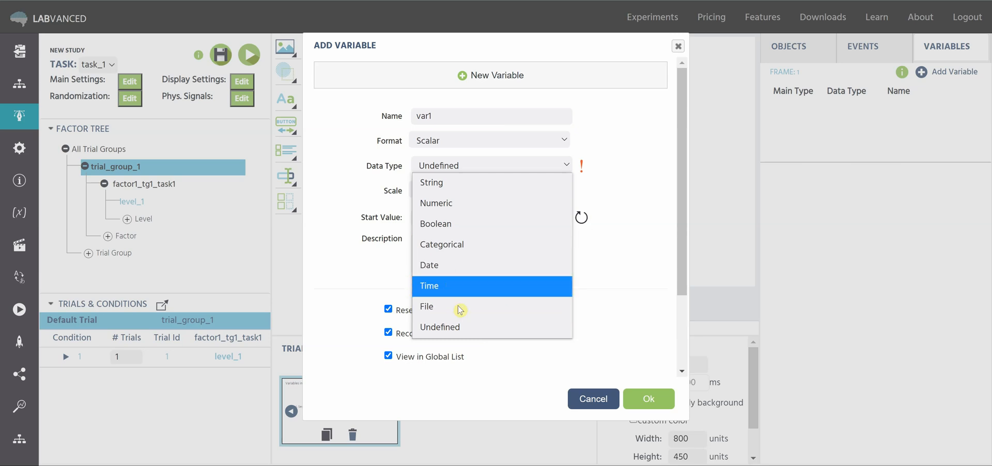
mouse_move(503, 204)
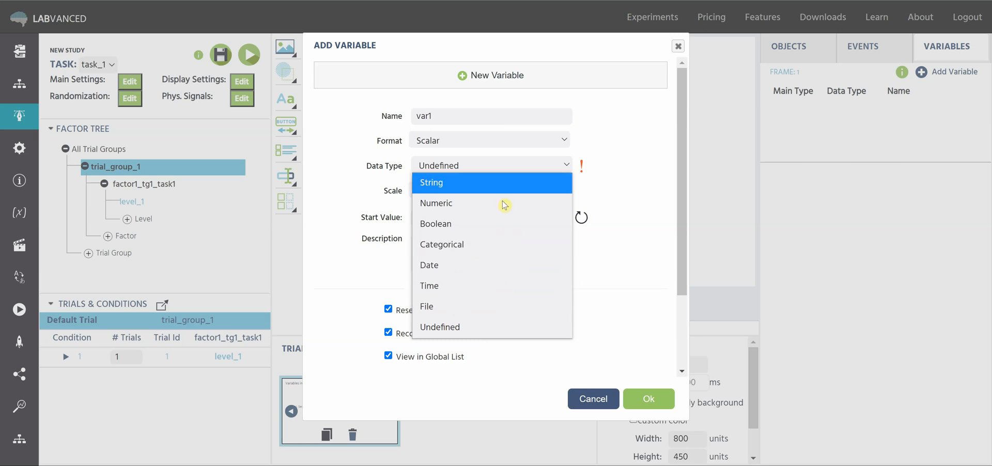
Make var1 a String variable and list its measurement scale options.
click(431, 183)
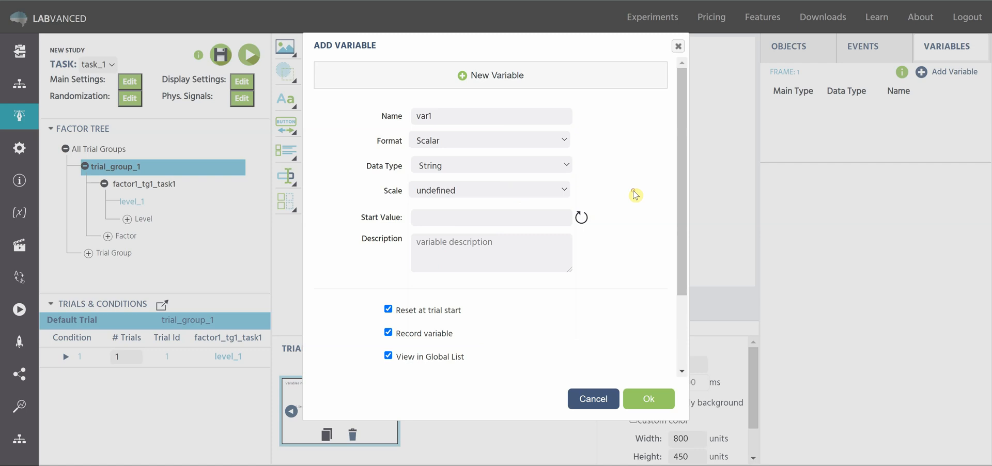
mouse_move(617, 191)
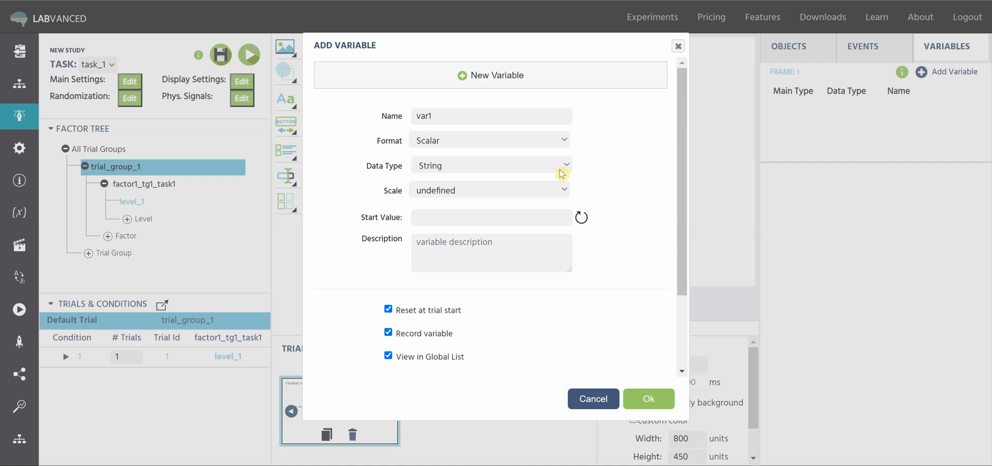
click(560, 190)
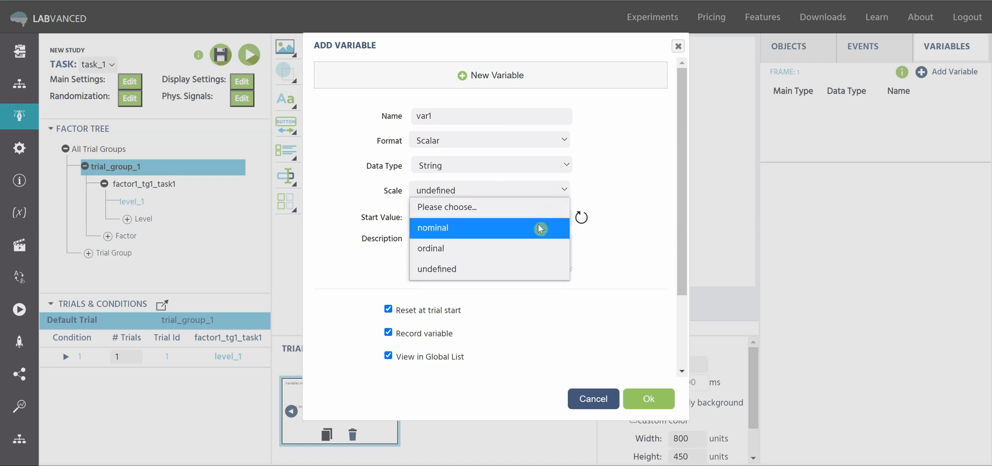
mouse_move(534, 269)
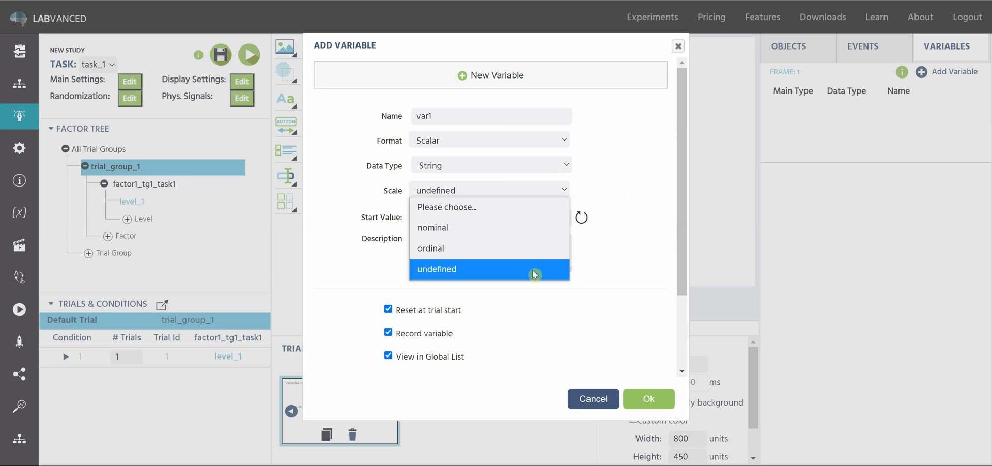
click(490, 165)
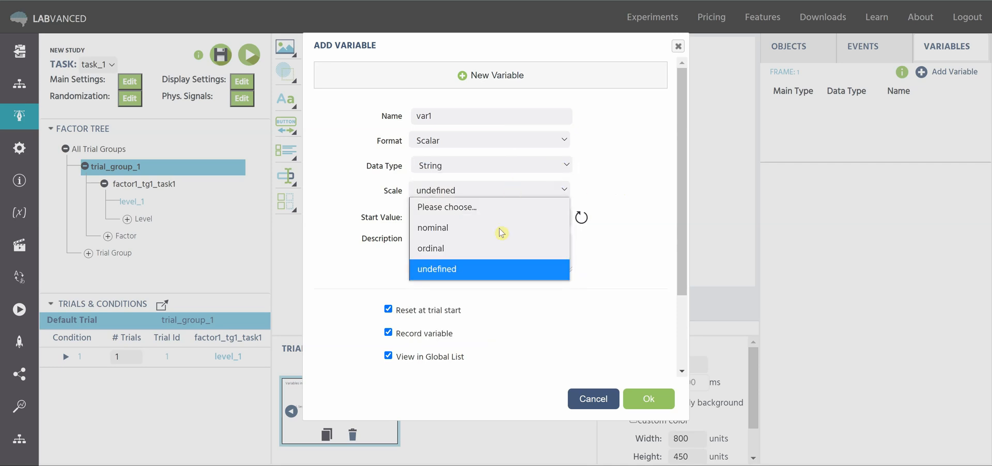
Keep var1's scale undefined with start value and description blank.
click(436, 268)
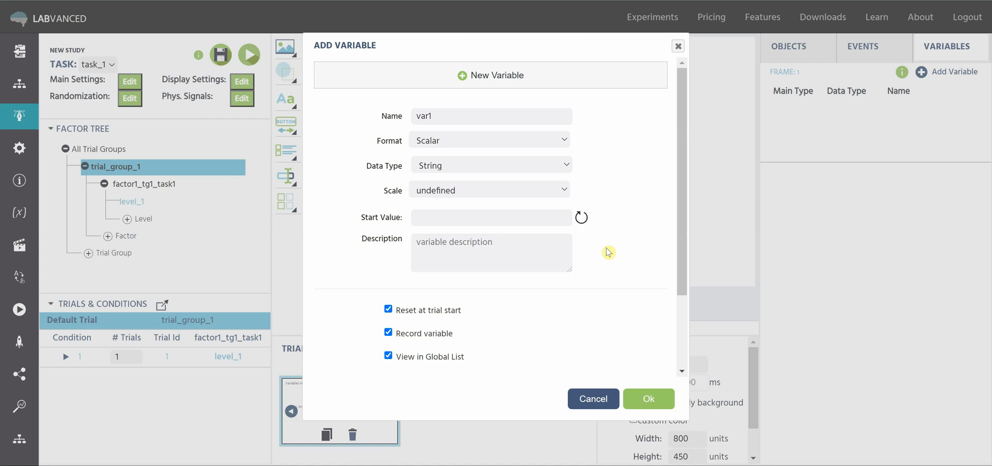
mouse_move(461, 219)
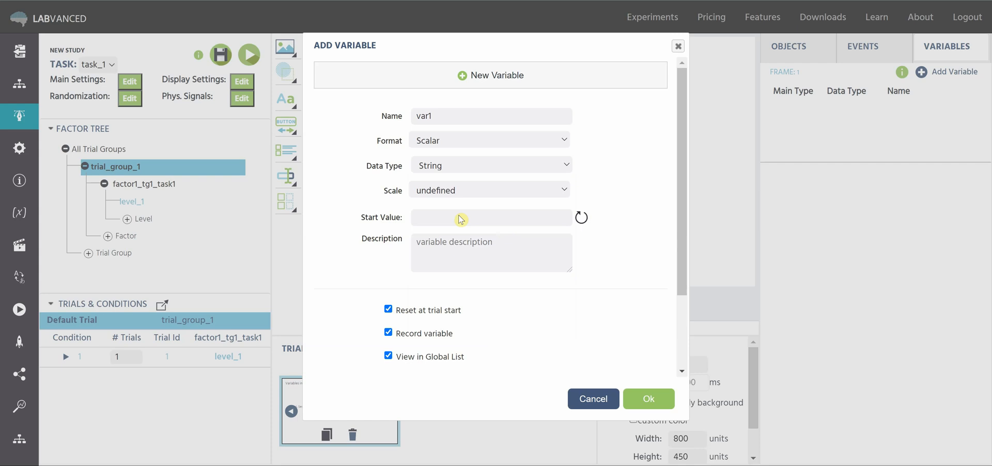
mouse_move(476, 223)
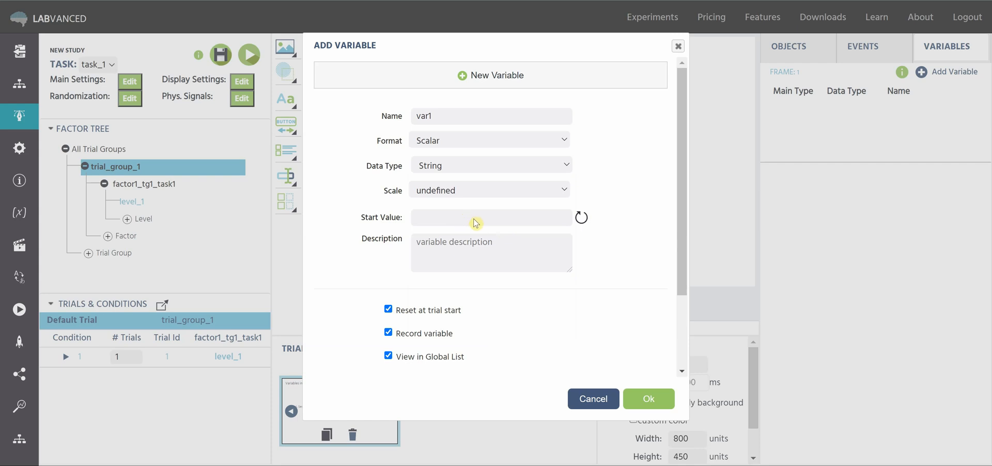
mouse_move(500, 244)
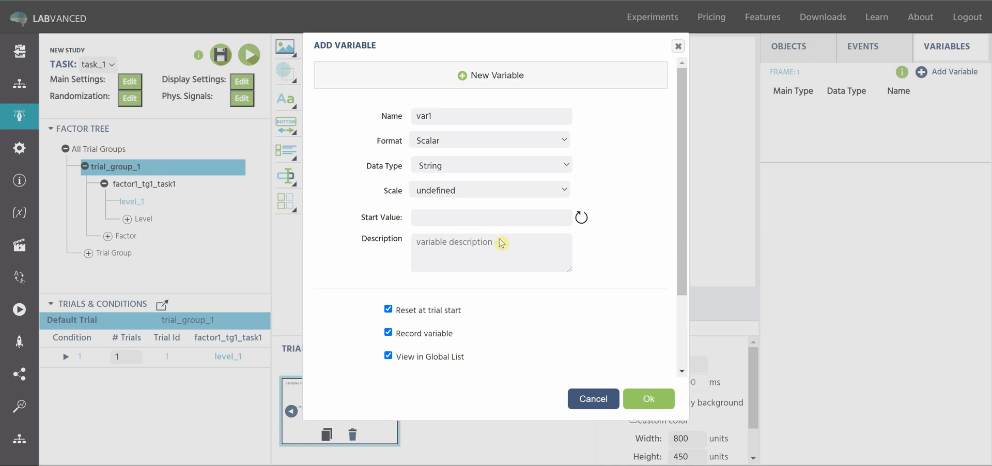
mouse_move(450, 262)
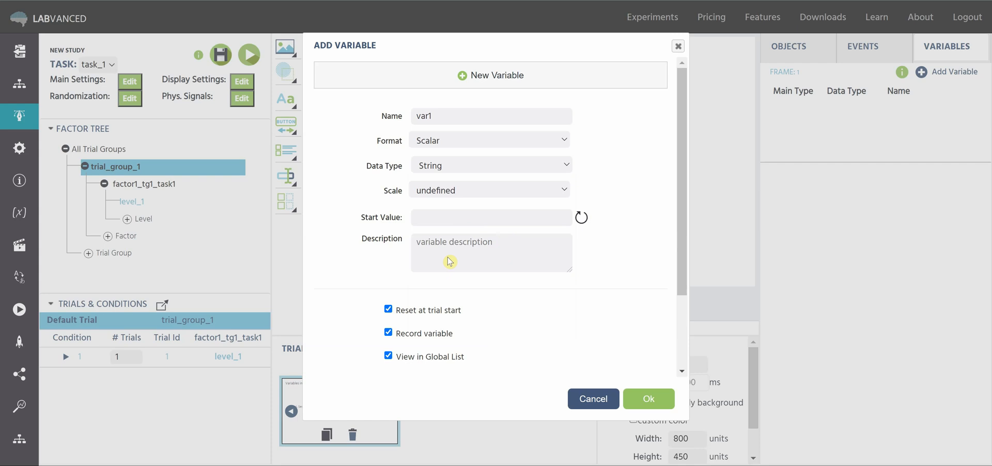
mouse_move(483, 263)
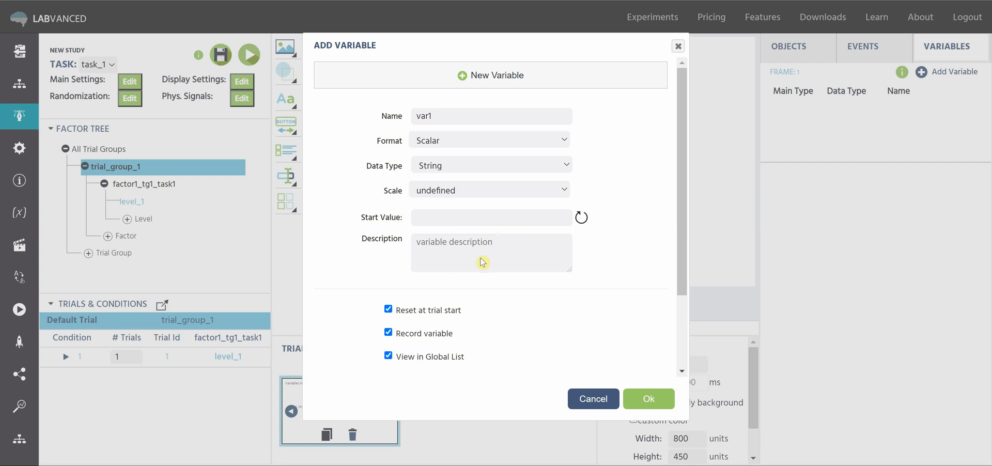
mouse_move(598, 256)
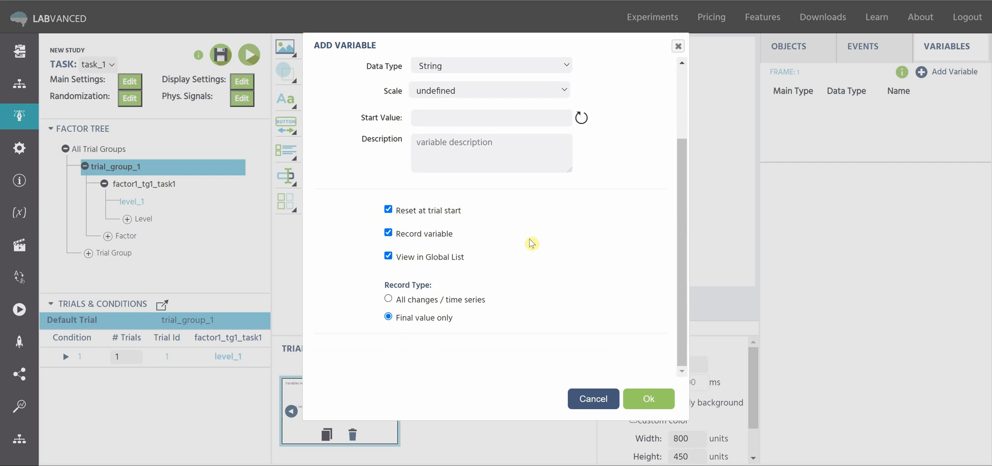
mouse_move(523, 224)
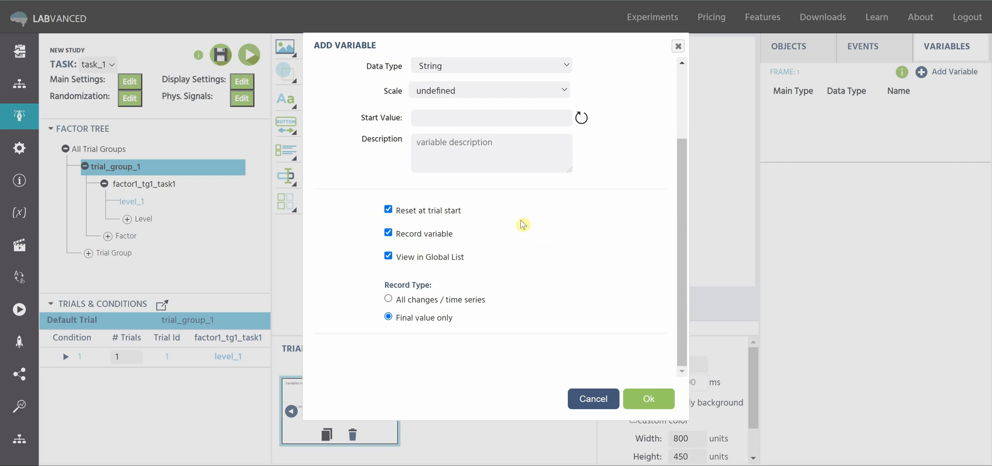
mouse_move(461, 216)
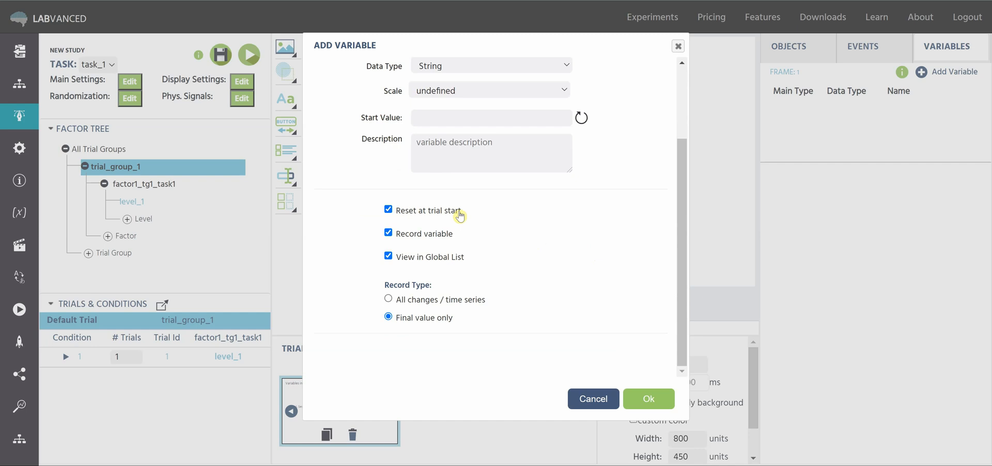
mouse_move(461, 194)
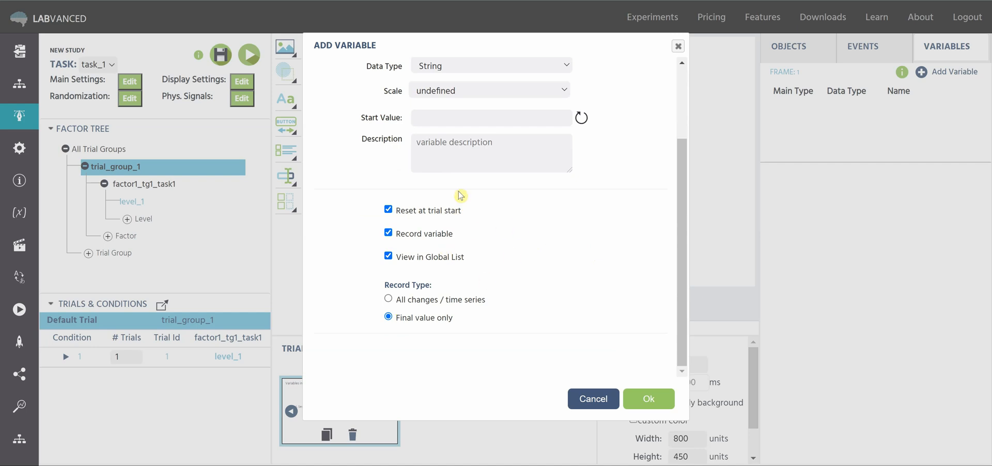
mouse_move(478, 213)
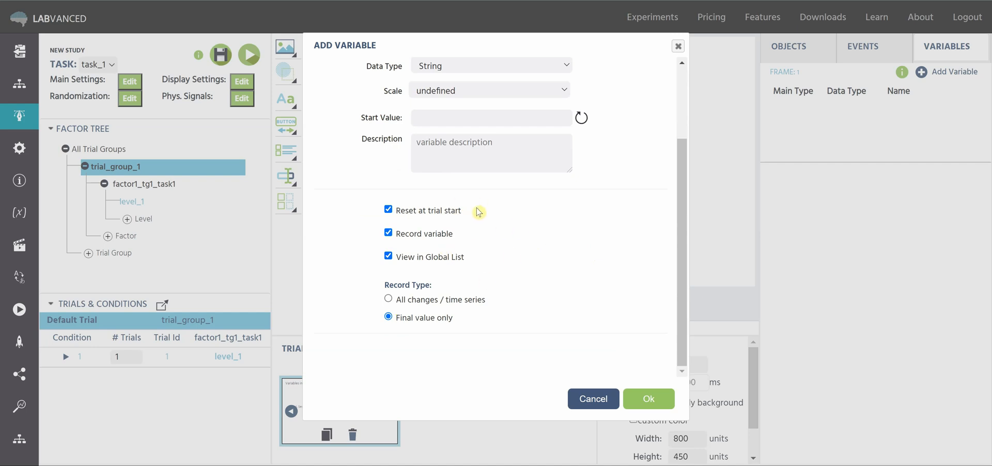
mouse_move(492, 214)
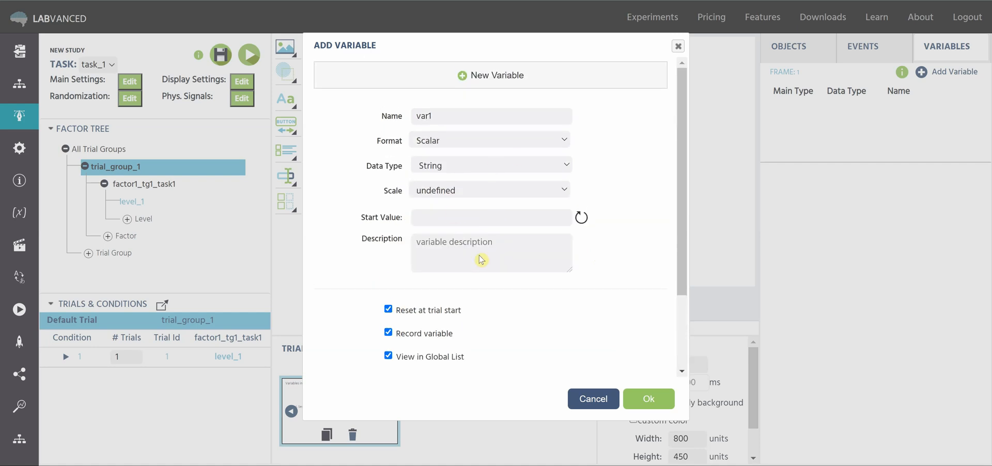
mouse_move(510, 285)
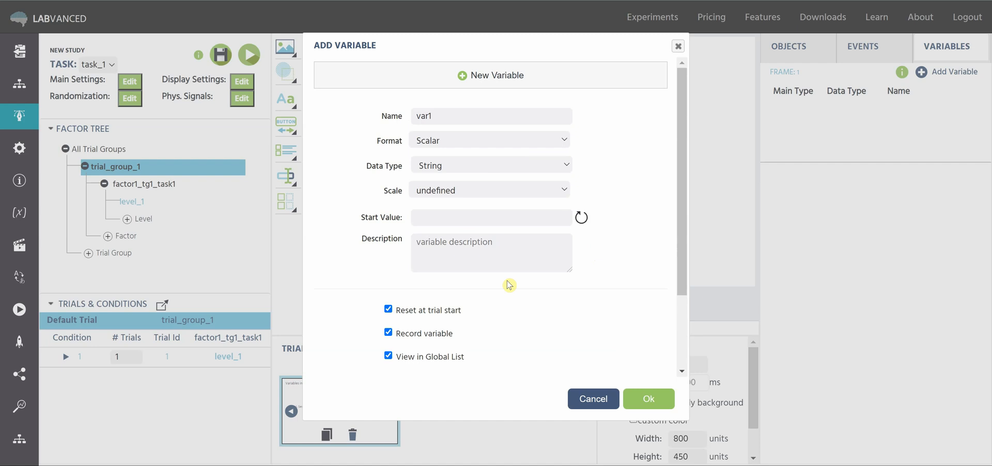
mouse_move(465, 212)
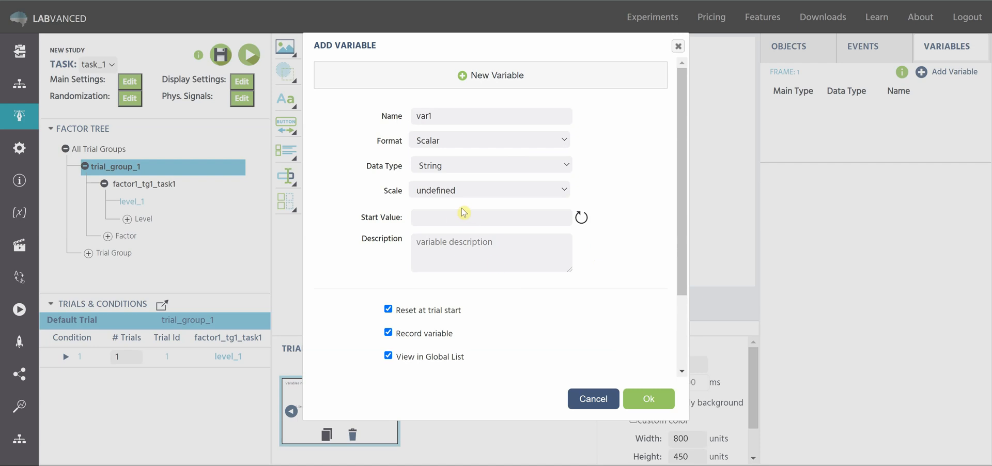
mouse_move(494, 301)
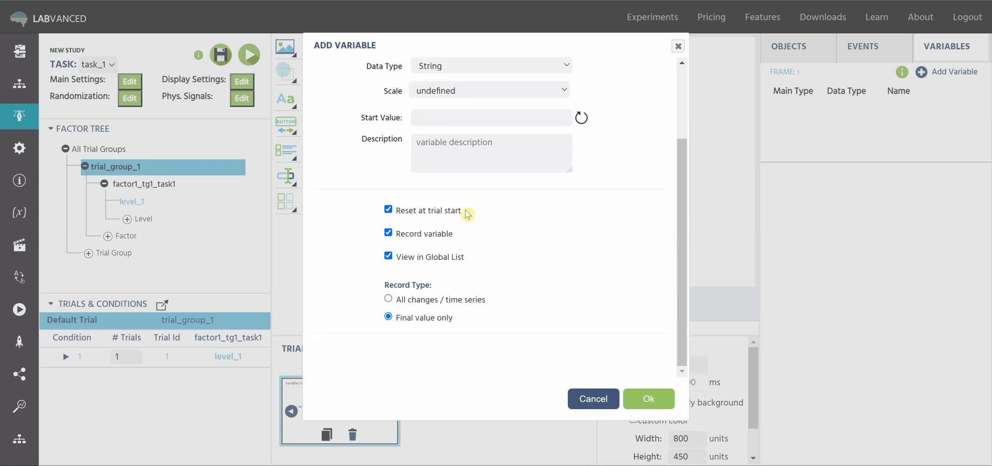
mouse_move(447, 212)
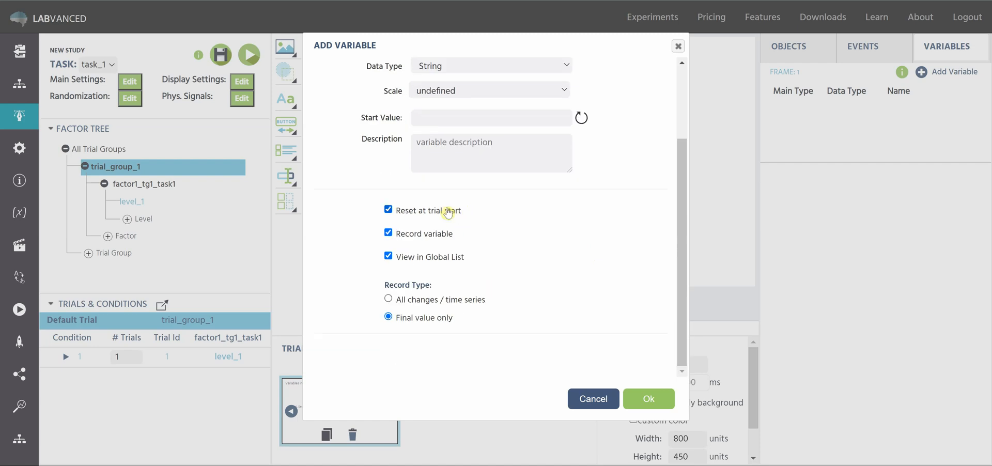
mouse_move(495, 210)
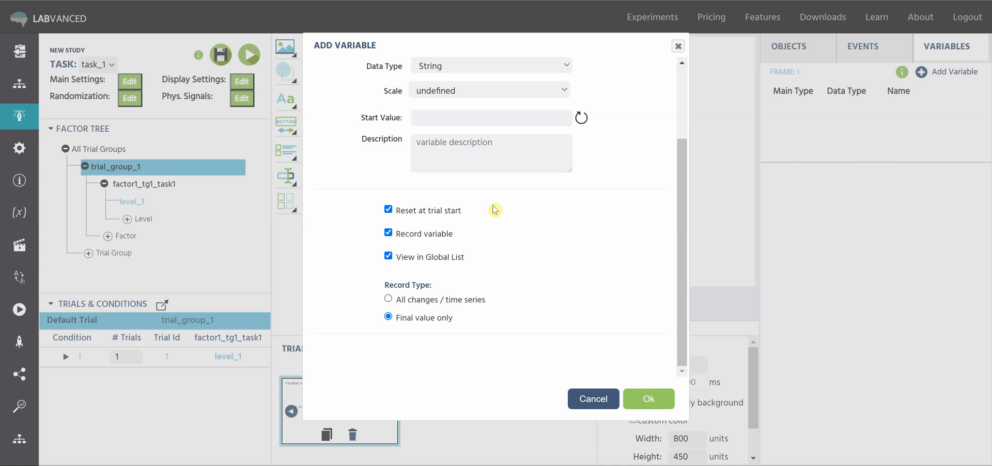
click(388, 209)
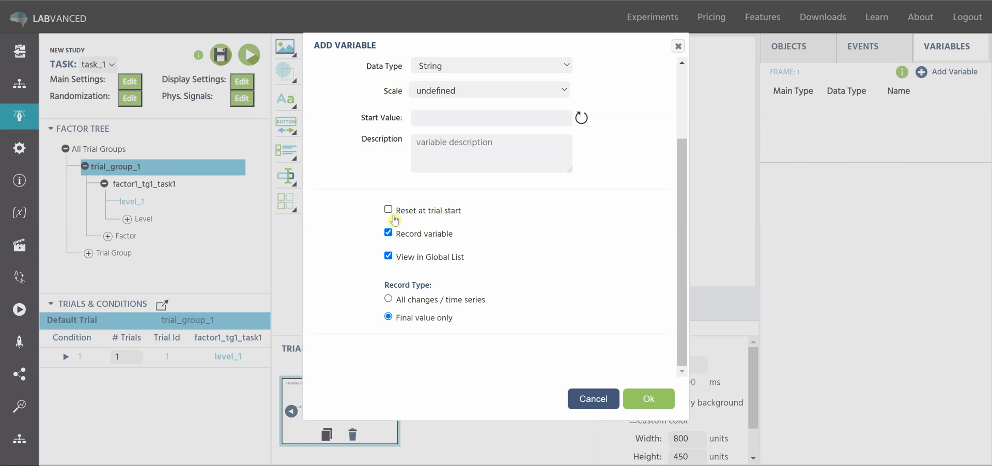
click(387, 210)
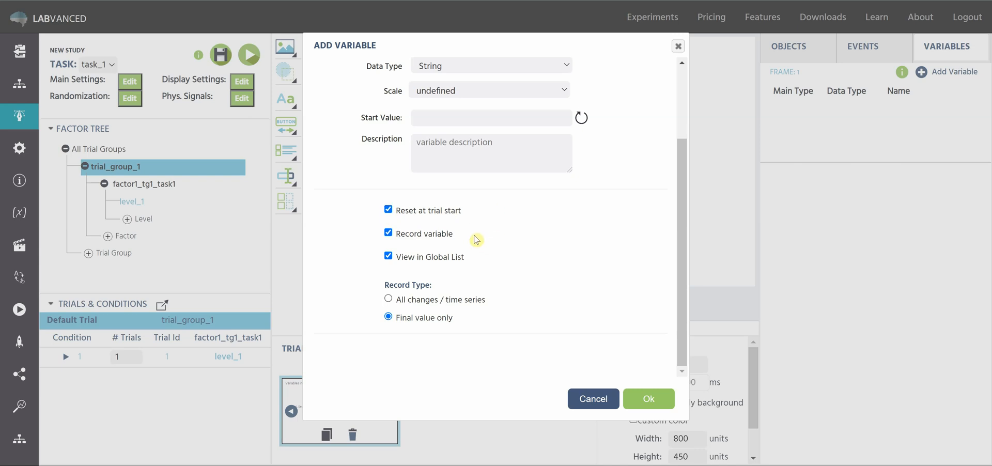
mouse_move(462, 242)
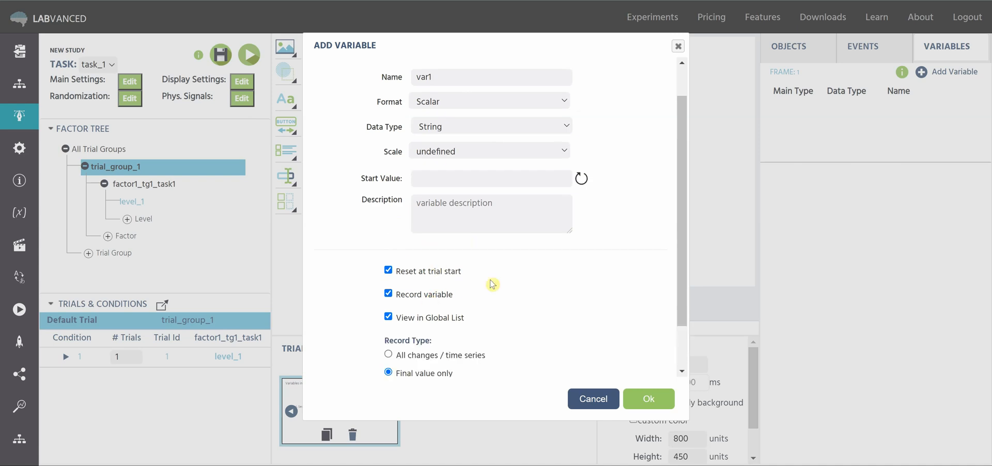
Confirm the form so var1 is created as an unused String variable in frame 1.
scroll(down, 3)
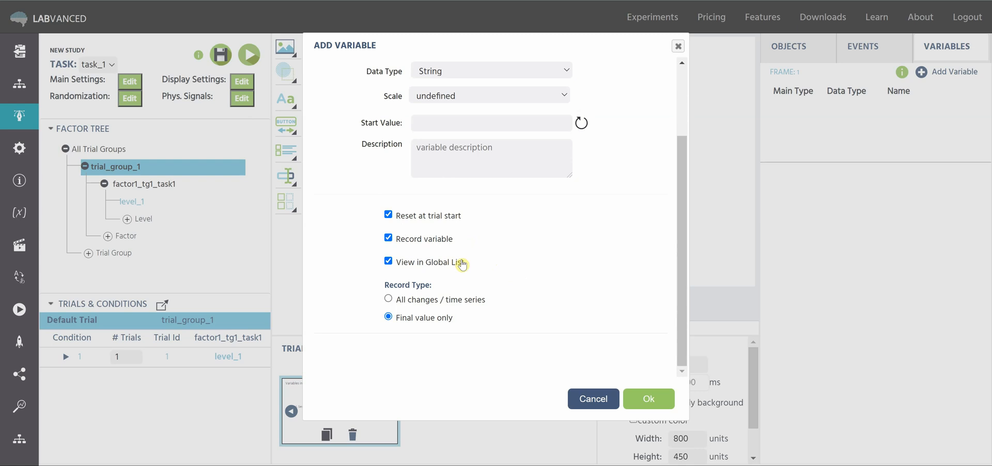
mouse_move(481, 263)
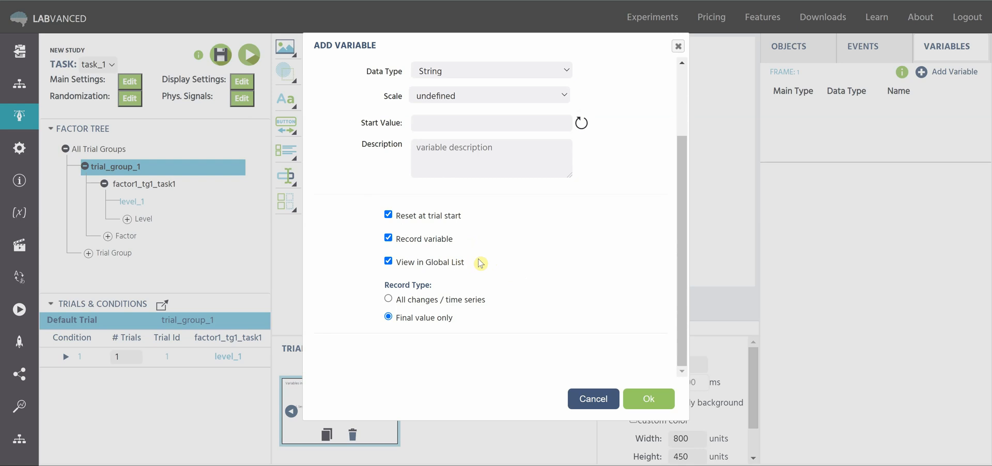
mouse_move(484, 262)
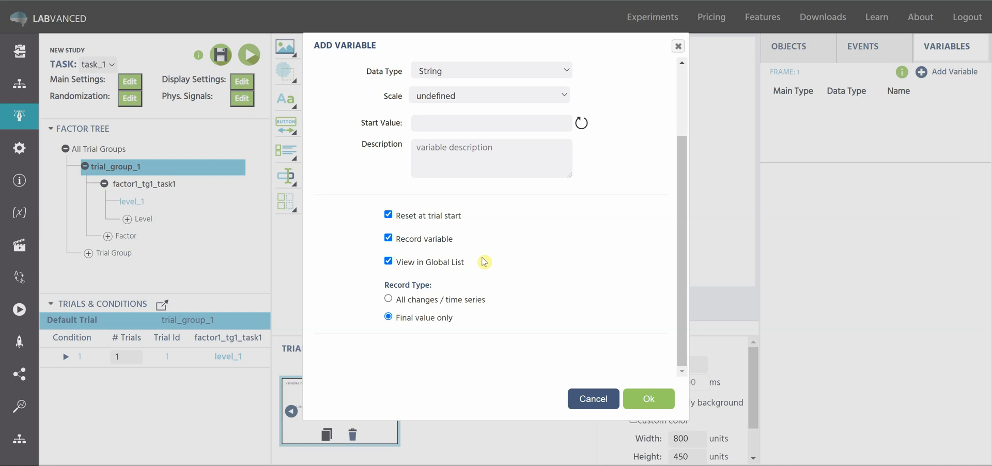
mouse_move(479, 262)
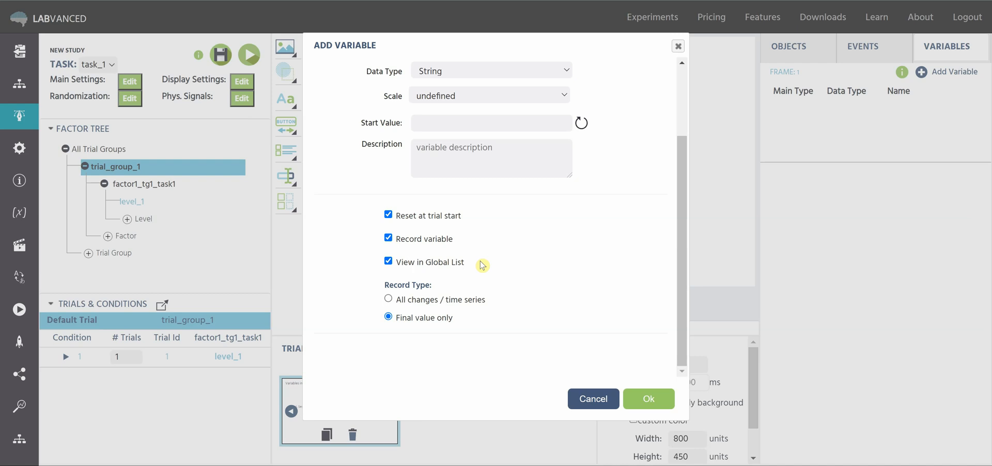
mouse_move(436, 261)
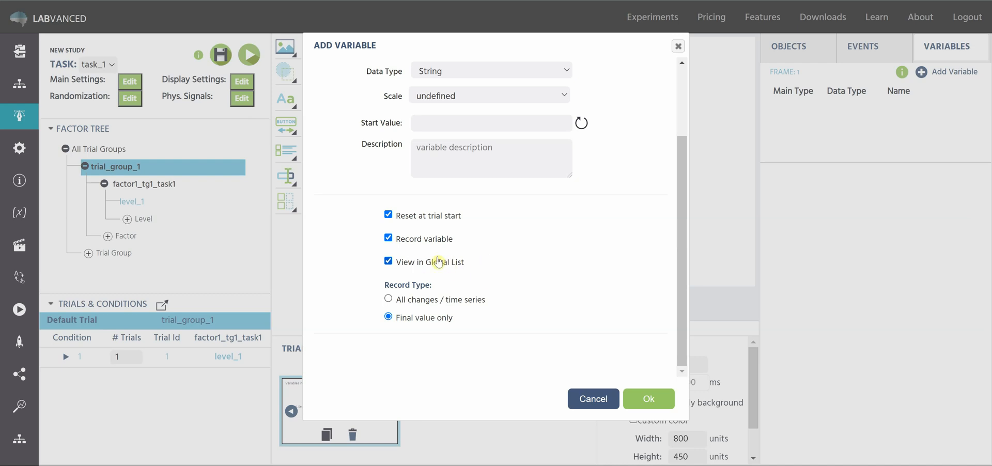
mouse_move(455, 258)
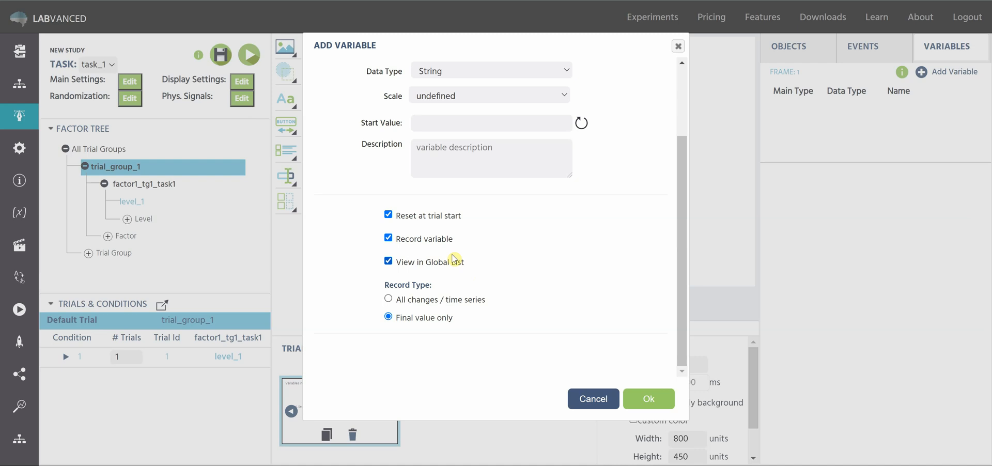
mouse_move(487, 258)
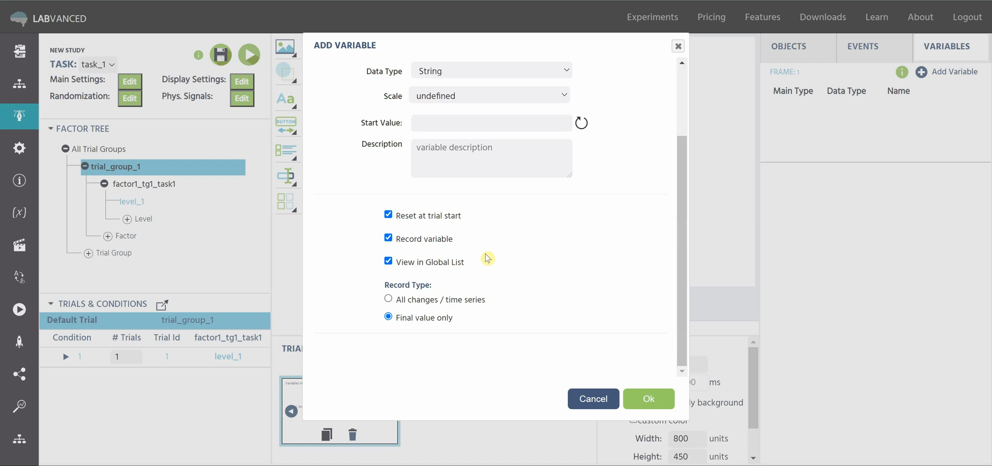
mouse_move(447, 286)
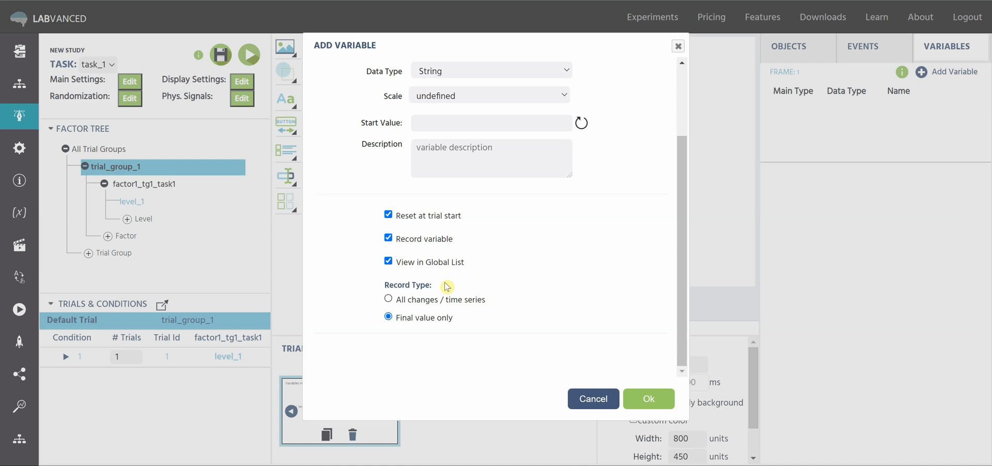
mouse_move(505, 300)
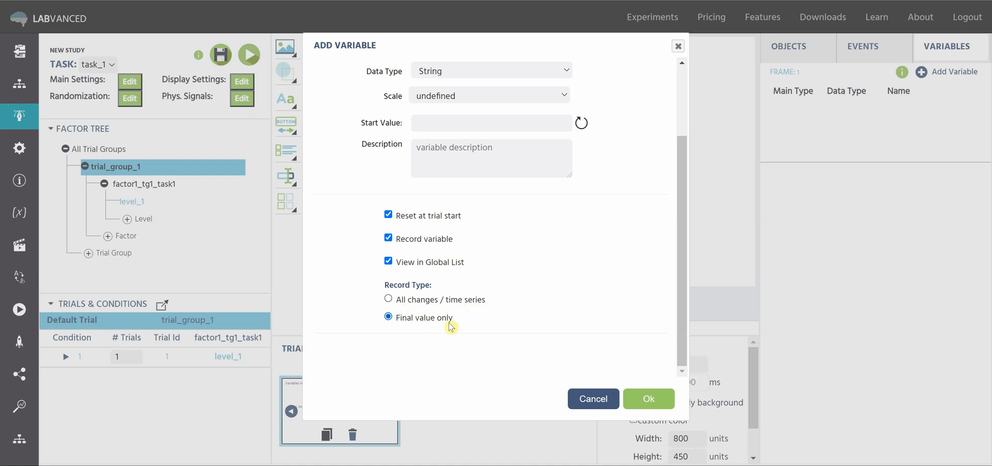
mouse_move(502, 302)
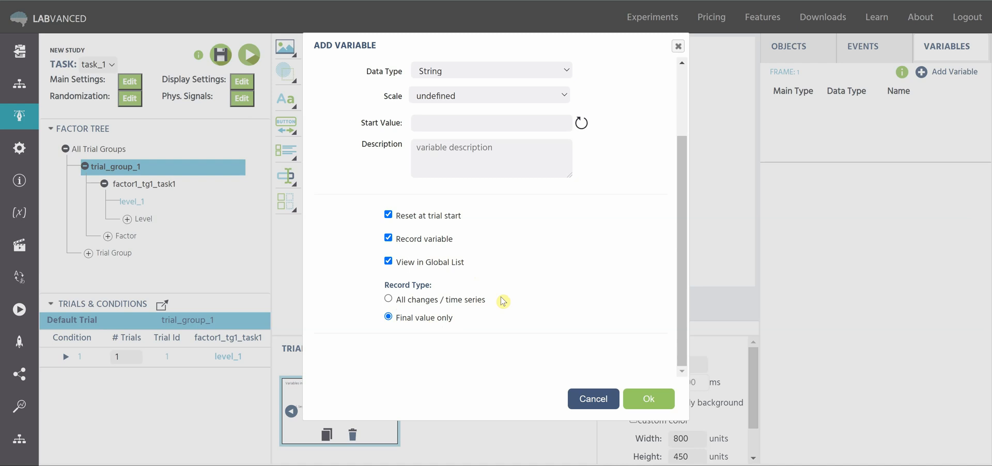
mouse_move(488, 309)
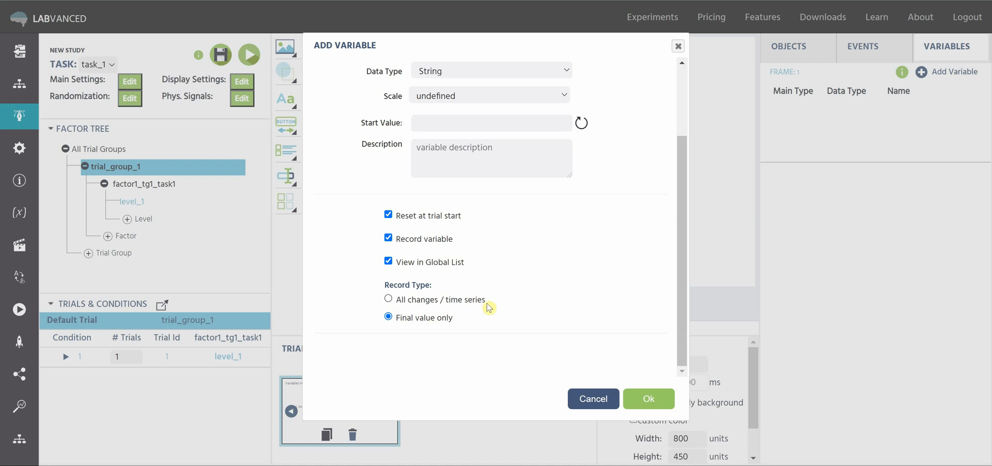
mouse_move(492, 301)
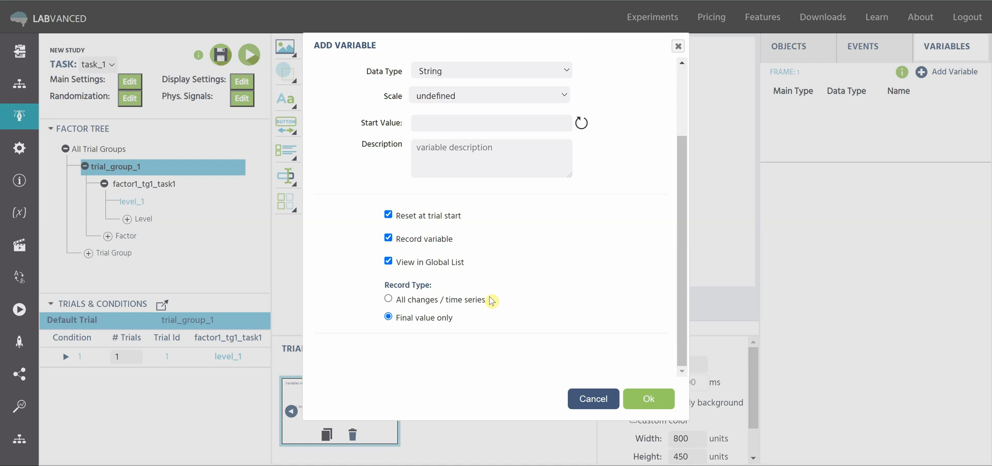
mouse_move(478, 306)
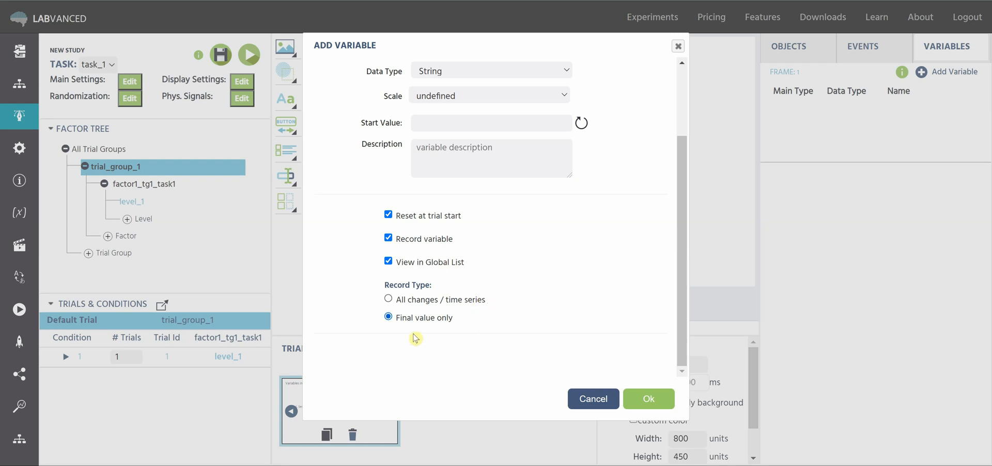
mouse_move(463, 327)
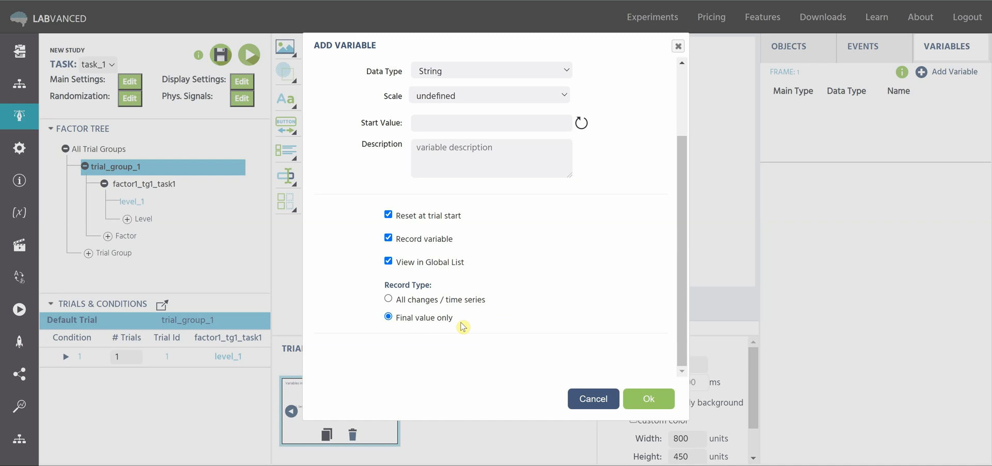
mouse_move(549, 314)
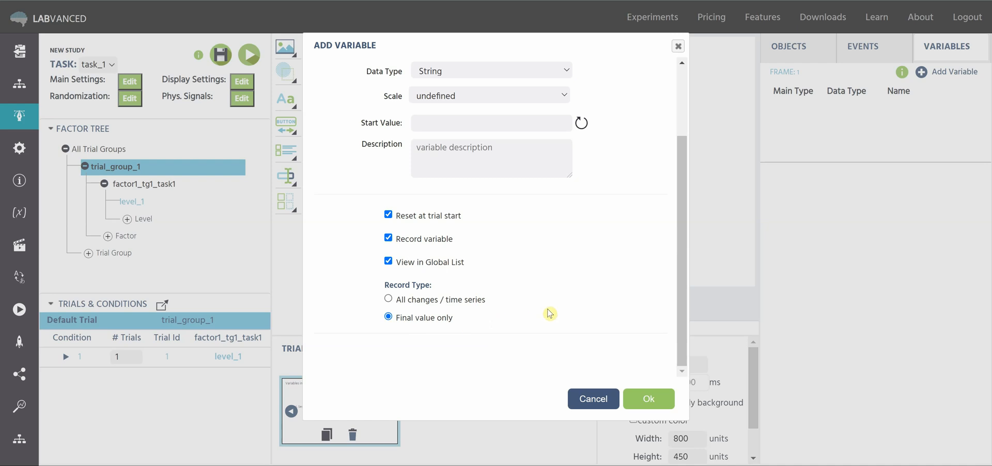
mouse_move(605, 306)
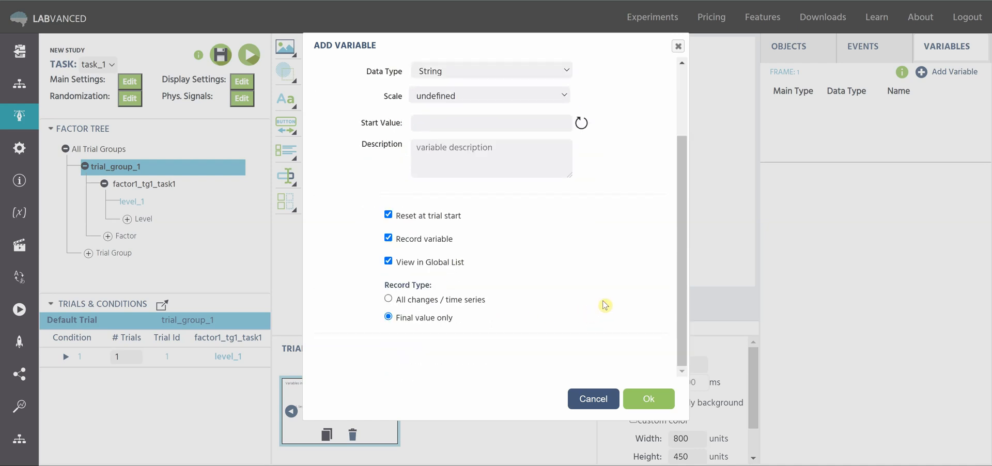
click(648, 399)
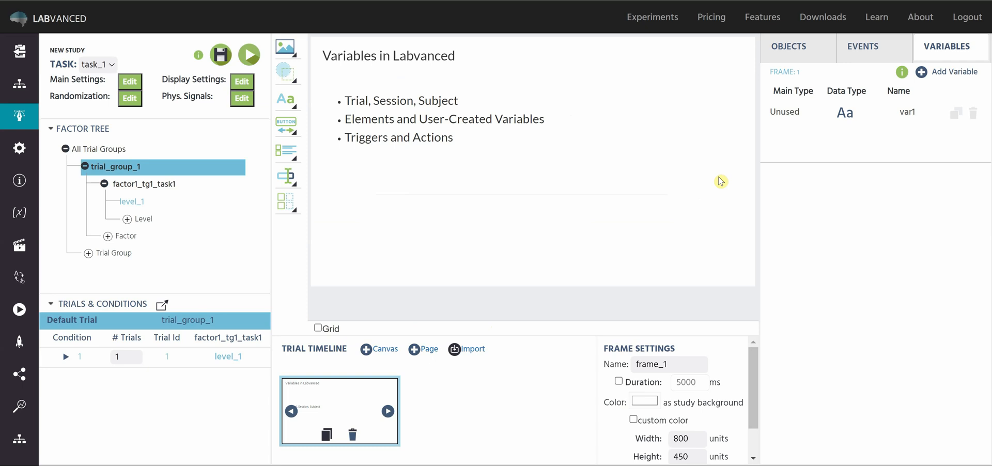
mouse_move(886, 135)
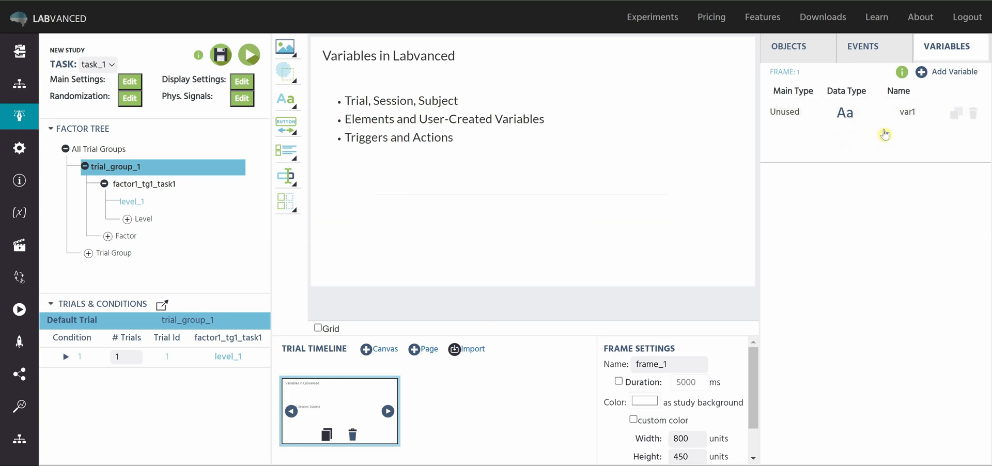
mouse_move(797, 115)
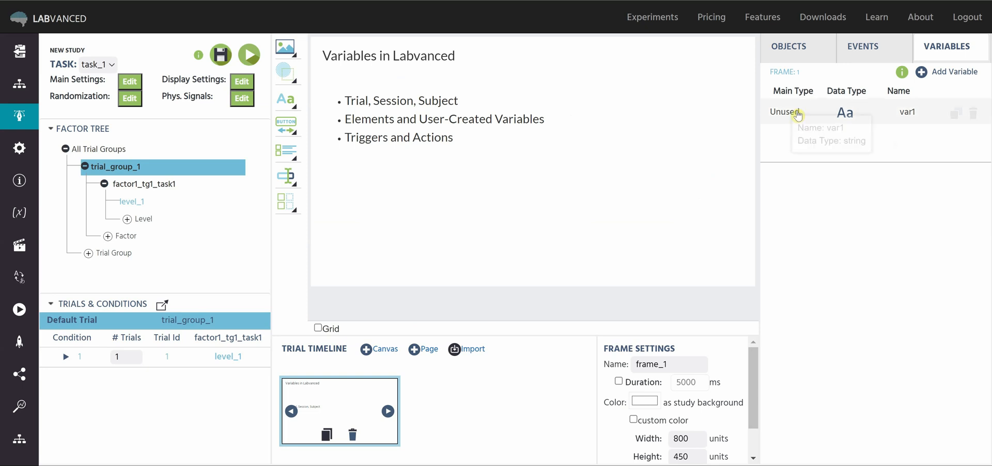
mouse_move(805, 117)
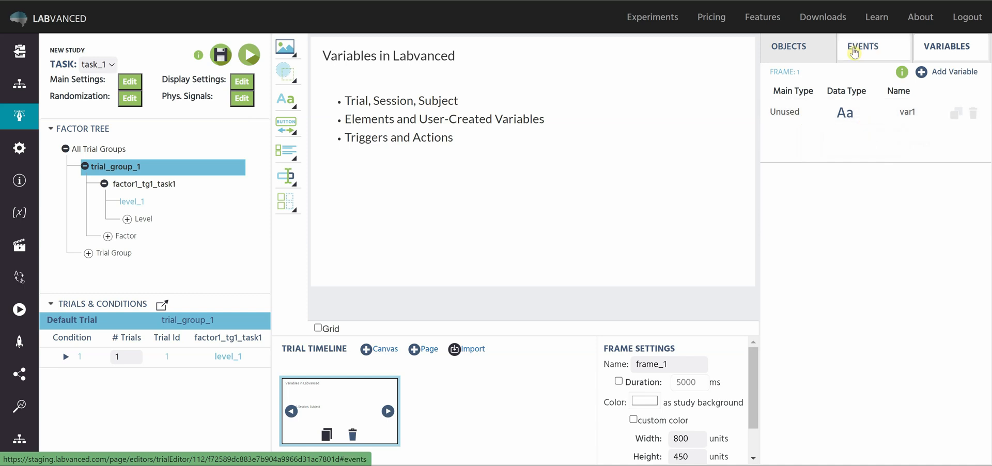
mouse_move(725, 205)
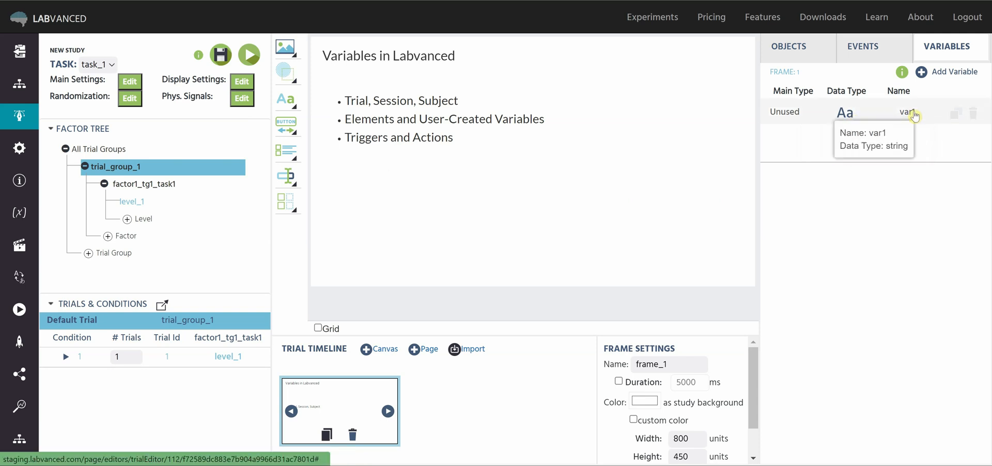
mouse_move(957, 125)
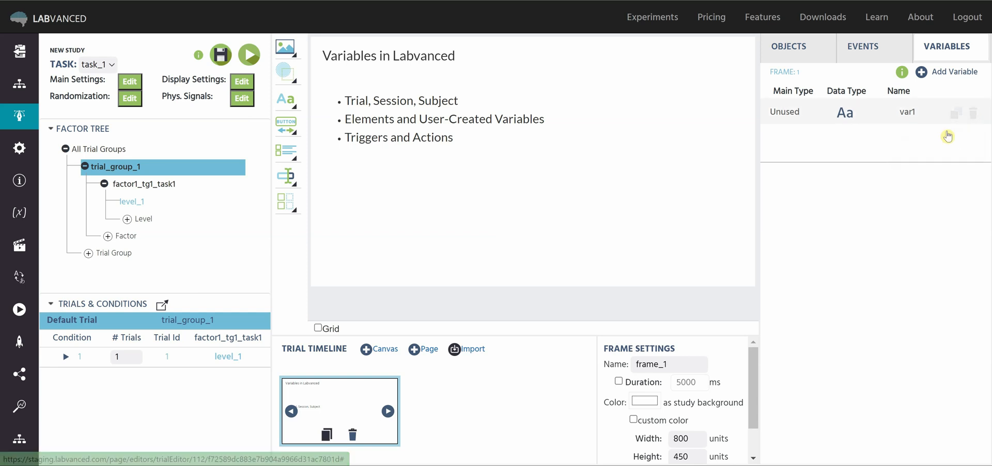
mouse_move(865, 143)
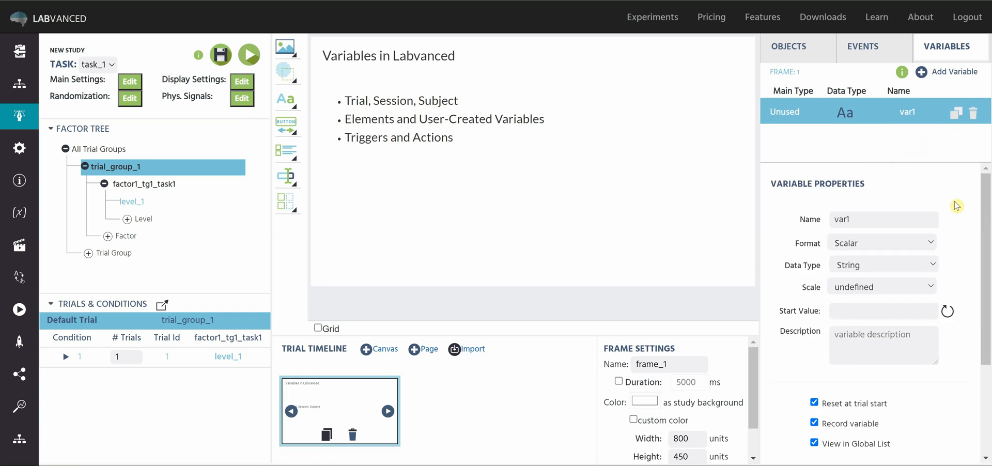
mouse_move(961, 225)
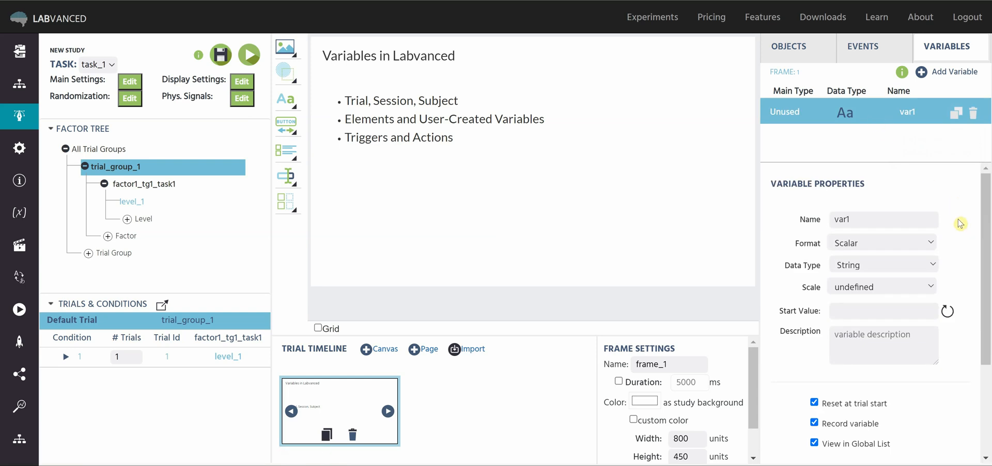
Scroll var1's properties down to its Record Type and Used In entries.
scroll(down, 3)
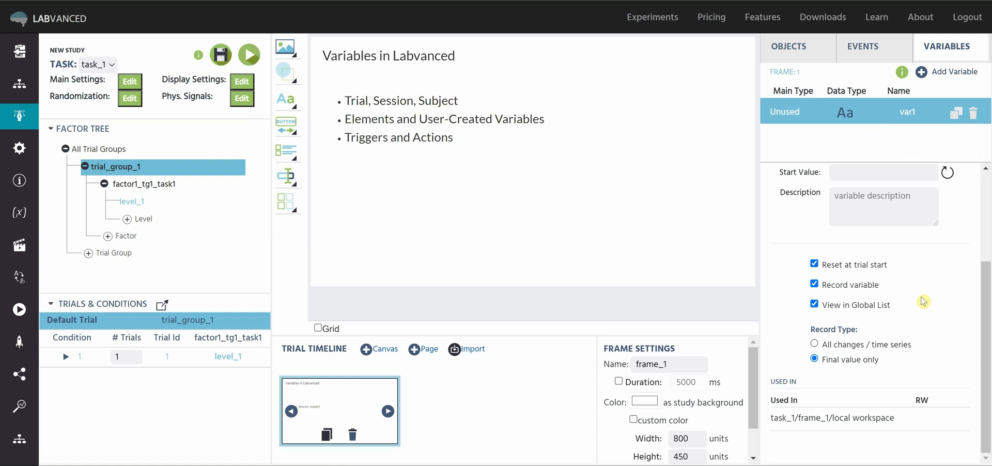
mouse_move(811, 442)
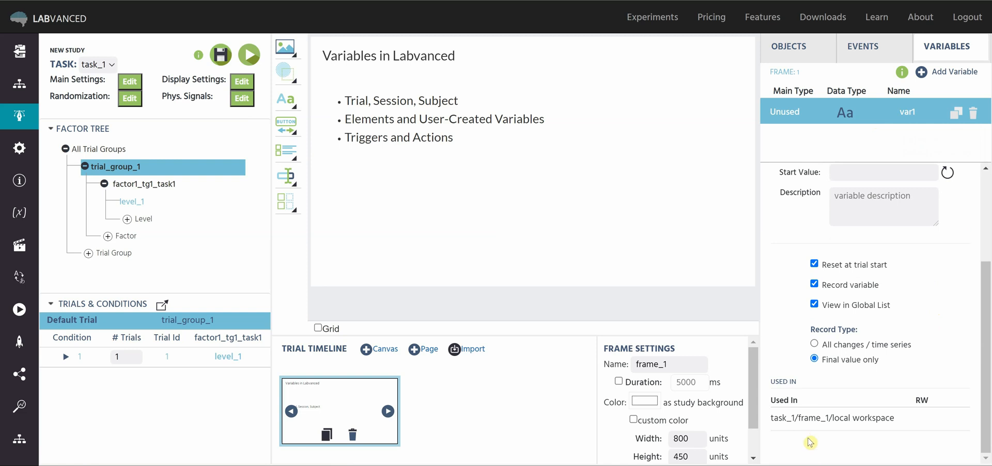
mouse_move(781, 423)
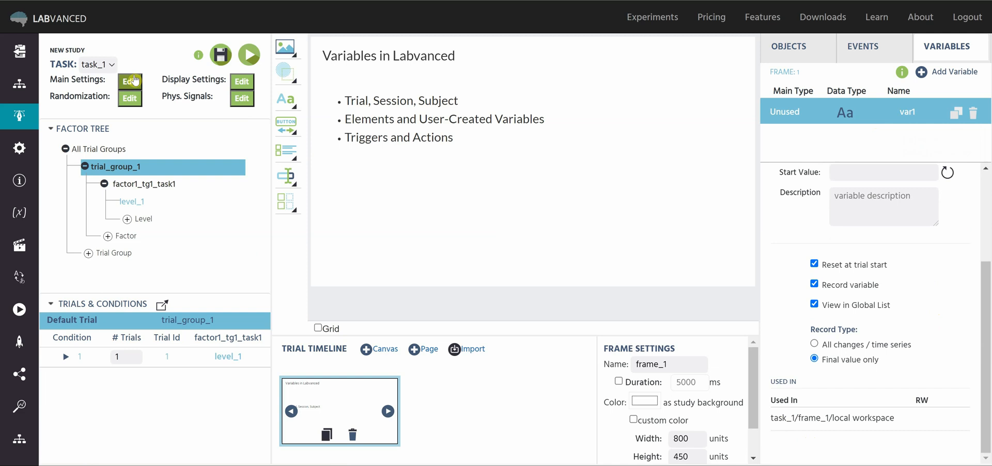
mouse_move(339, 387)
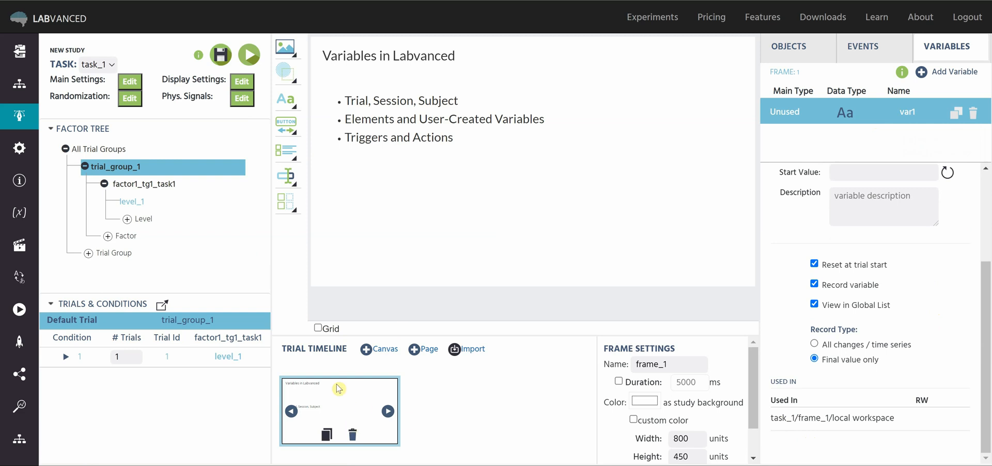
mouse_move(881, 420)
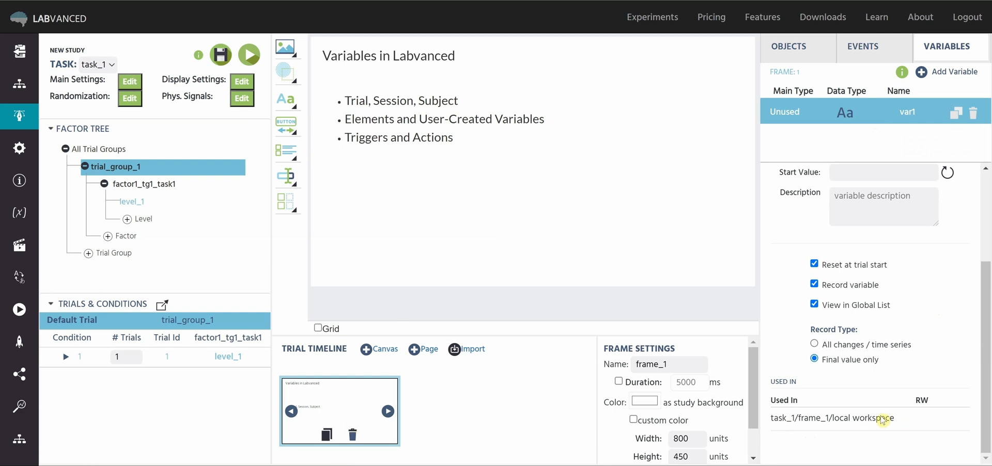
mouse_move(898, 163)
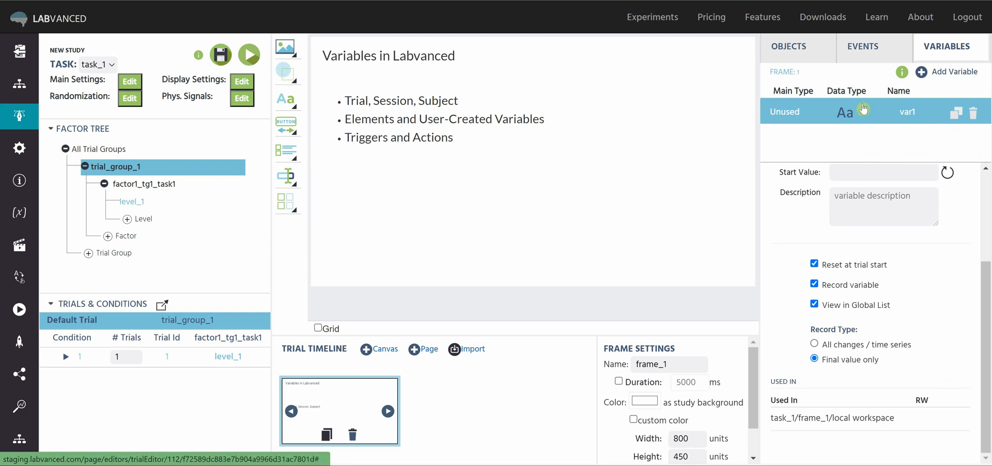
mouse_move(810, 443)
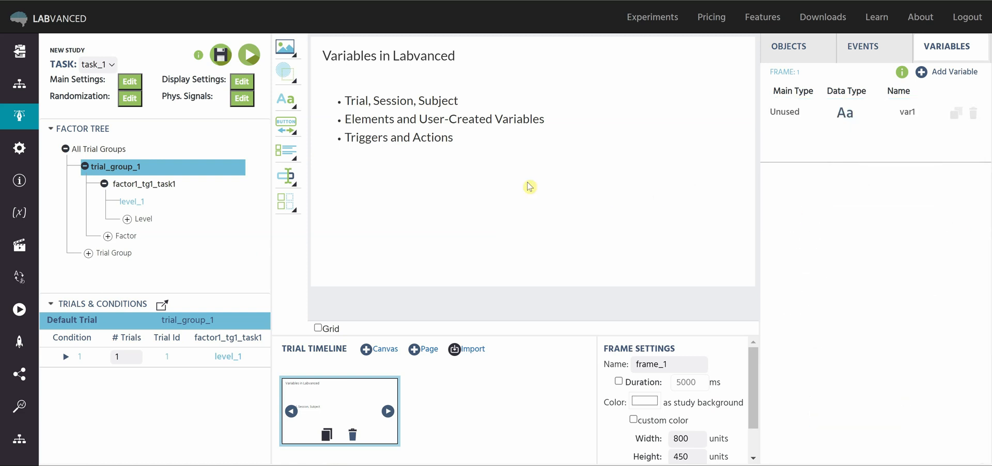
mouse_move(426, 194)
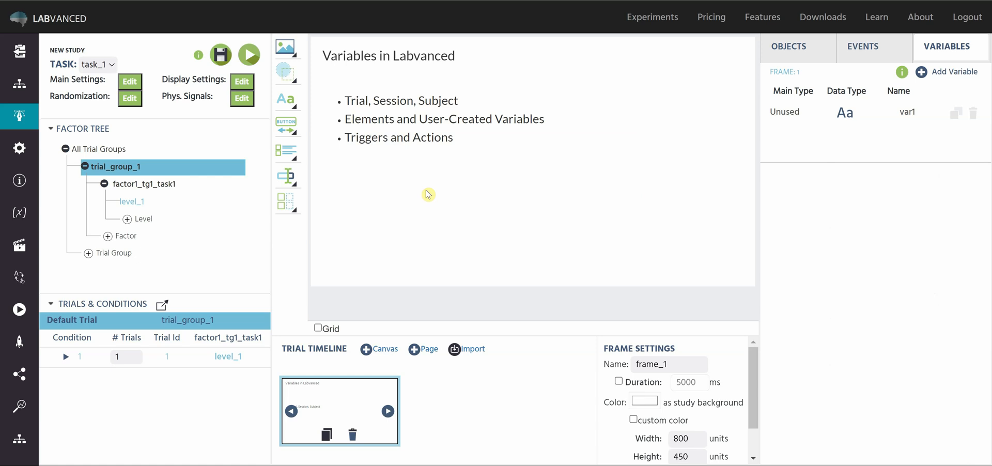
mouse_move(393, 190)
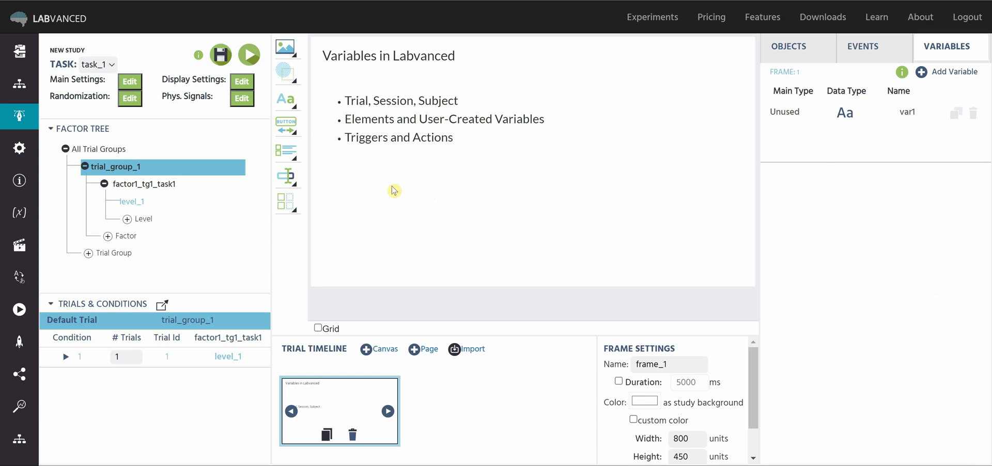
Place a multiple choice question on the frame with its variable named choice1.
click(287, 151)
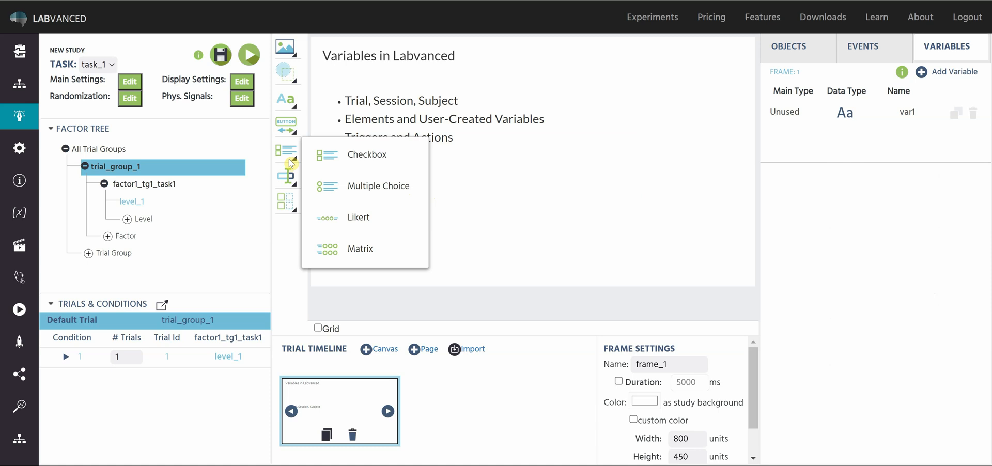
mouse_move(379, 248)
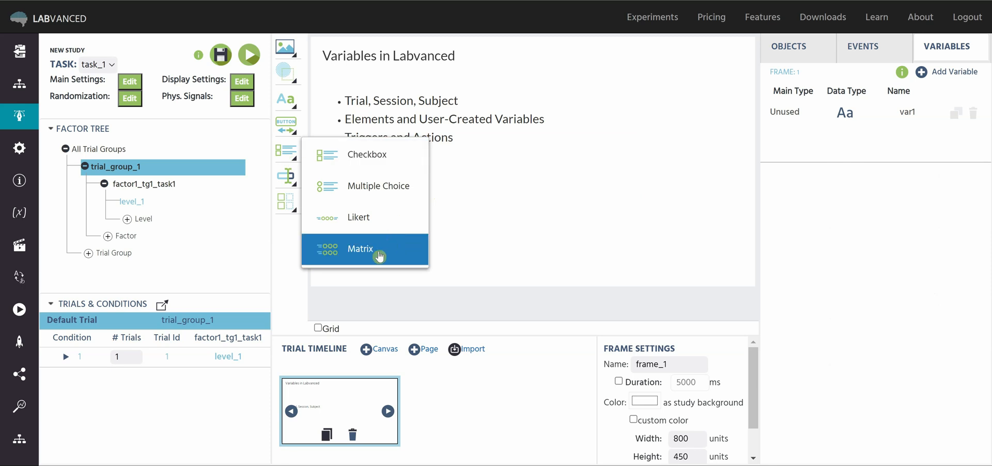
mouse_move(380, 186)
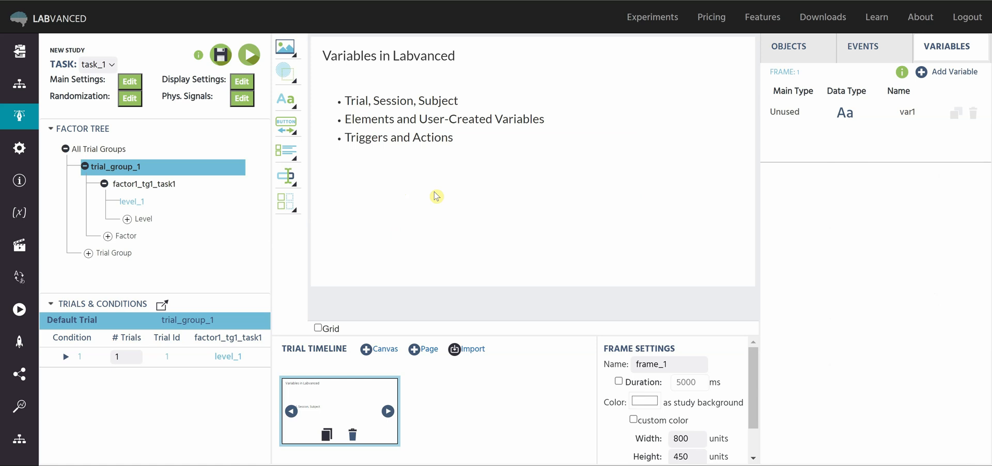
click(952, 71)
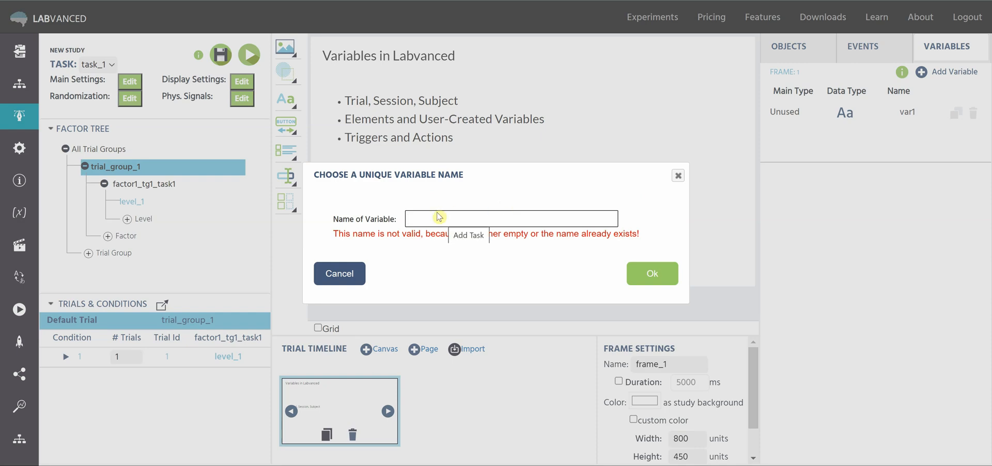
text(choice1)
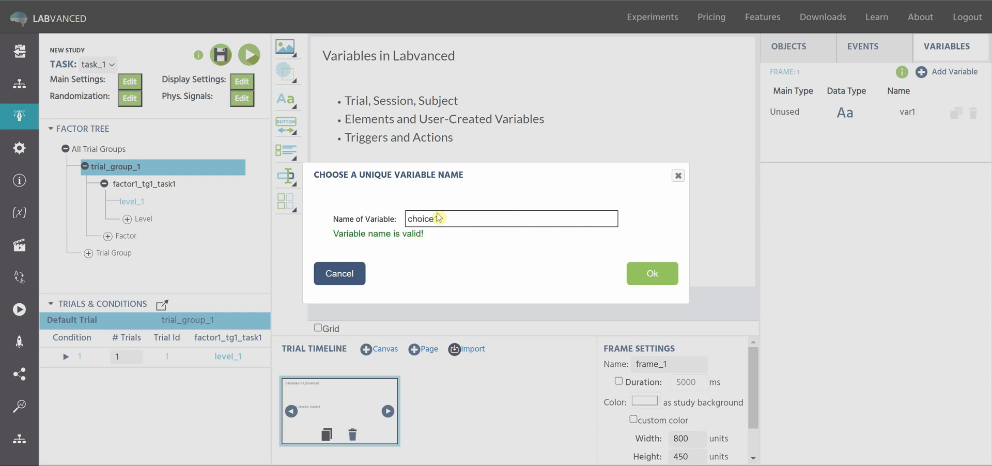
click(653, 273)
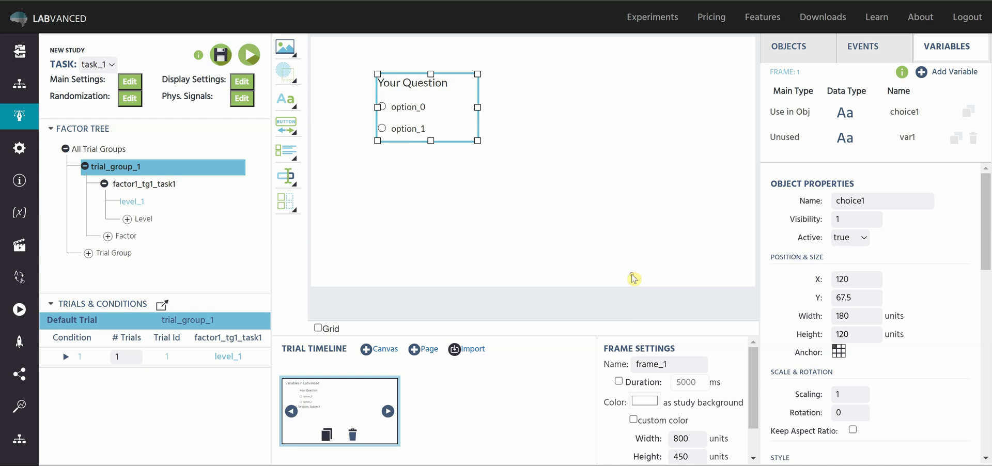
Move the choice1 question below the bullet list and show frame 1's object list.
drag(427, 107, 396, 199)
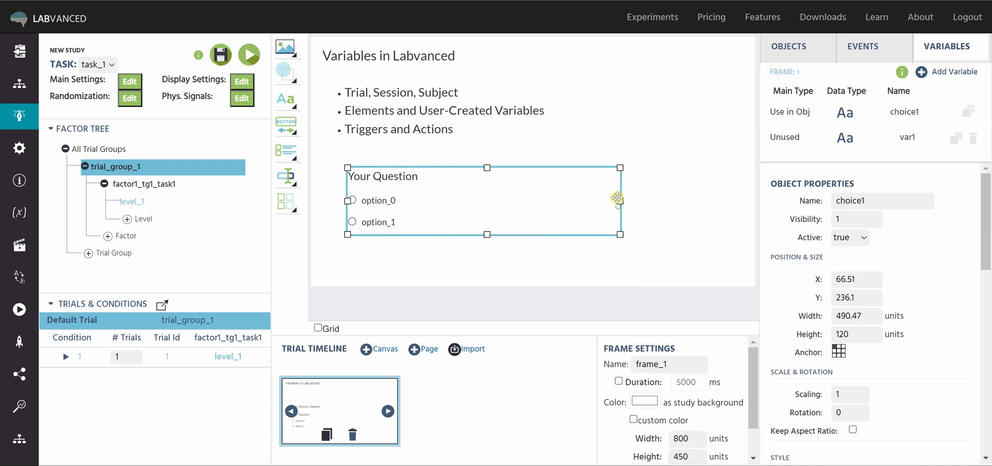
mouse_move(906, 259)
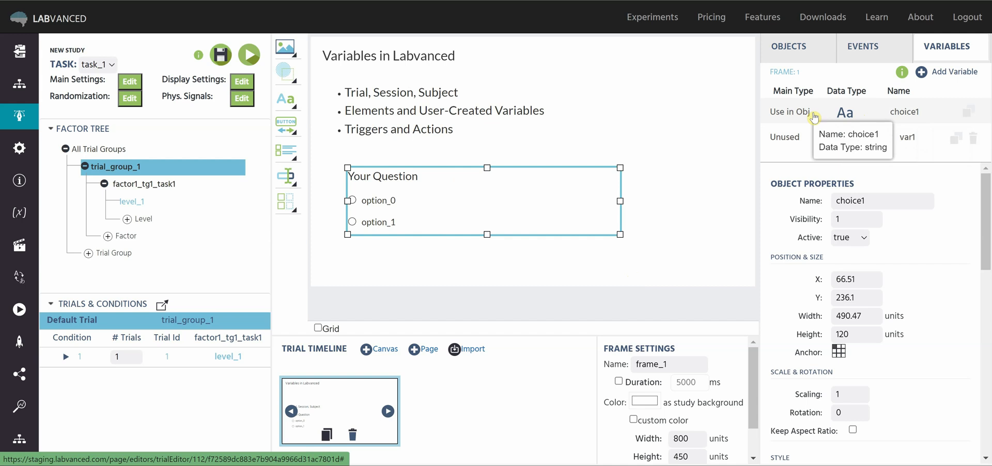
mouse_move(557, 192)
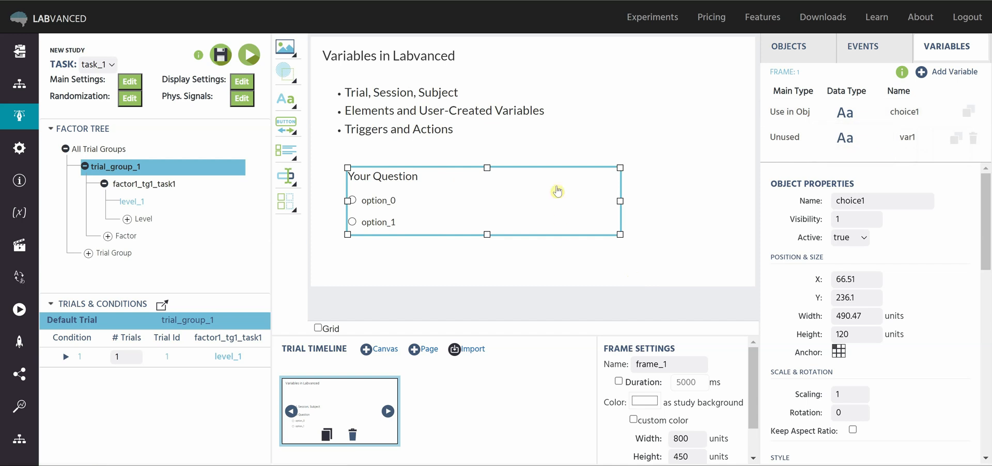
mouse_move(846, 115)
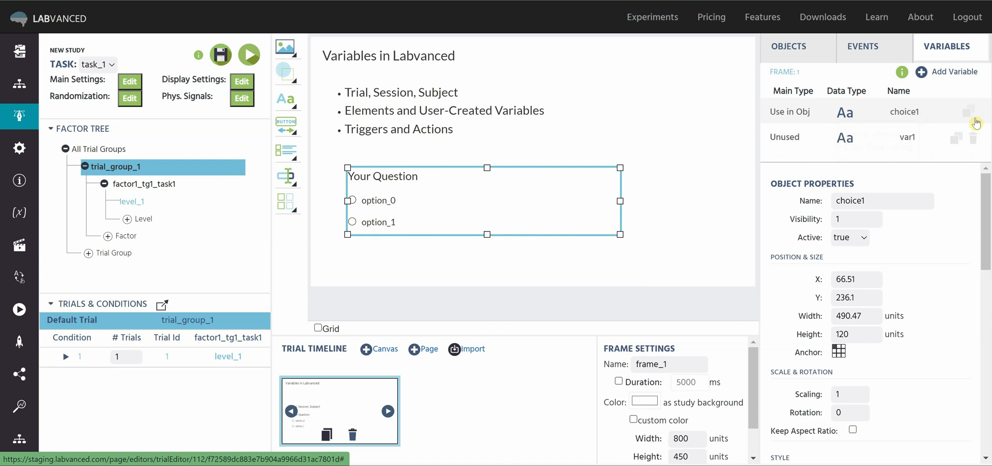
mouse_move(978, 117)
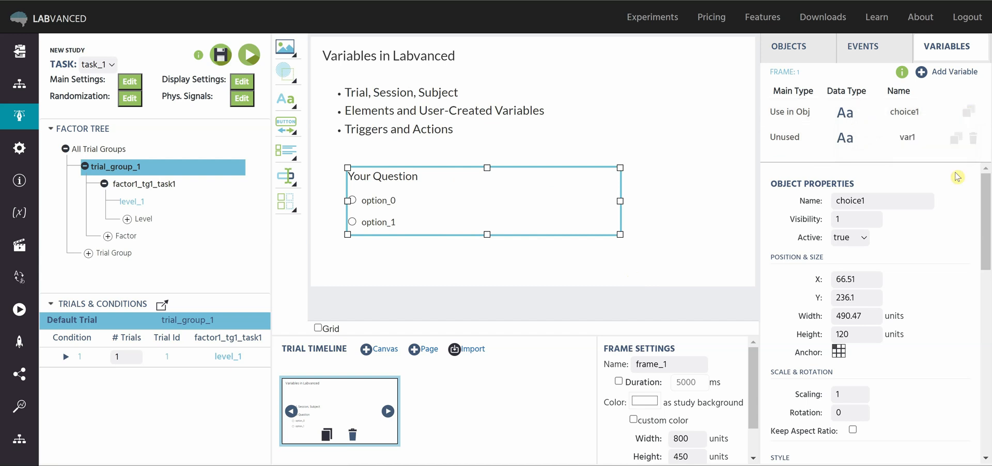
mouse_move(912, 136)
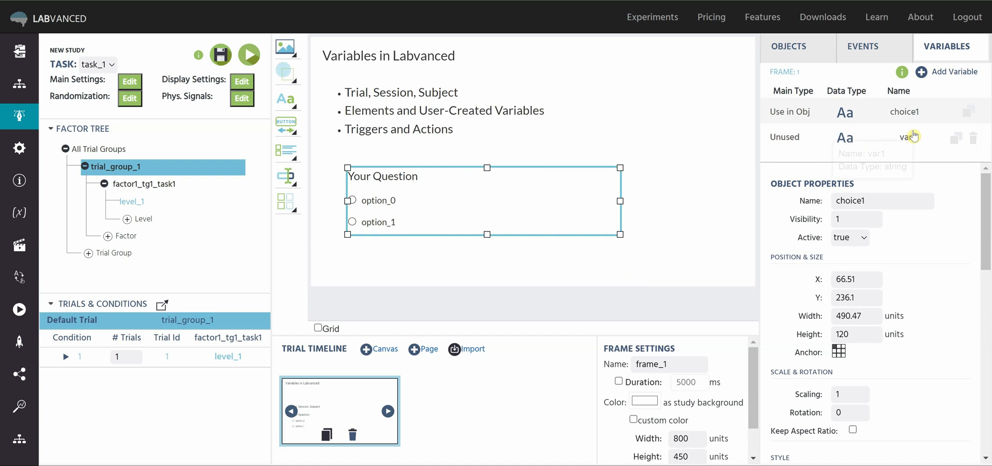
mouse_move(948, 197)
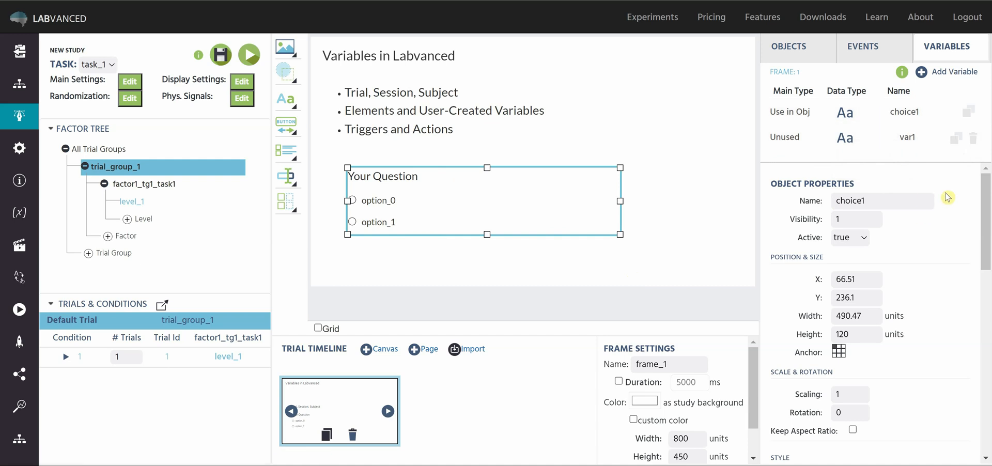
scroll(down, 3)
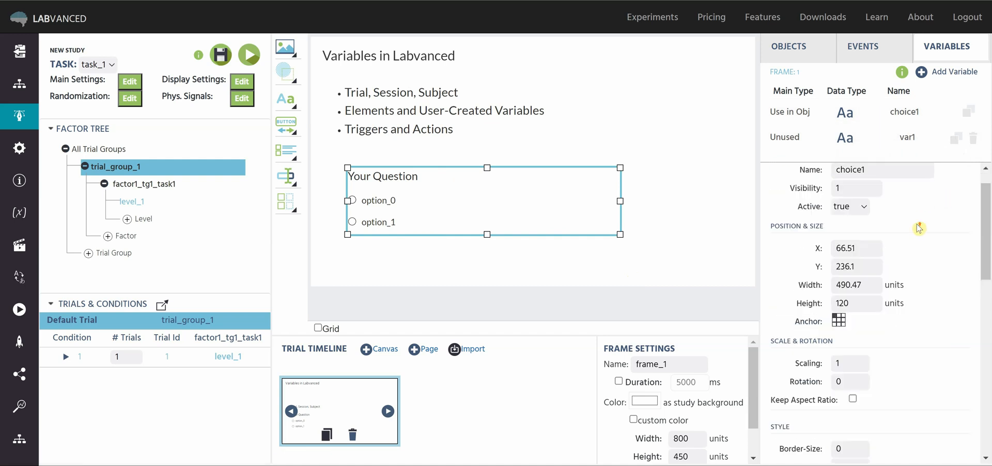
click(788, 46)
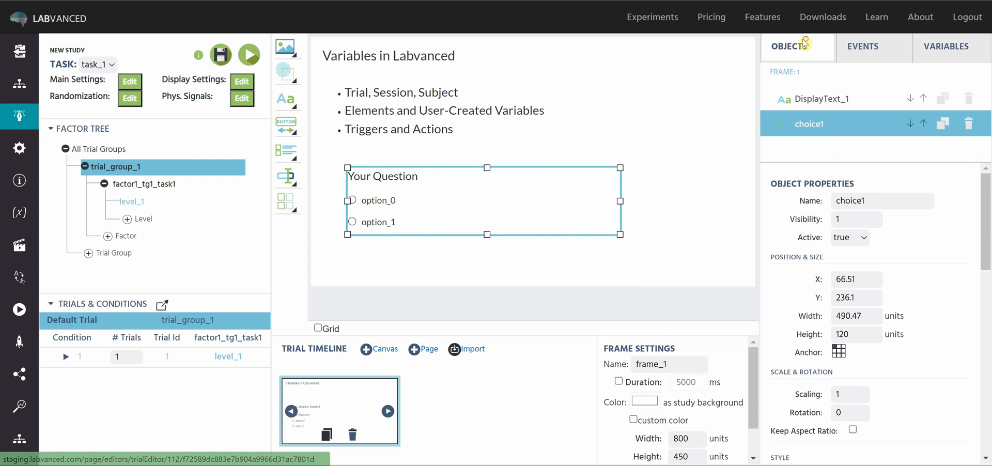
mouse_move(695, 193)
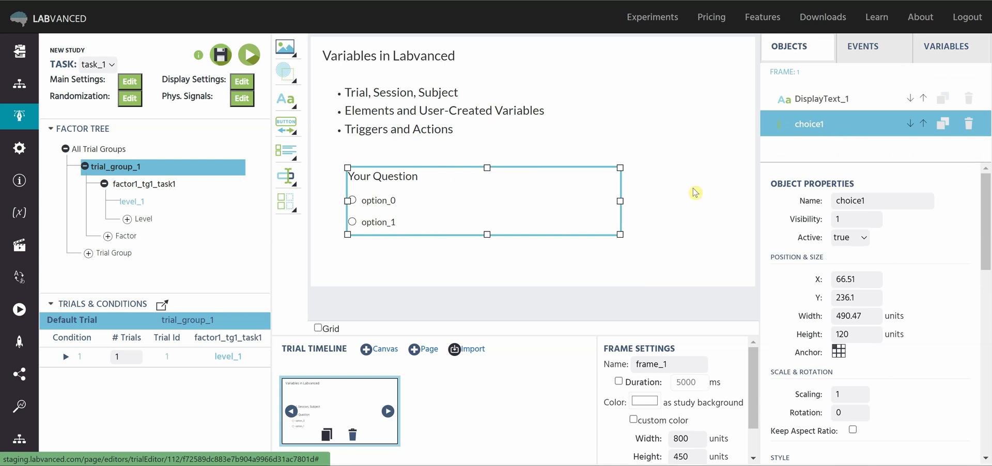
mouse_move(929, 272)
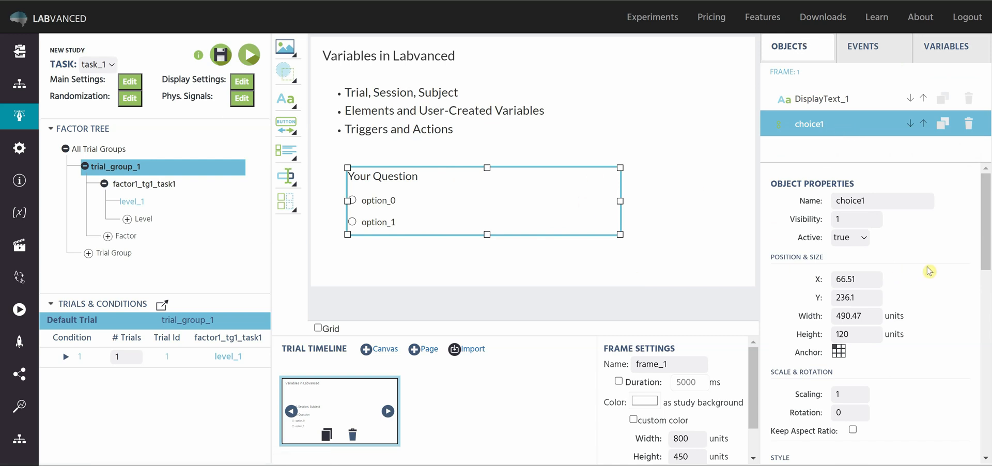
Set choice1's two answer values to apple and orange, then deselect the question.
scroll(down, 3)
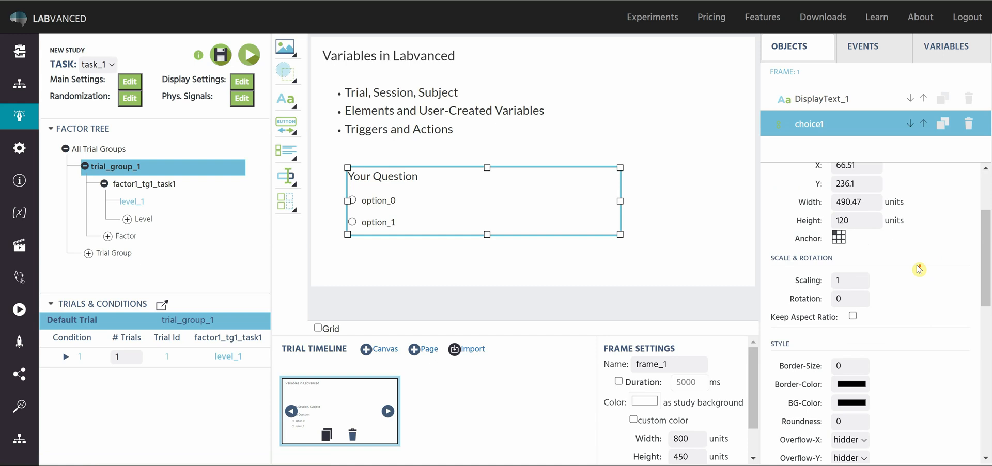
scroll(down, 3)
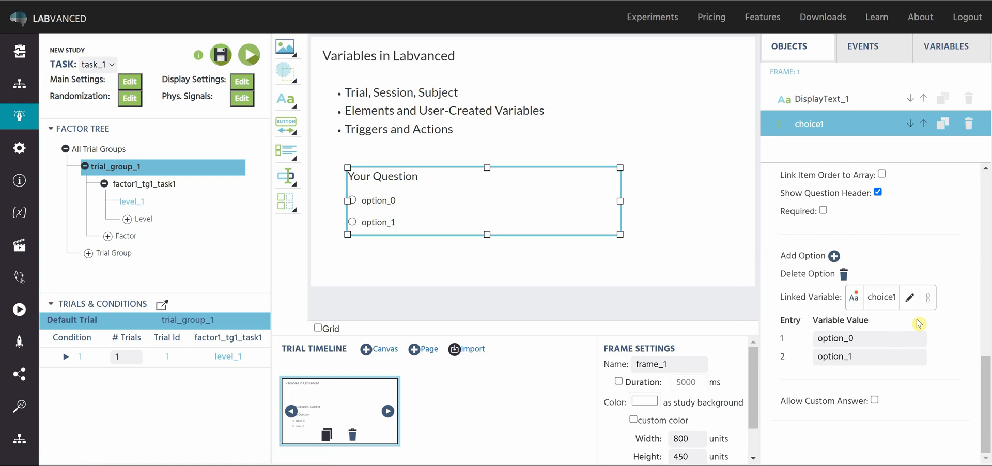
mouse_move(879, 309)
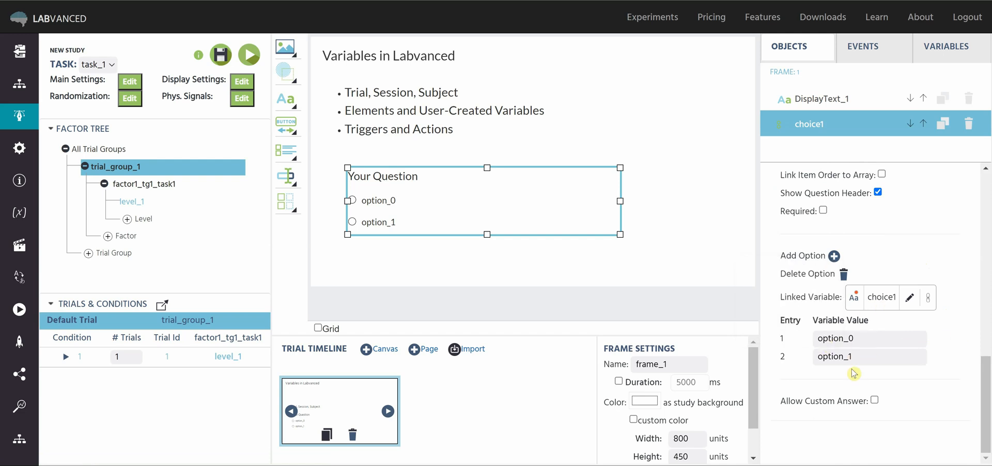
mouse_move(855, 387)
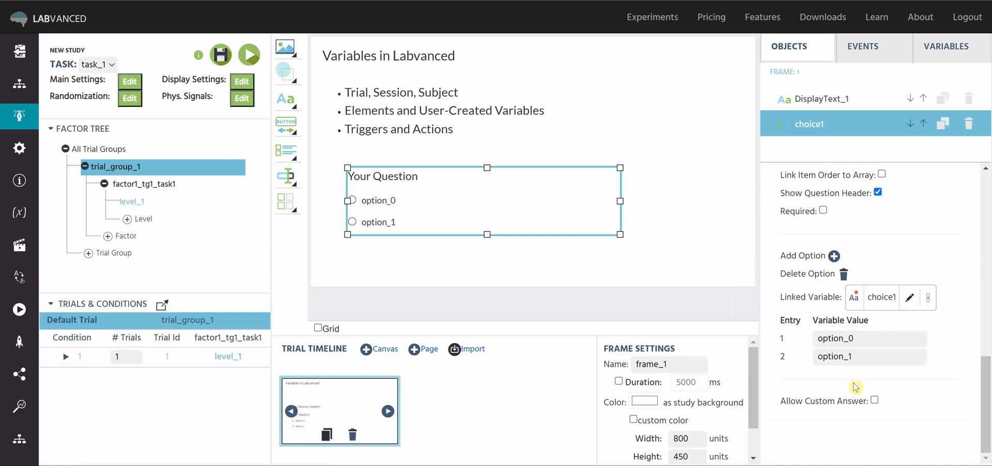
double_click(869, 338)
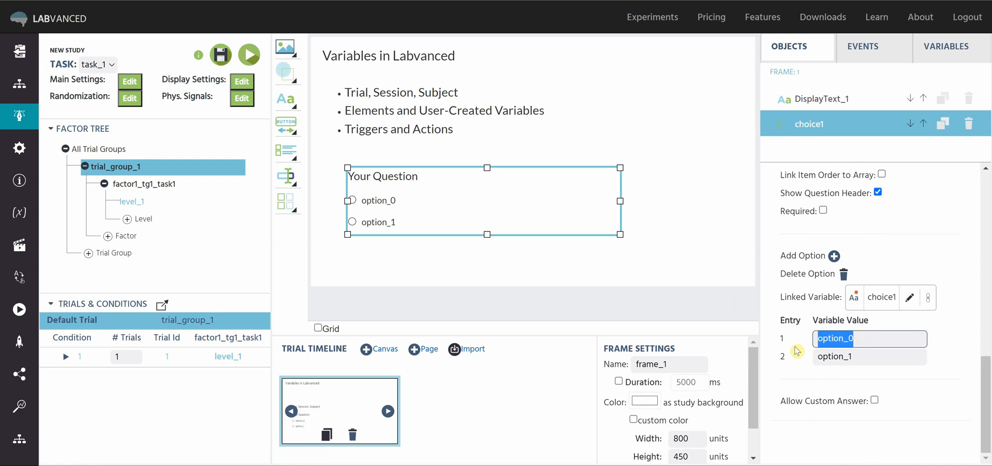
text(app)
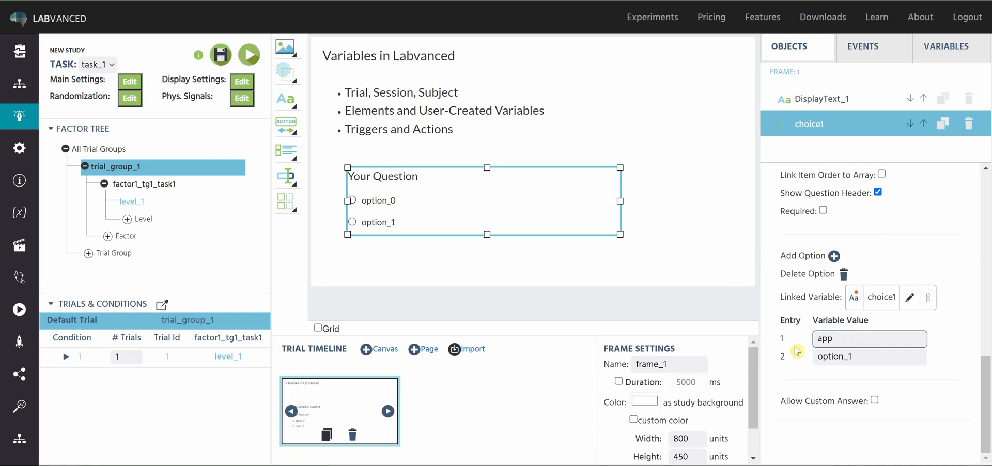
double_click(869, 357)
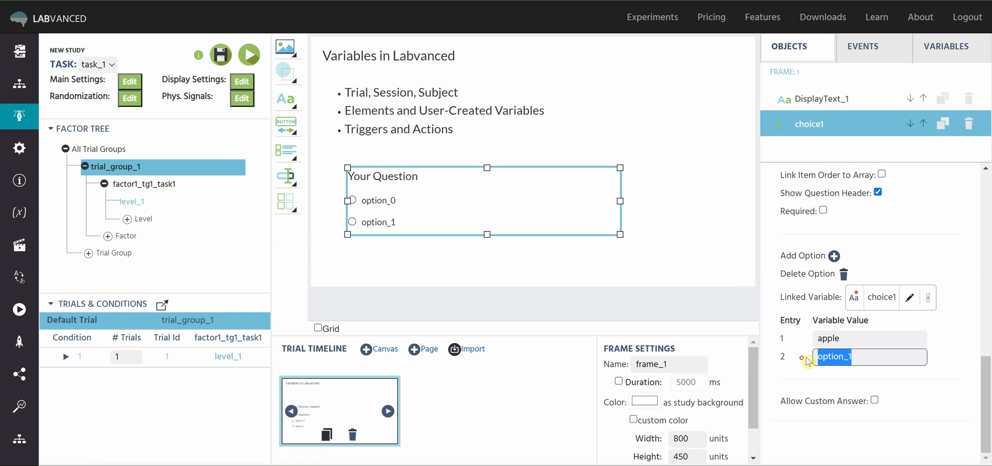
text(orange)
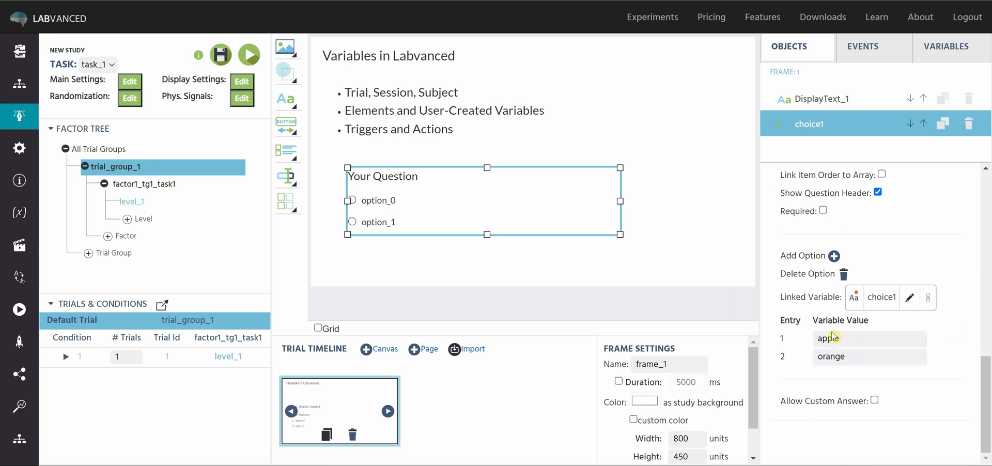
mouse_move(854, 298)
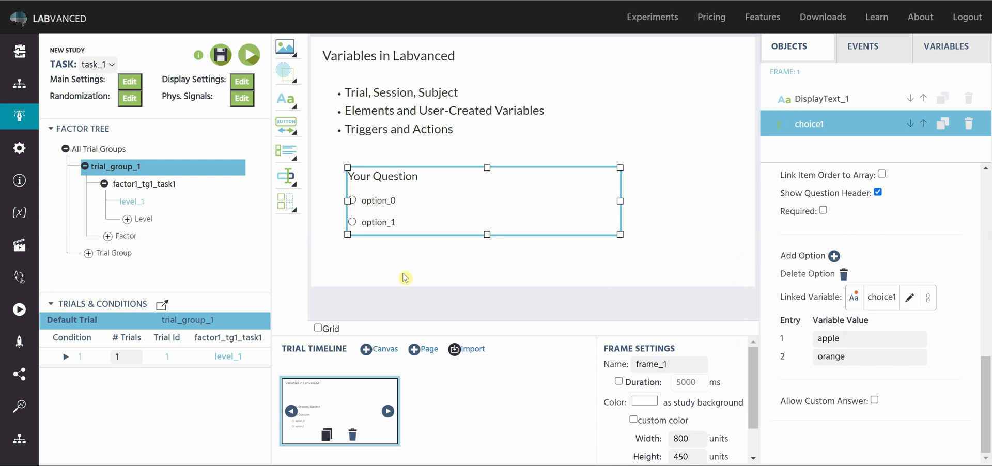
mouse_move(817, 365)
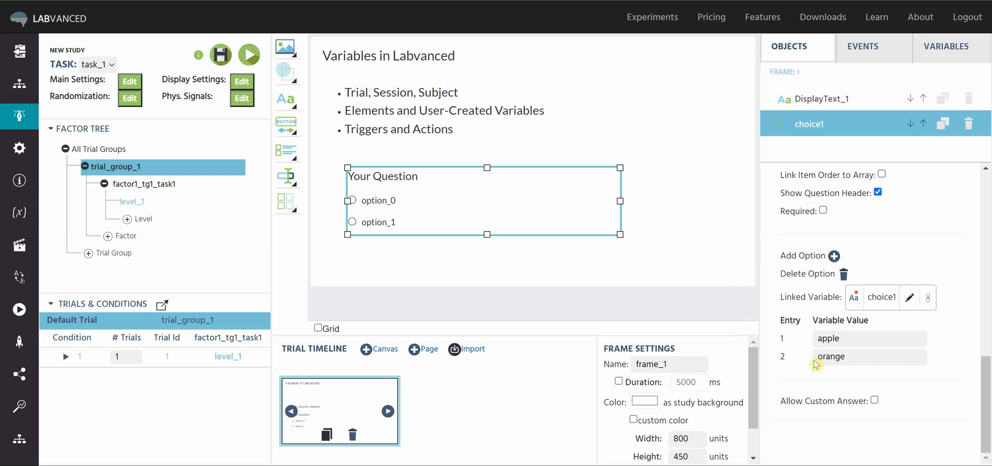
mouse_move(823, 348)
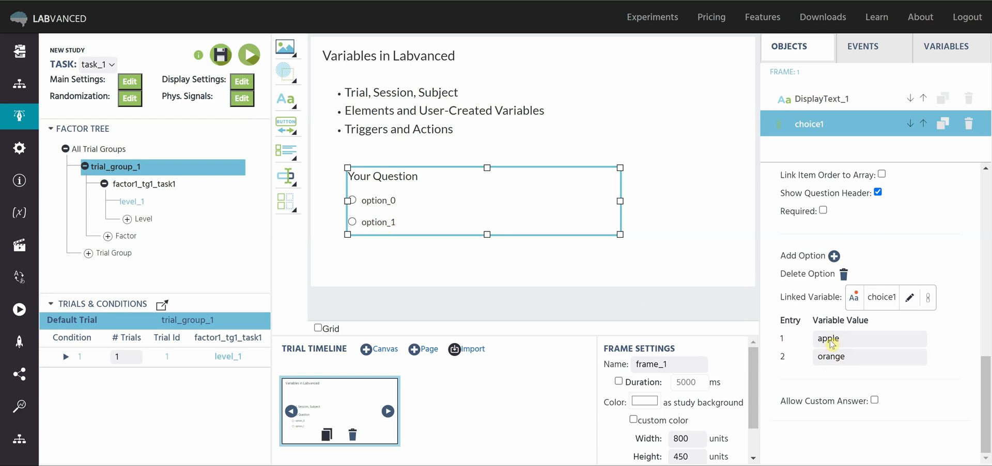
mouse_move(397, 234)
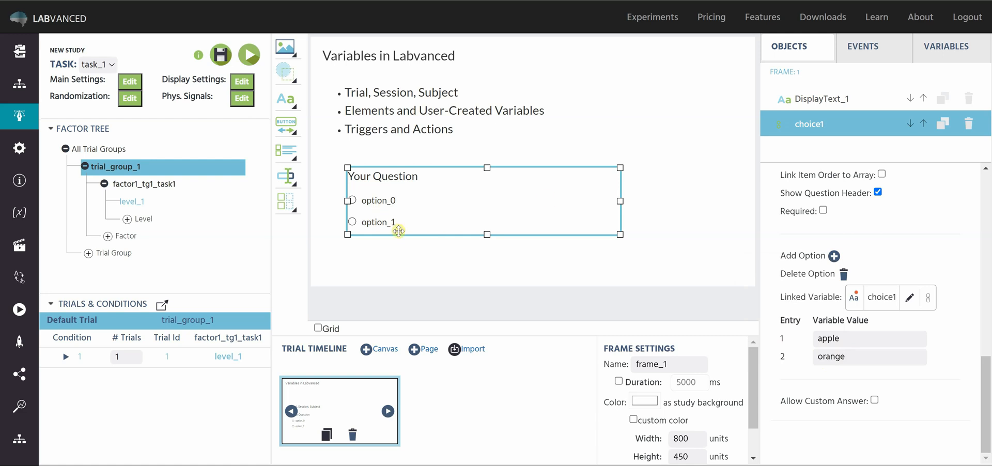
mouse_move(846, 334)
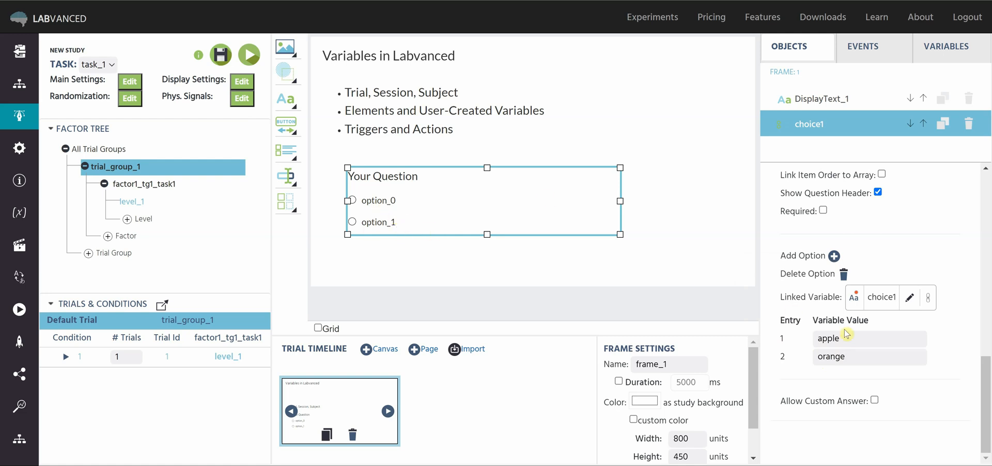
mouse_move(851, 379)
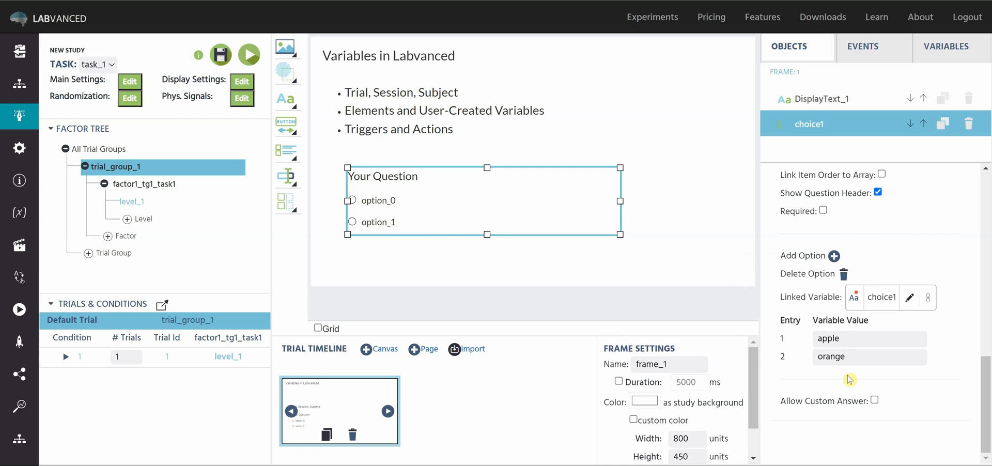
mouse_move(920, 338)
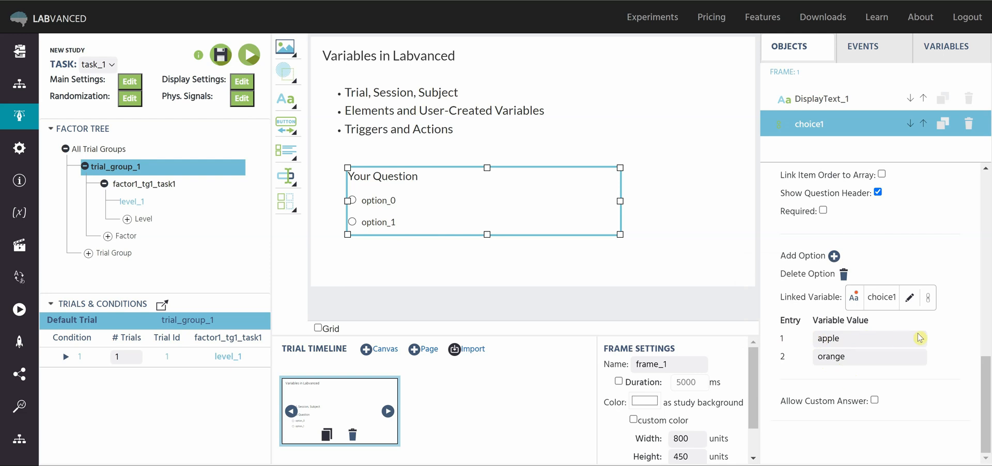
mouse_move(839, 357)
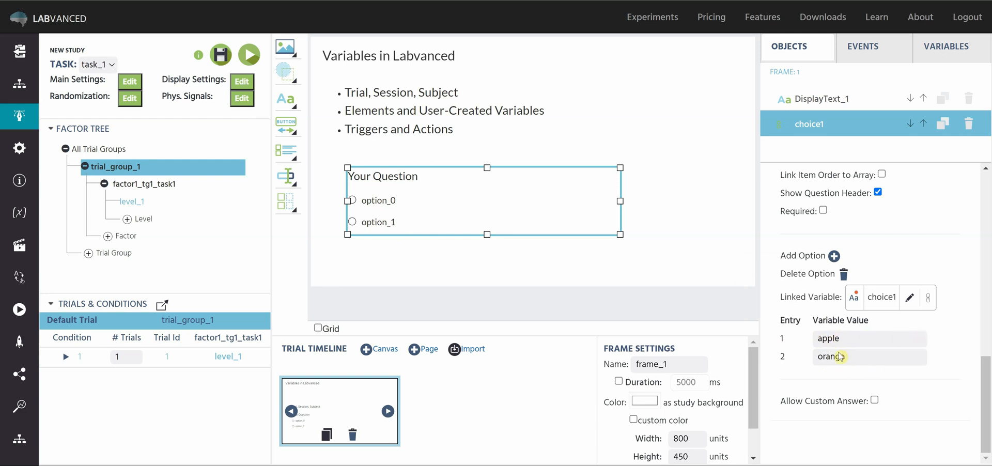
mouse_move(731, 258)
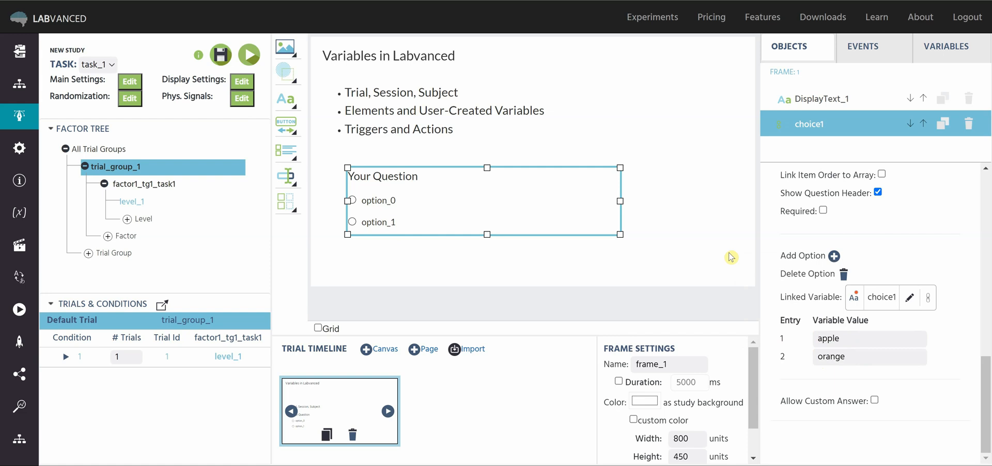
mouse_move(715, 248)
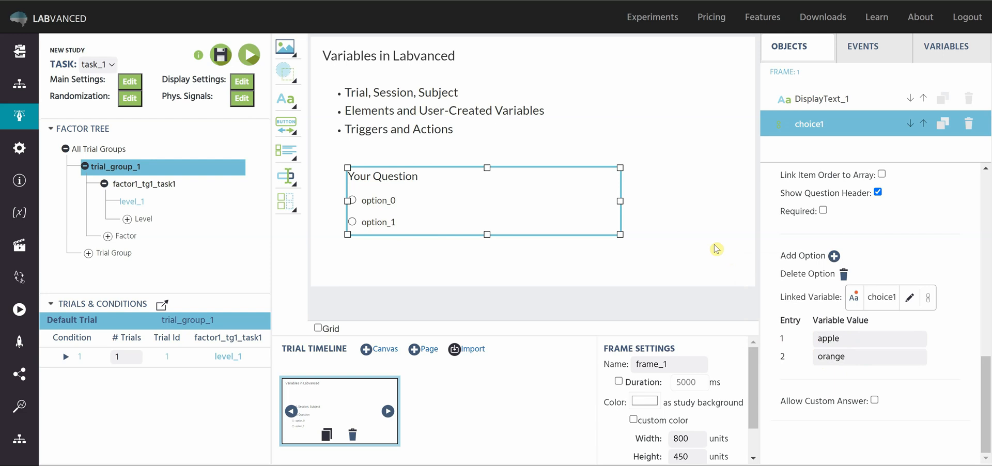
mouse_move(627, 252)
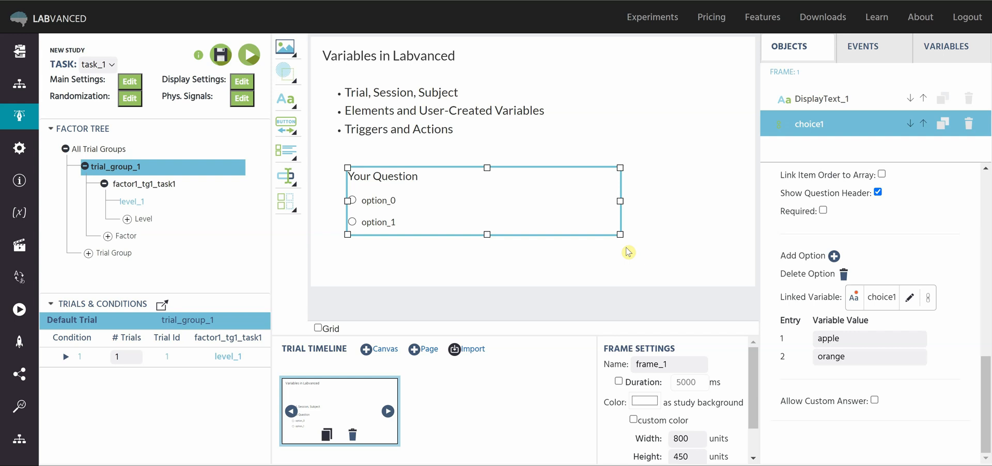
mouse_move(865, 338)
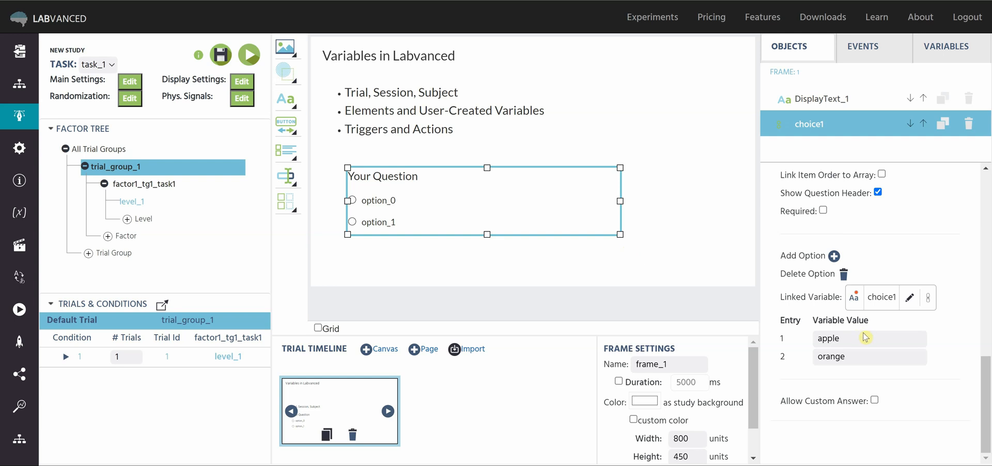
mouse_move(822, 353)
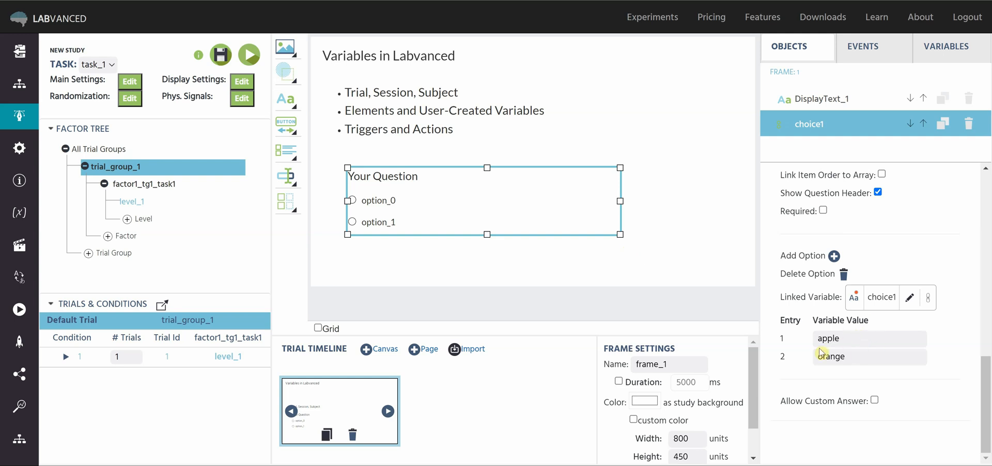
mouse_move(847, 344)
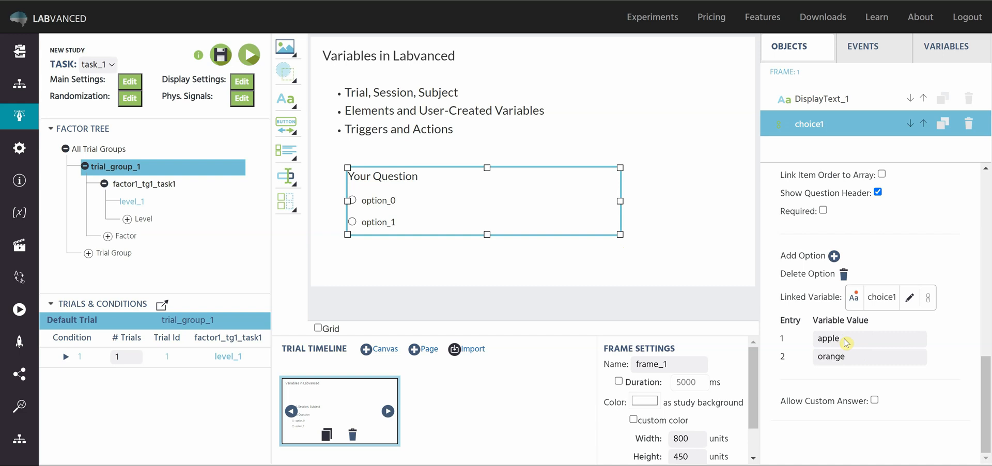
mouse_move(862, 371)
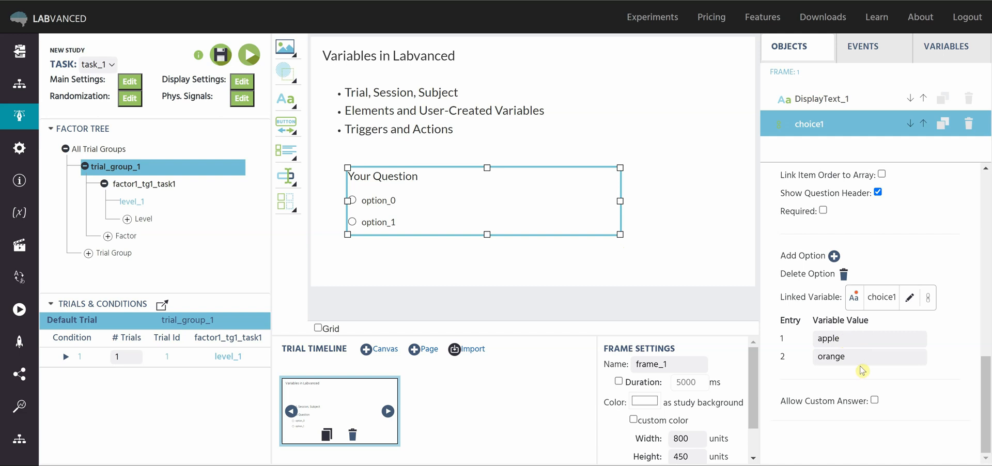
click(515, 148)
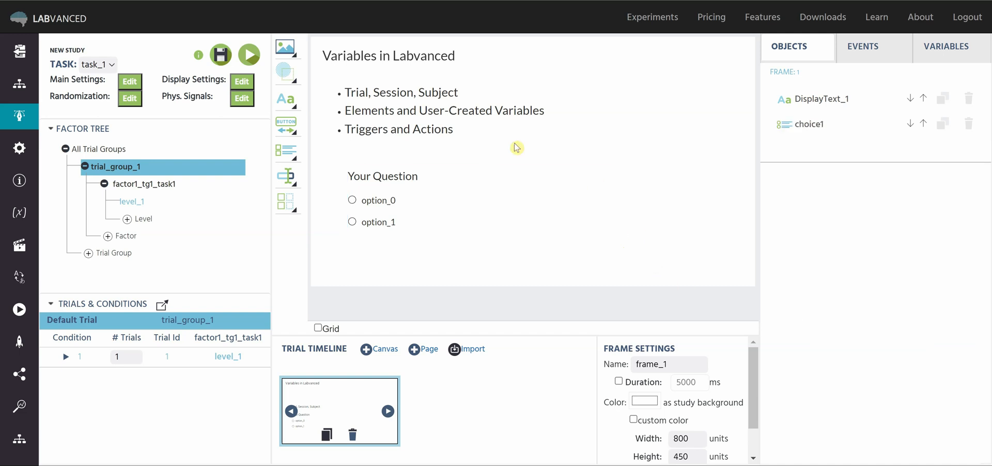
mouse_move(622, 155)
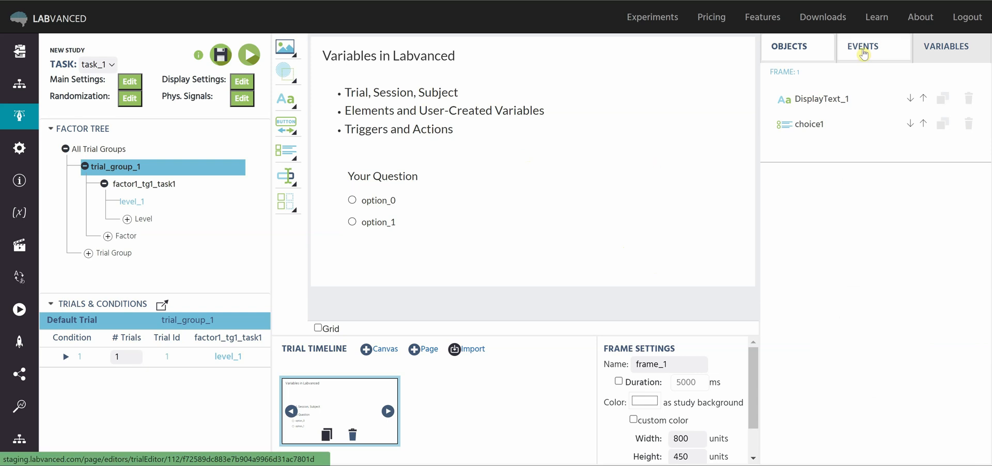
Create a new frame event event_1 from the Events tab and continue to its trigger step.
click(862, 46)
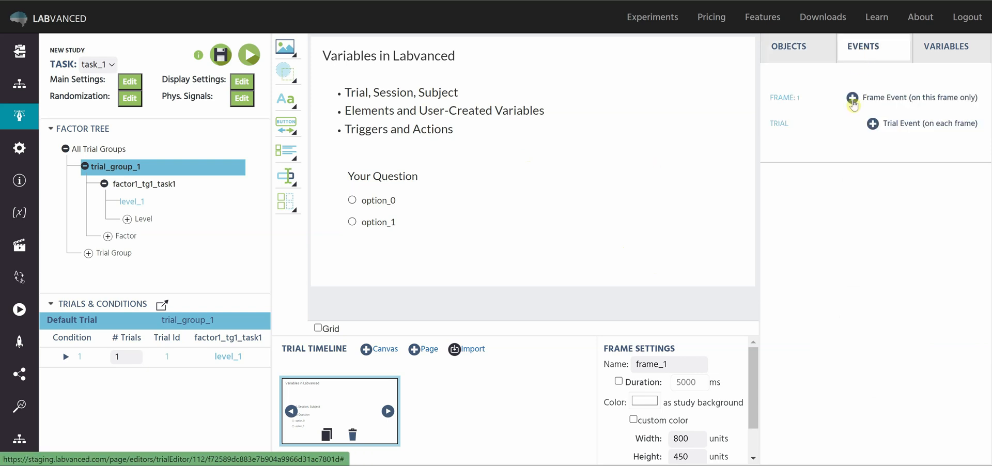
click(853, 97)
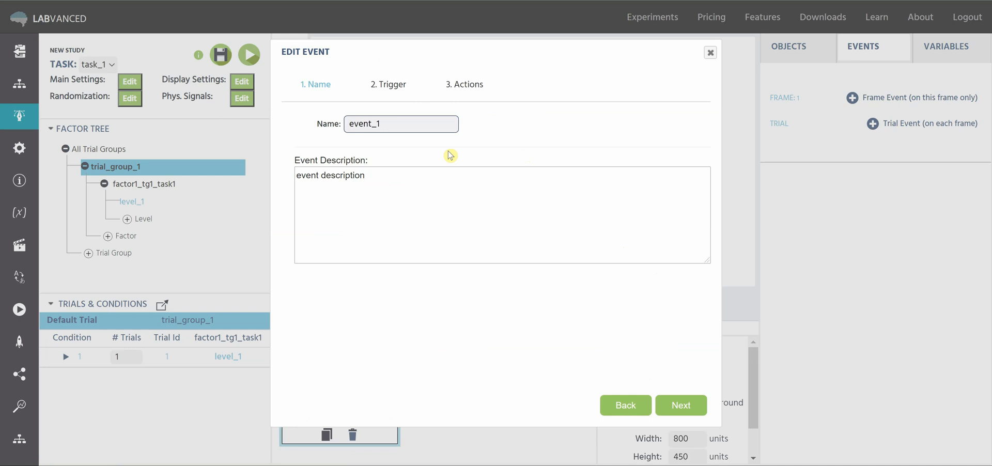
click(681, 405)
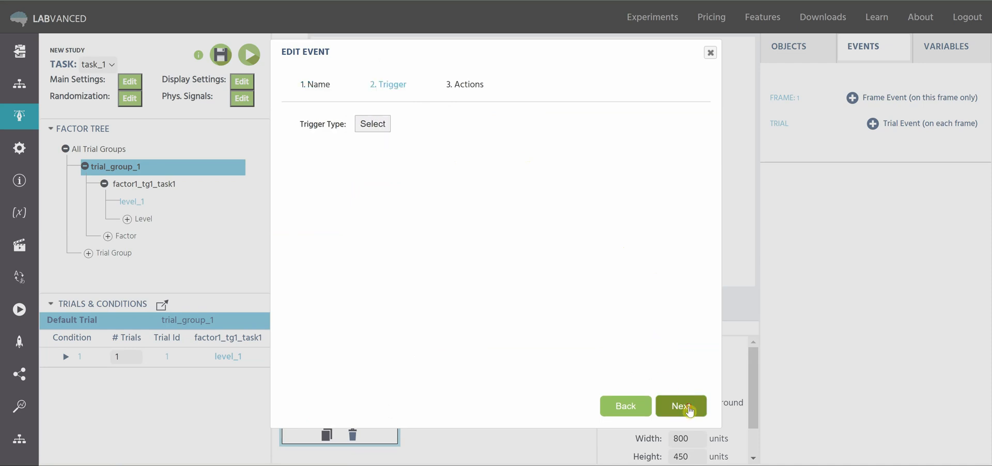
mouse_move(416, 159)
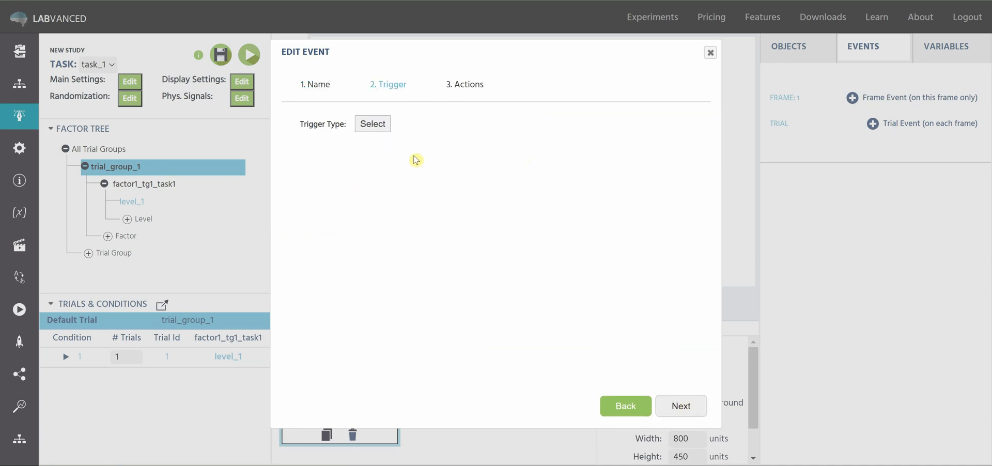
Set the trigger to Variable Value Changed watching the local variable choice1.
click(372, 123)
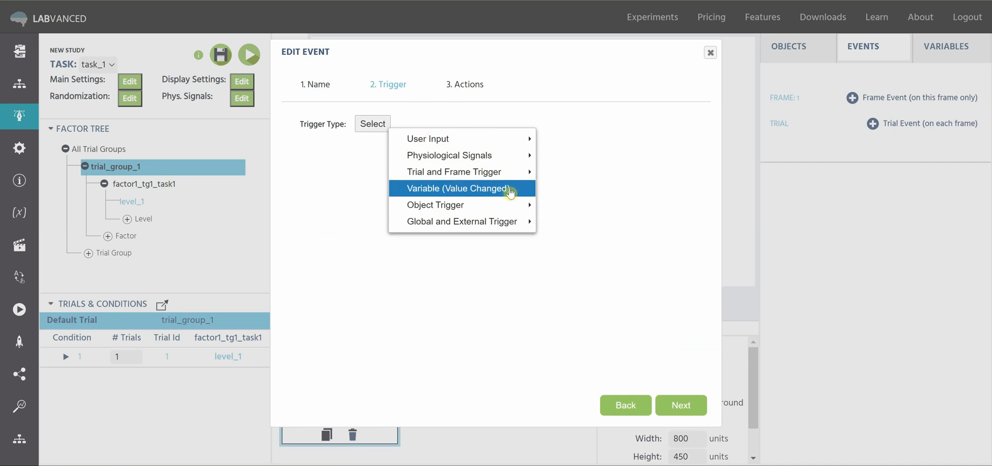
click(457, 188)
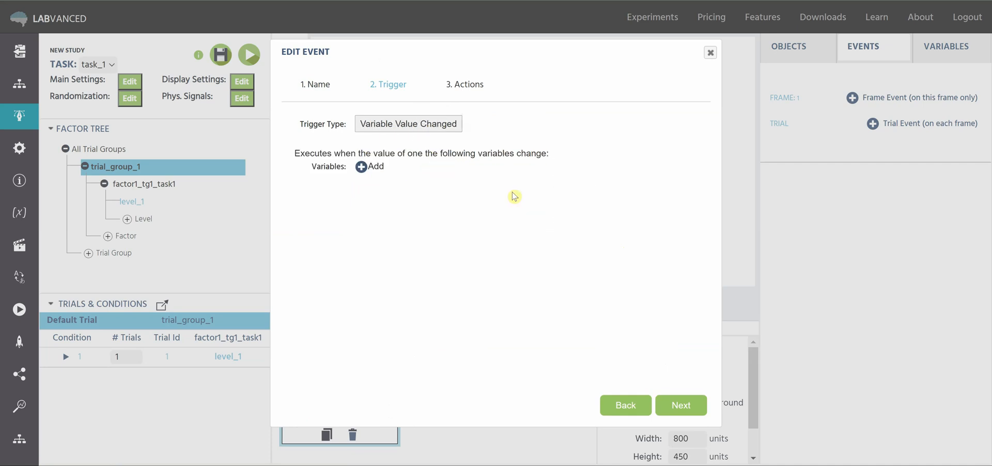
mouse_move(489, 165)
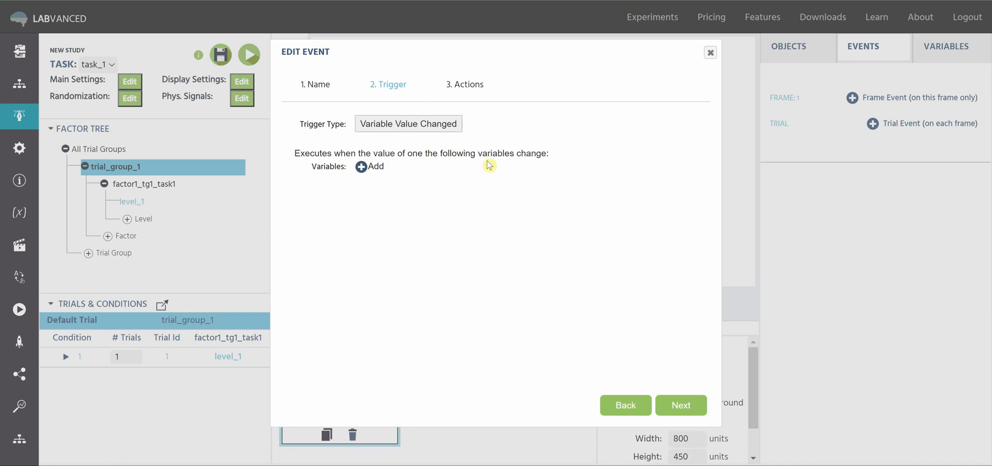
mouse_move(408, 184)
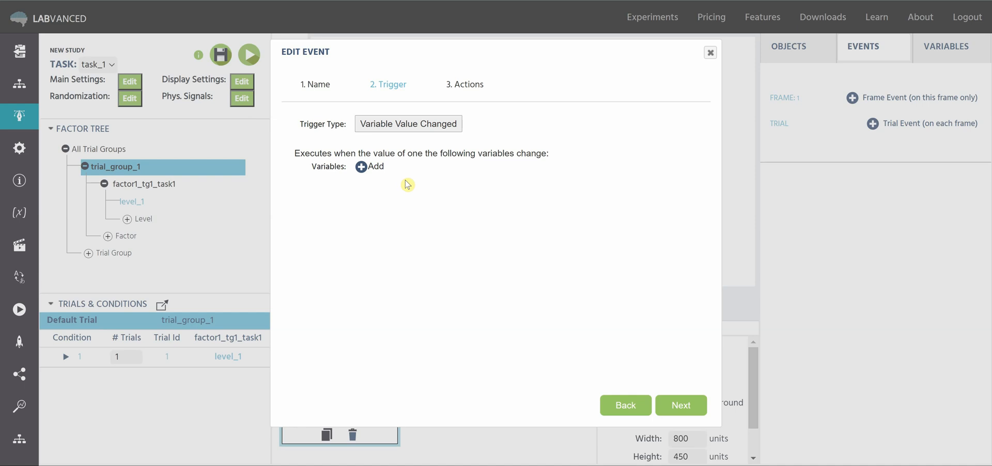
click(360, 166)
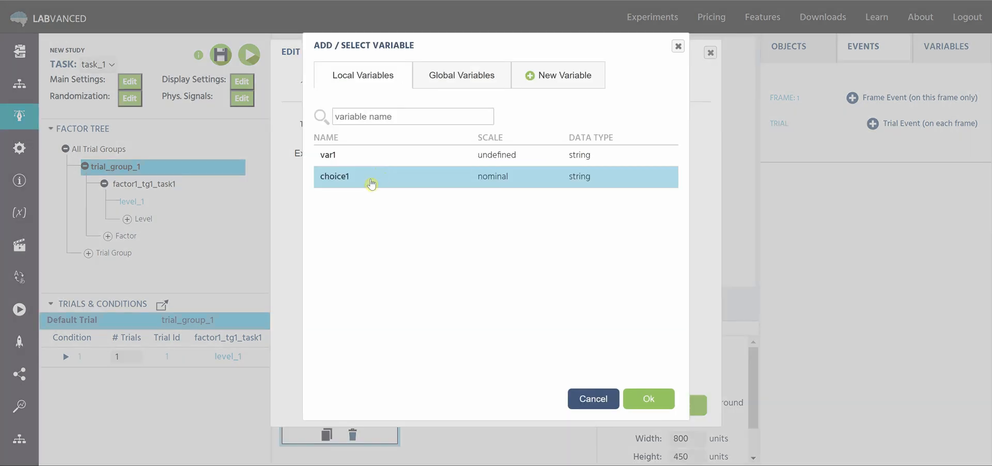
click(648, 399)
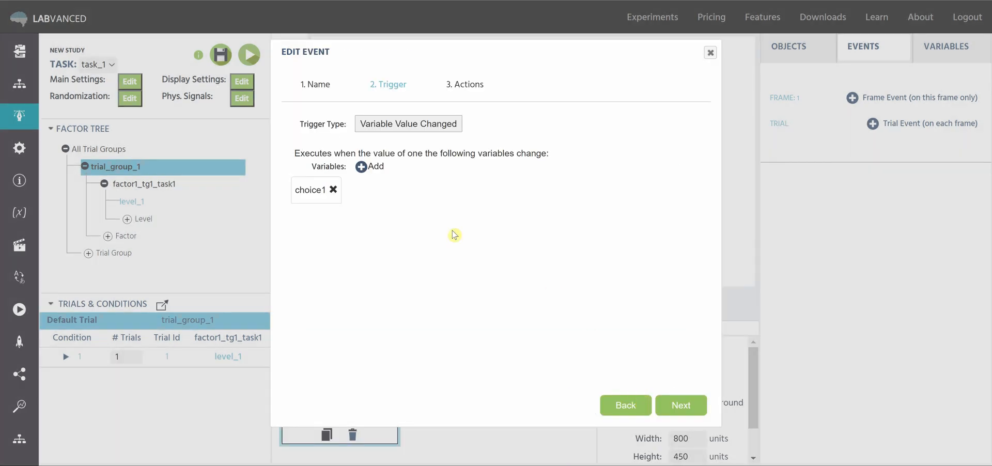
mouse_move(455, 230)
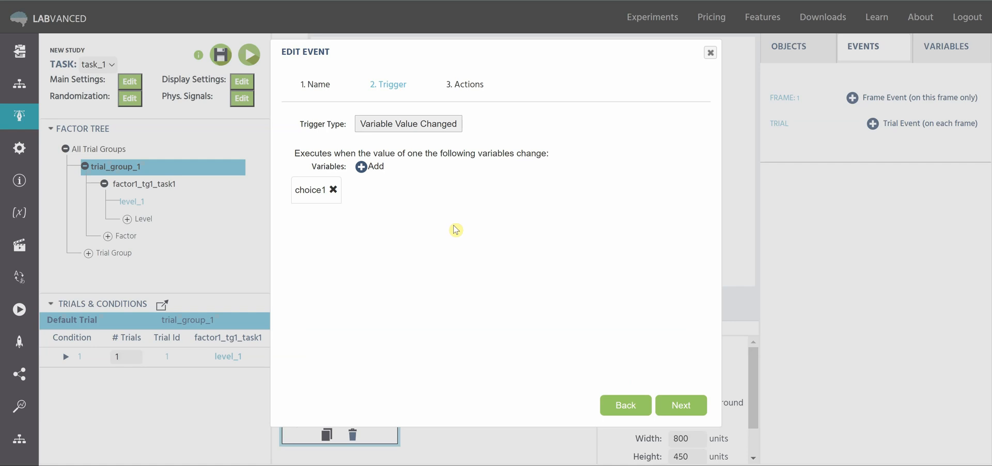
mouse_move(328, 182)
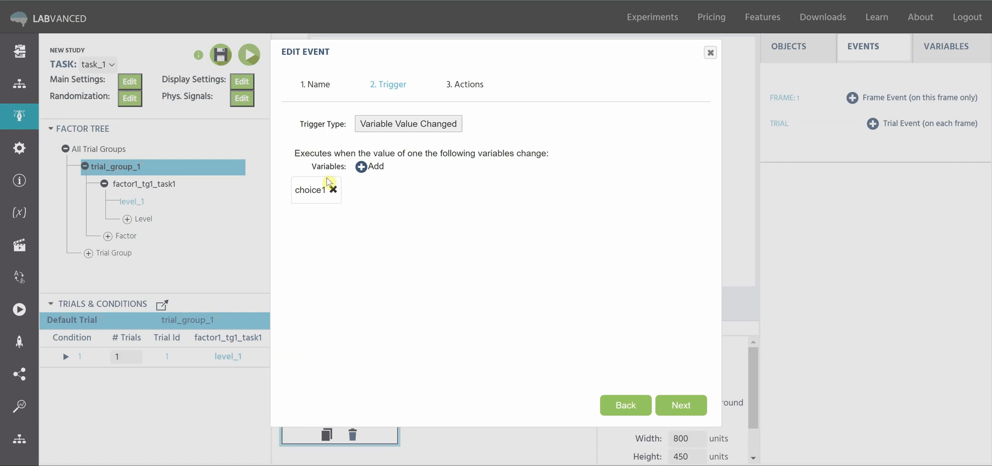
mouse_move(540, 277)
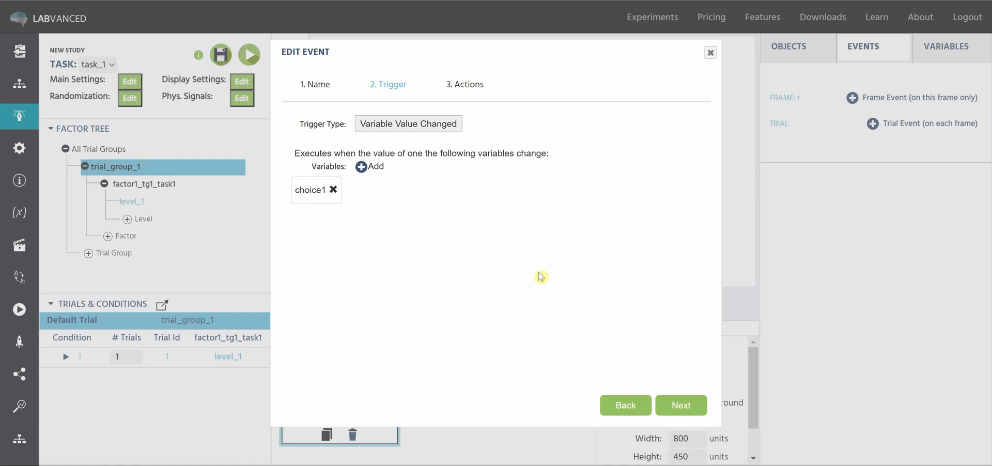
Advance event_1 to its actions step and browse the Add Action menu without adding any action.
click(681, 405)
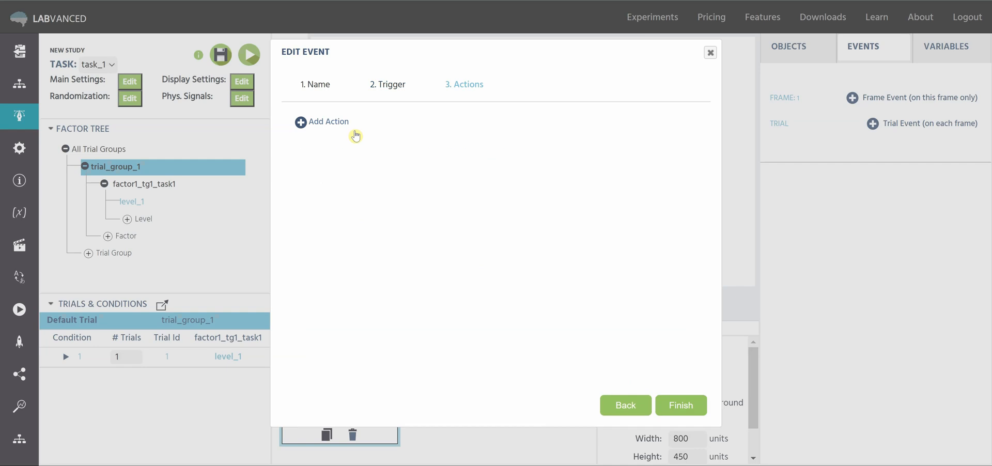
click(323, 121)
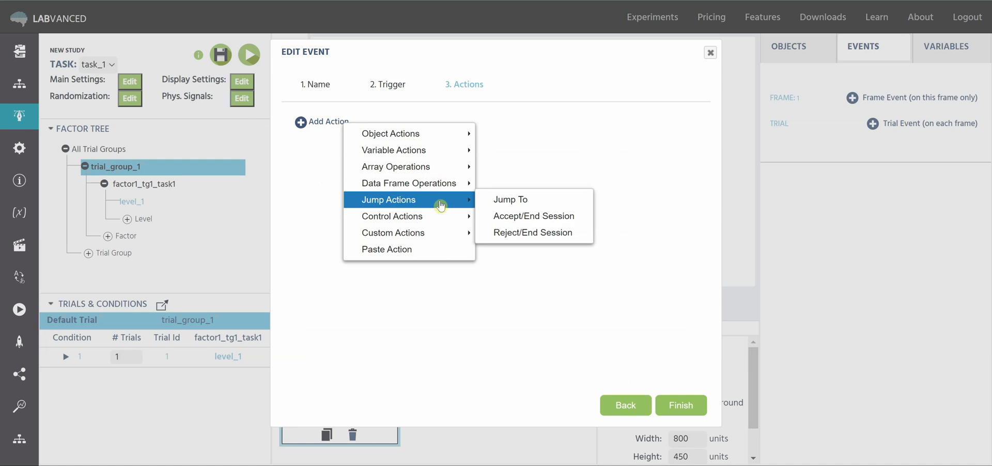
click(545, 148)
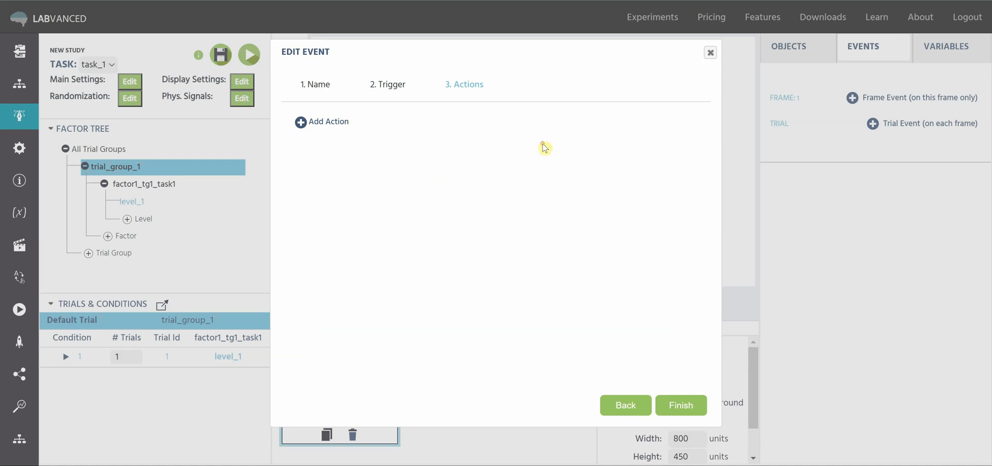
mouse_move(611, 397)
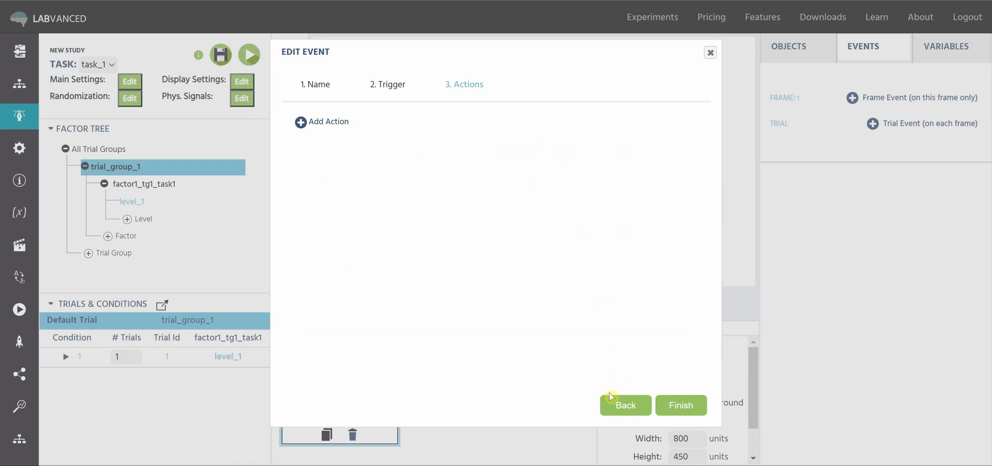
mouse_move(328, 131)
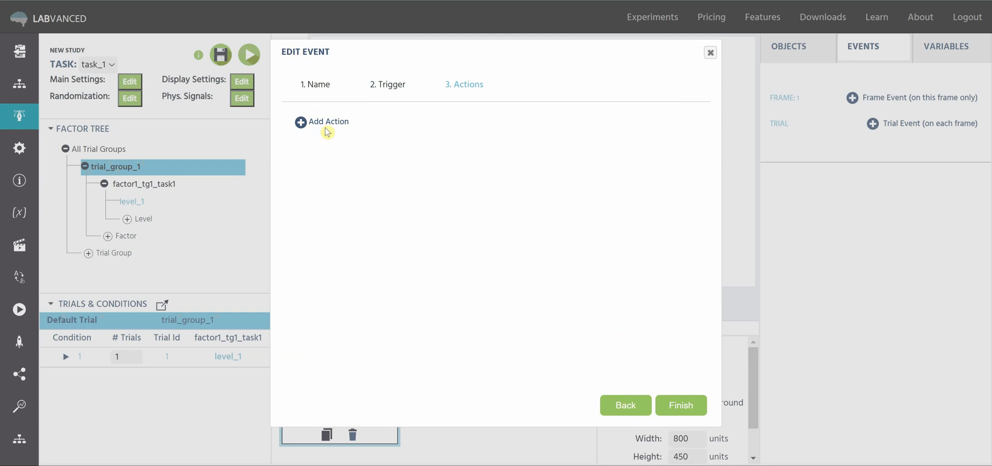
click(321, 121)
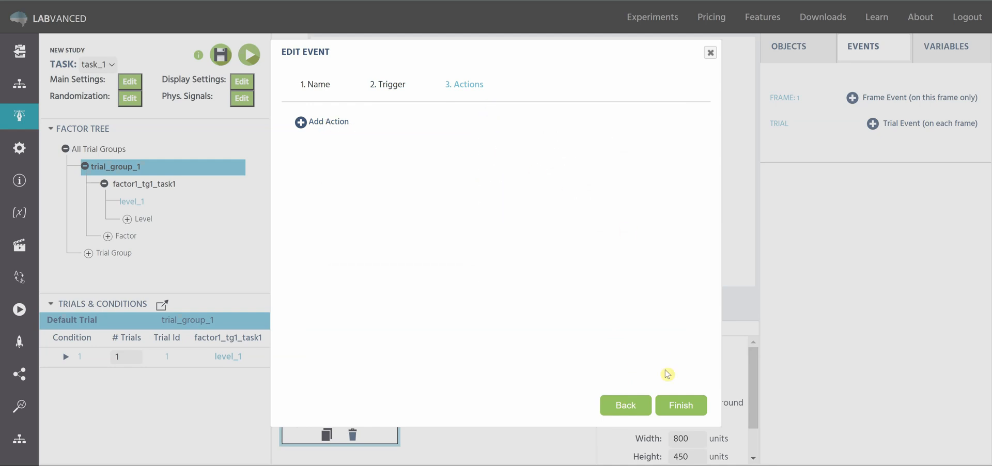
mouse_move(711, 52)
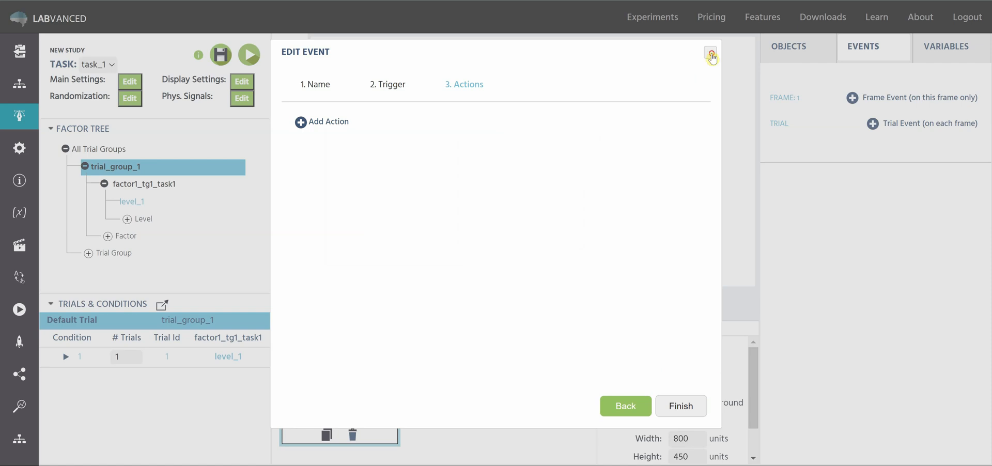
Discard the unfinished event and start a fresh frame event event_1 at the trigger step.
click(624, 405)
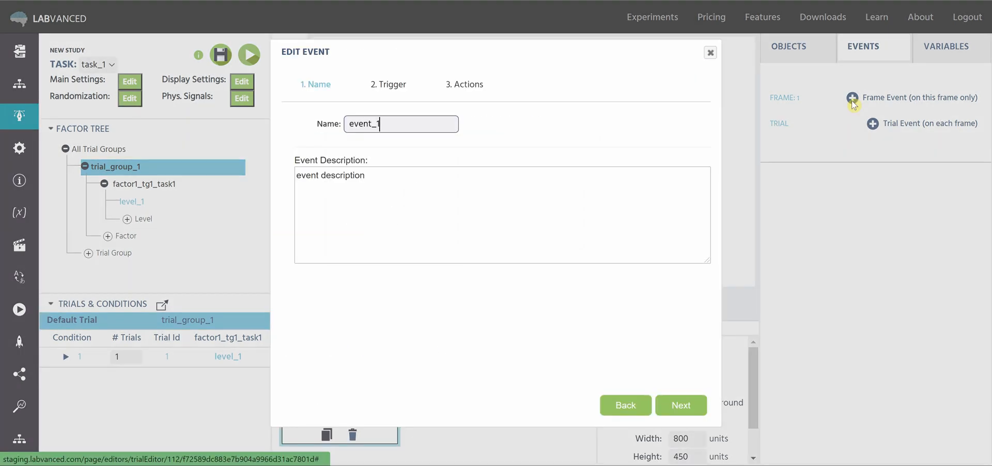
click(681, 405)
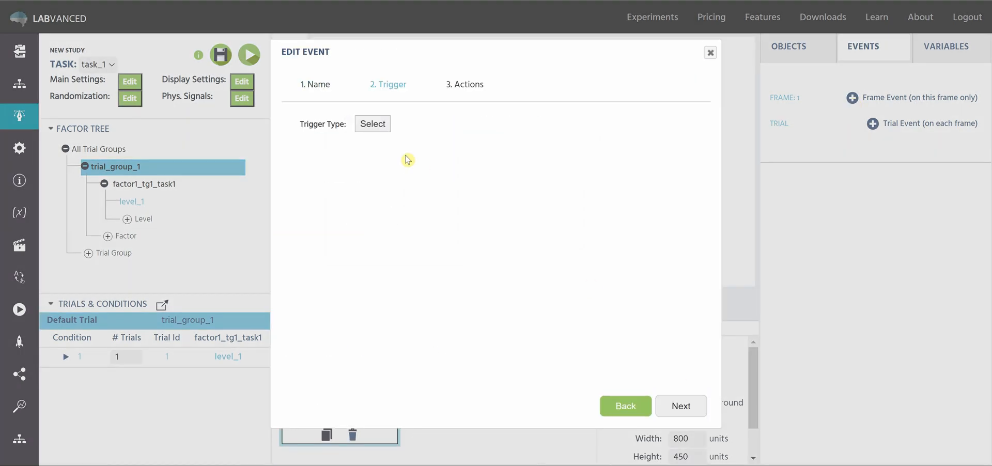
click(372, 123)
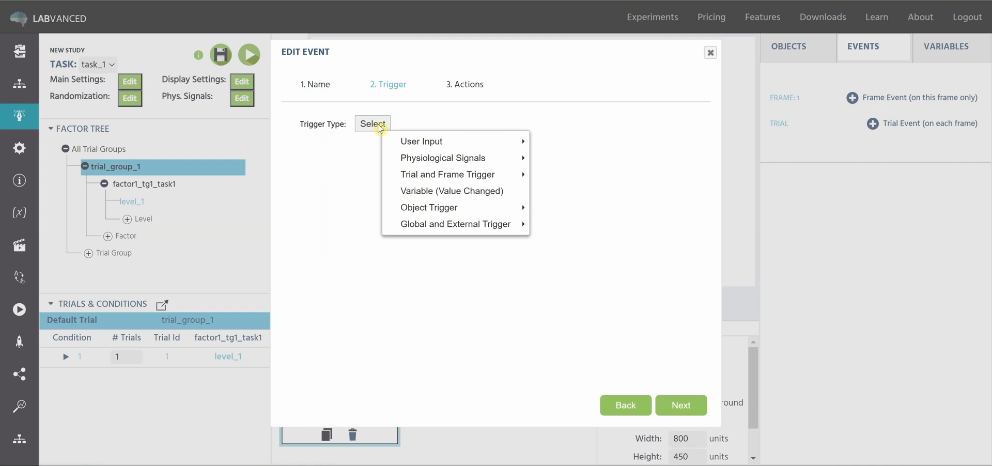
Set the trigger to a mouse left-click with choice1 as the target object.
click(421, 141)
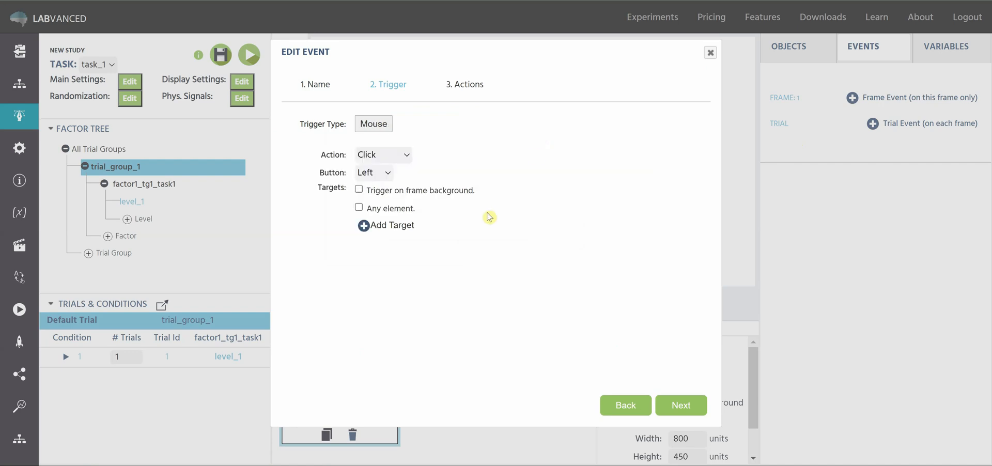
click(385, 226)
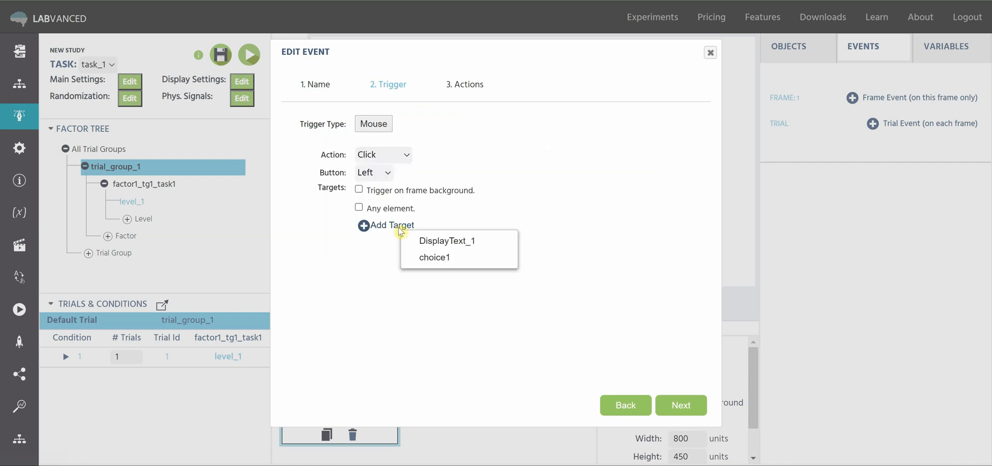
mouse_move(434, 258)
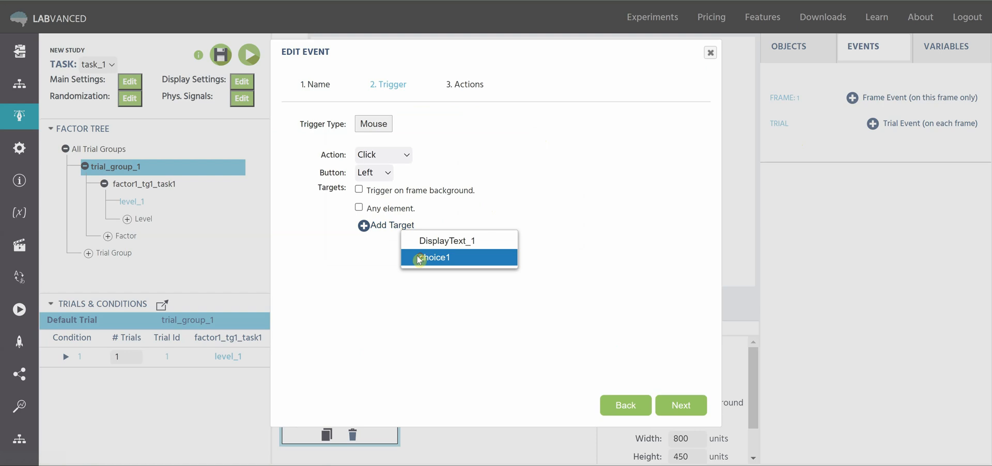
click(432, 257)
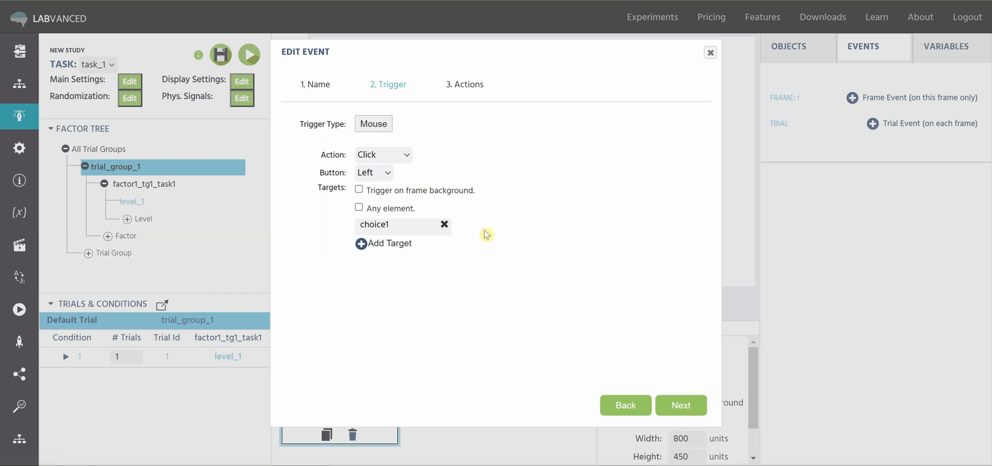
mouse_move(396, 212)
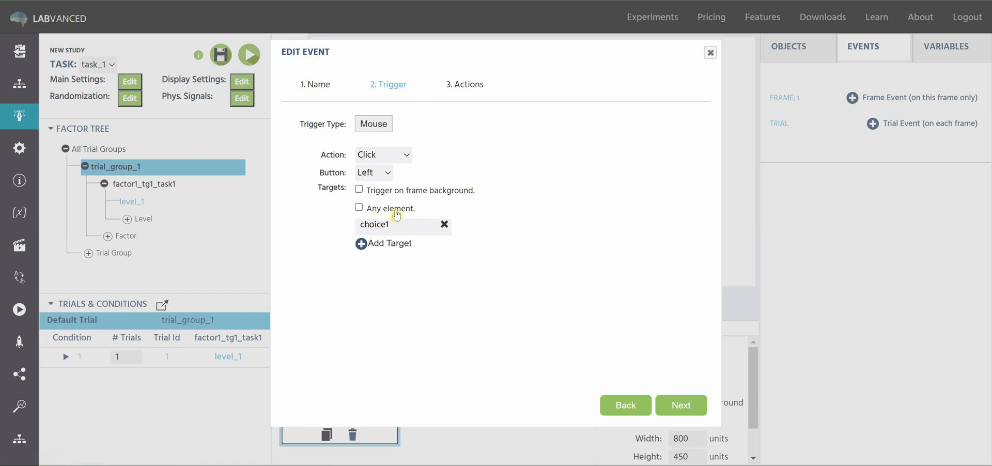
mouse_move(452, 263)
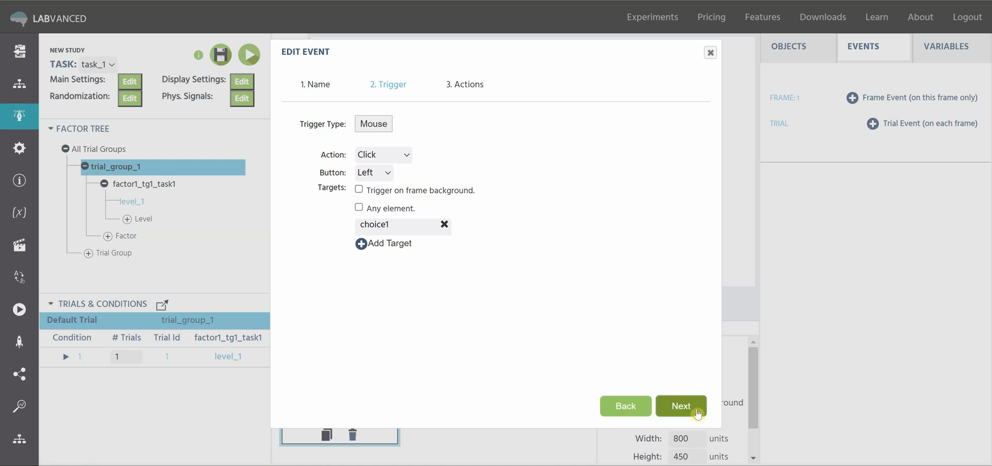
Add a Set / Record Variable action to event_1's actions.
click(681, 405)
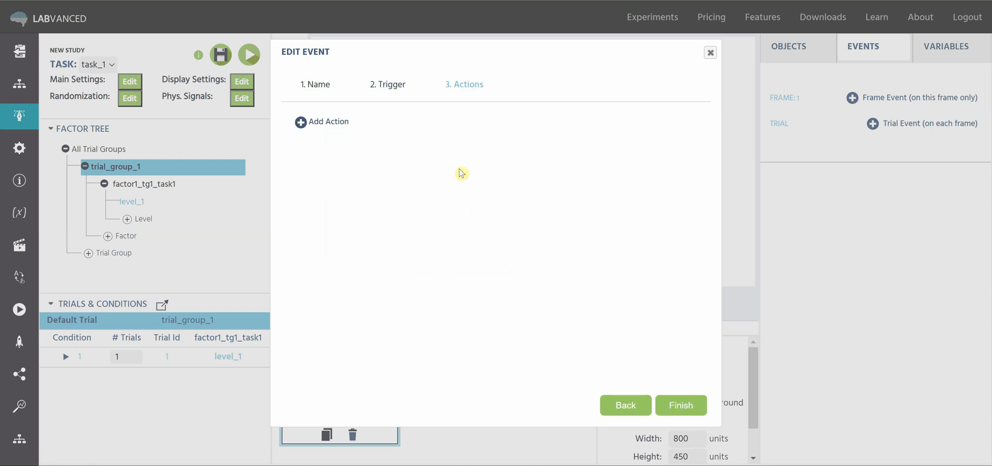
click(329, 121)
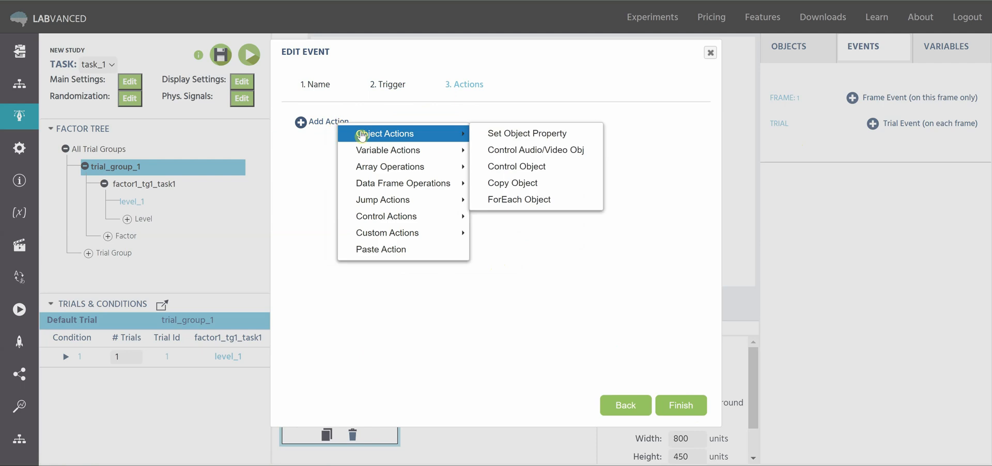
mouse_move(388, 150)
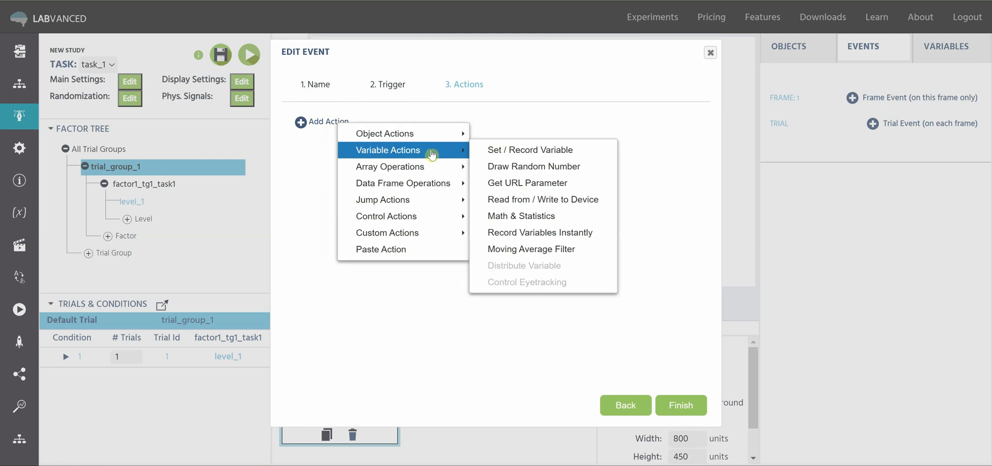
click(529, 150)
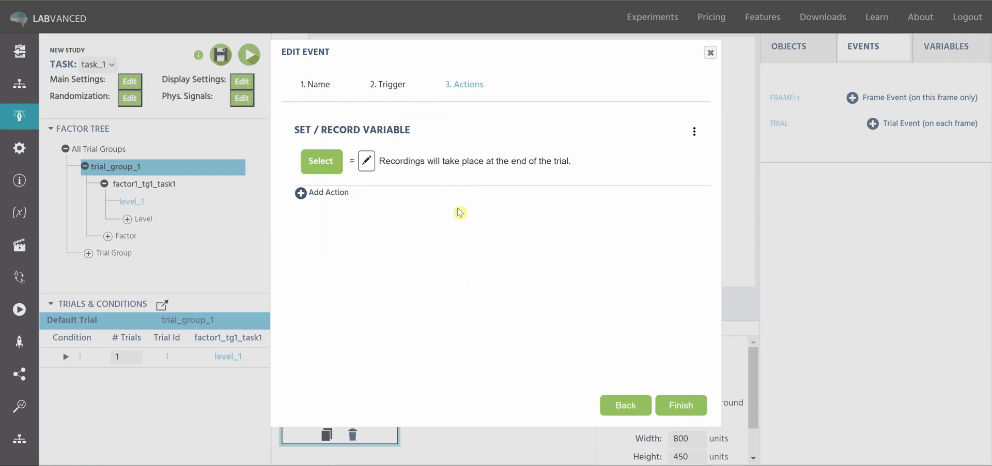
mouse_move(329, 166)
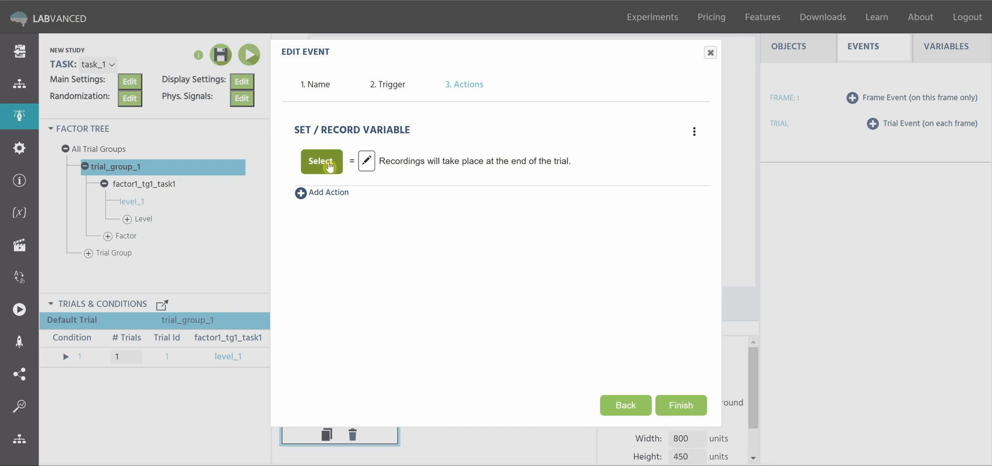
Bring up the variable picker for the action and highlight choice1 in Local Variables.
click(322, 162)
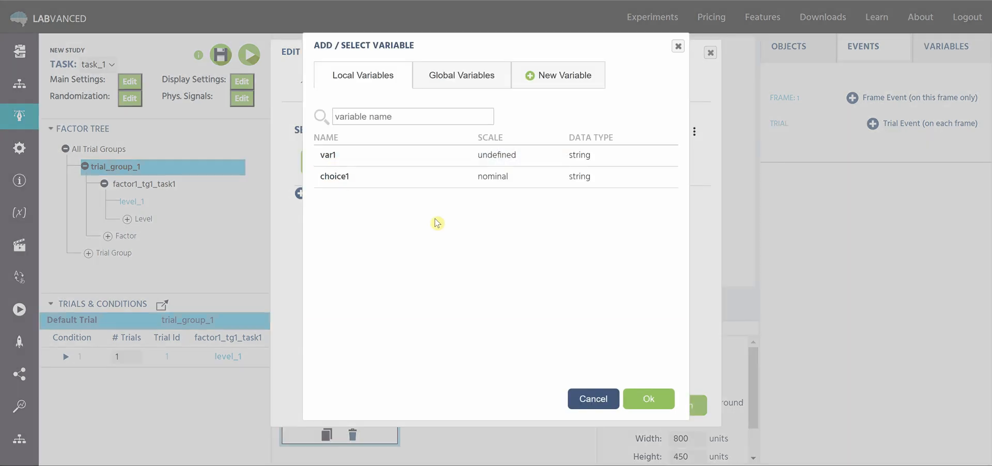
click(414, 177)
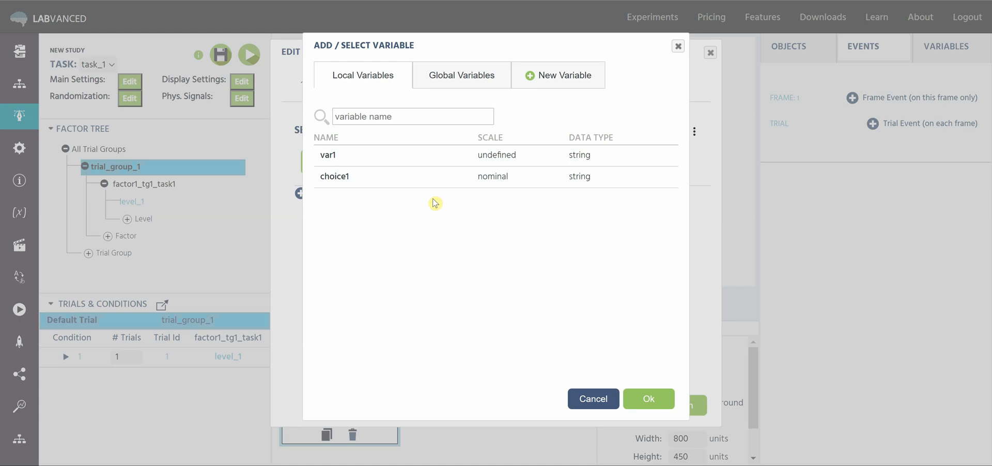
click(446, 177)
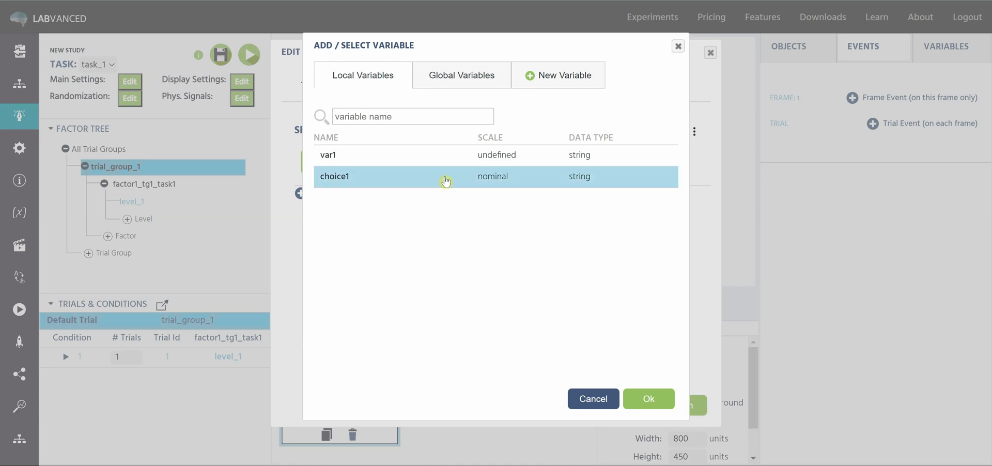
click(462, 75)
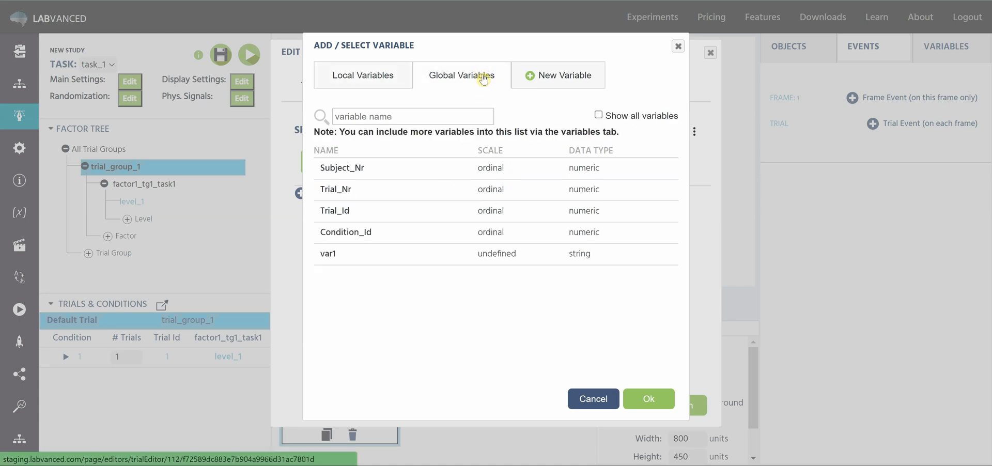
mouse_move(537, 105)
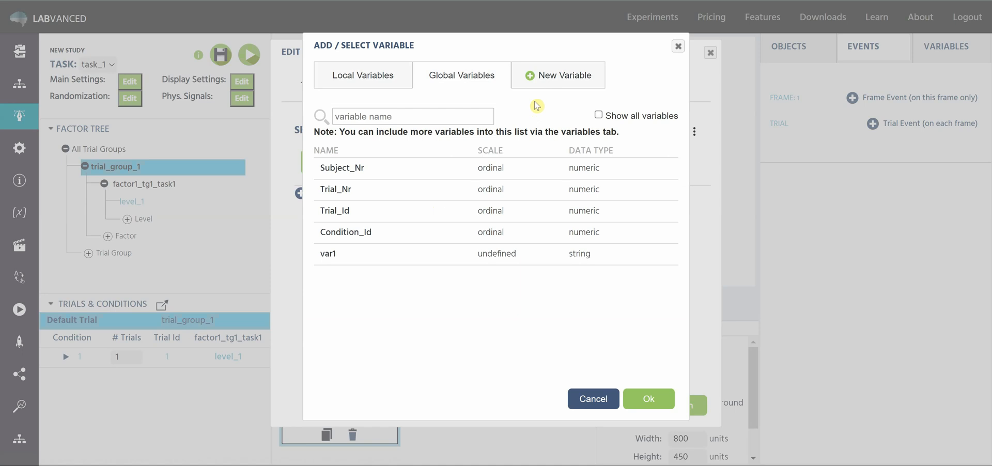
mouse_move(533, 264)
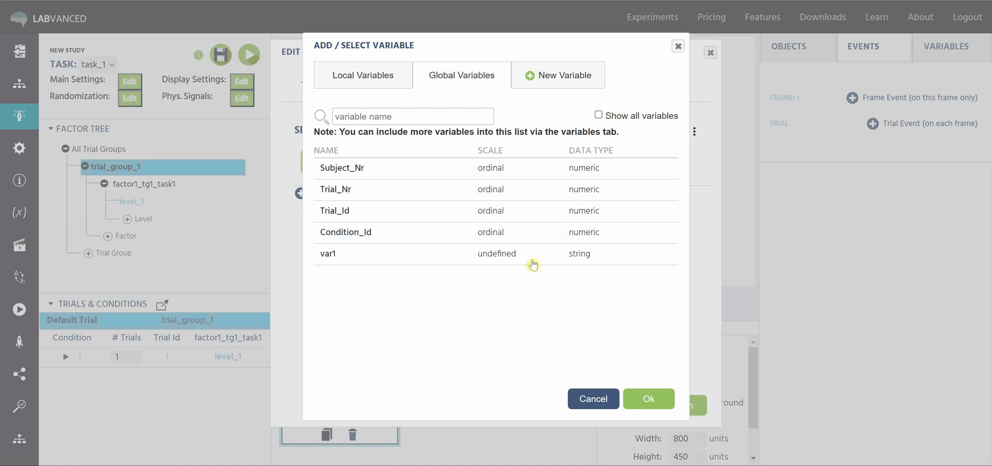
mouse_move(455, 292)
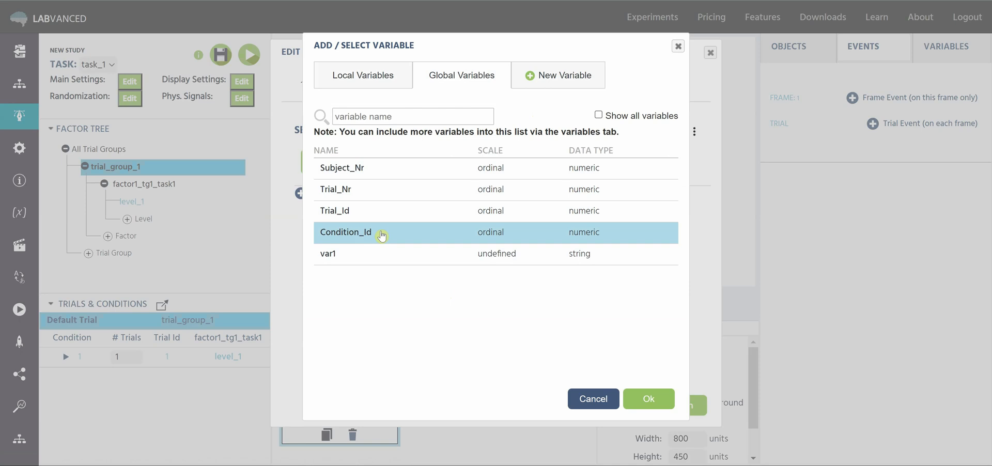
mouse_move(410, 159)
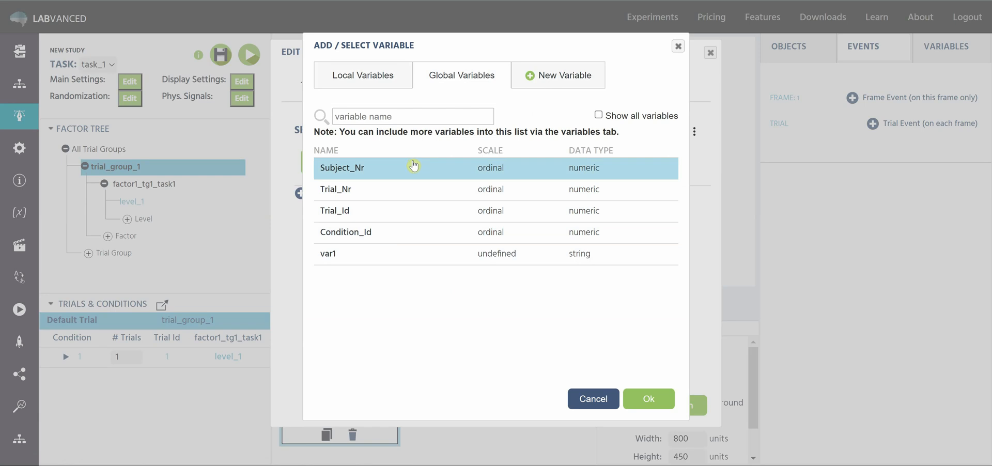
mouse_move(411, 166)
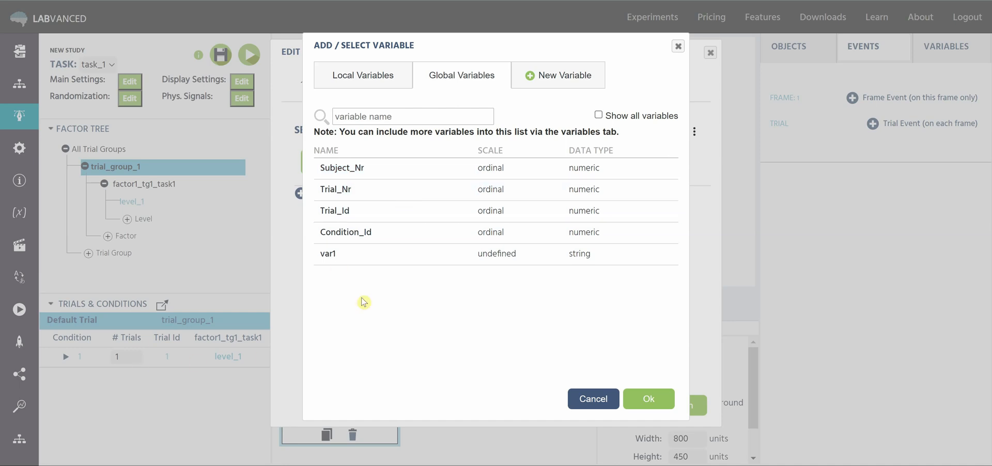
mouse_move(149, 336)
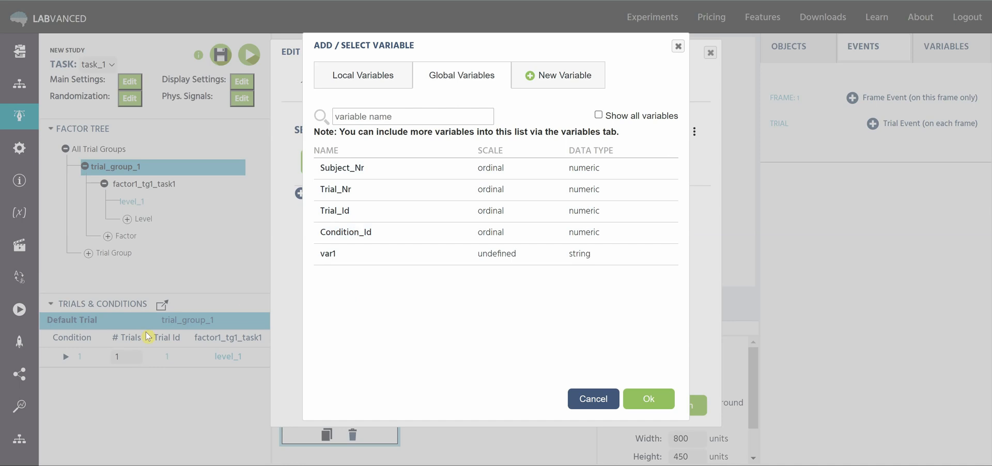
mouse_move(164, 352)
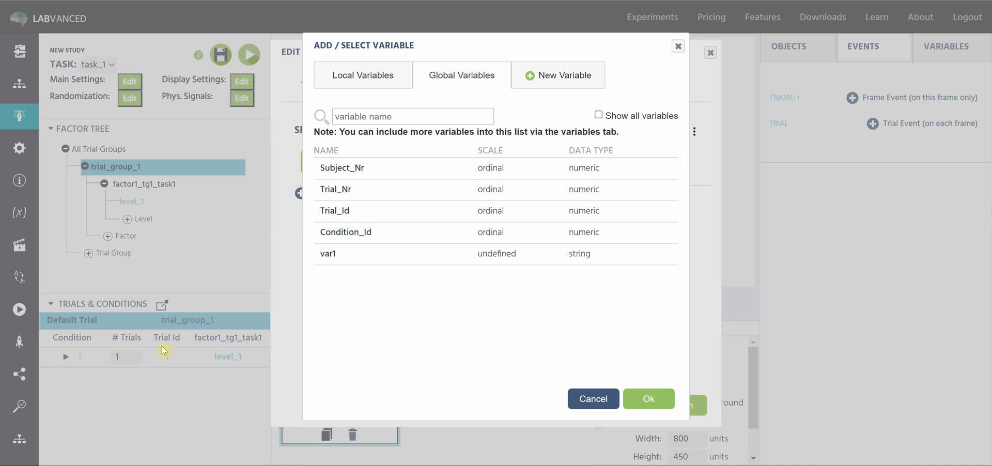
click(424, 169)
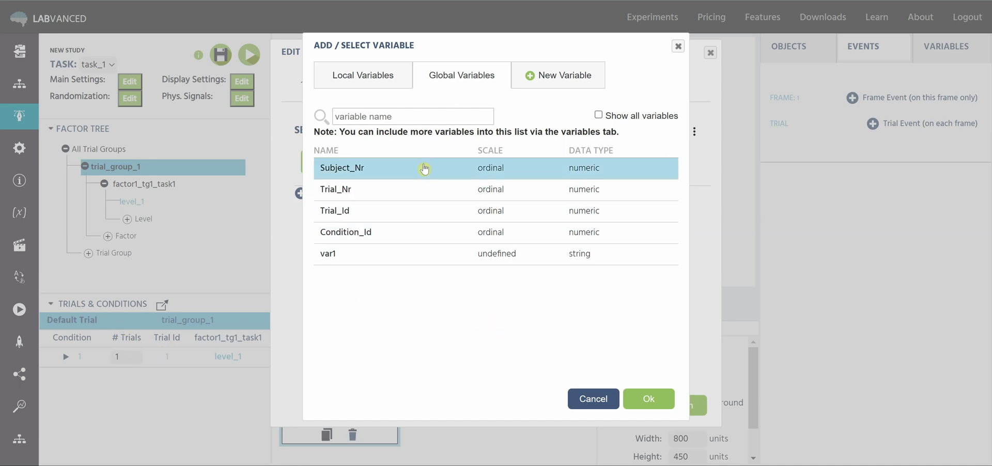
Create a new Numeric variable named RT as the action's target and list its value source choices.
click(559, 74)
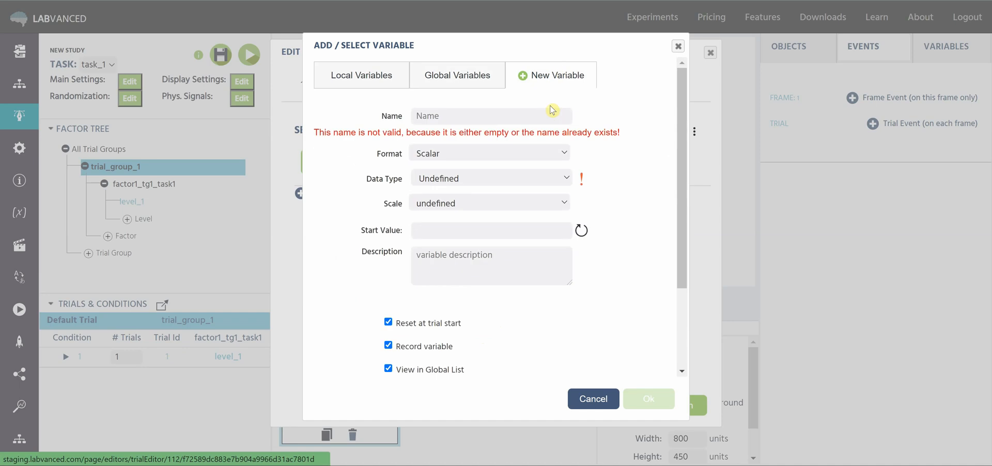
click(490, 116)
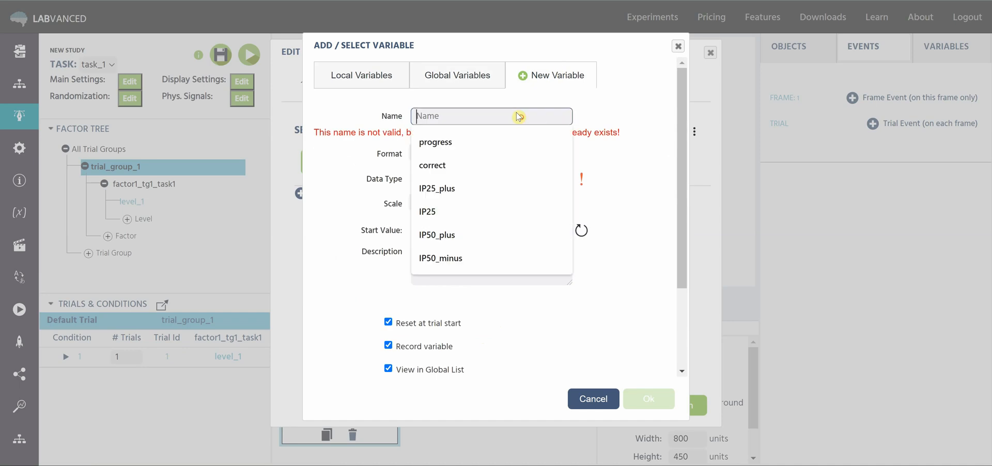
text(RT)
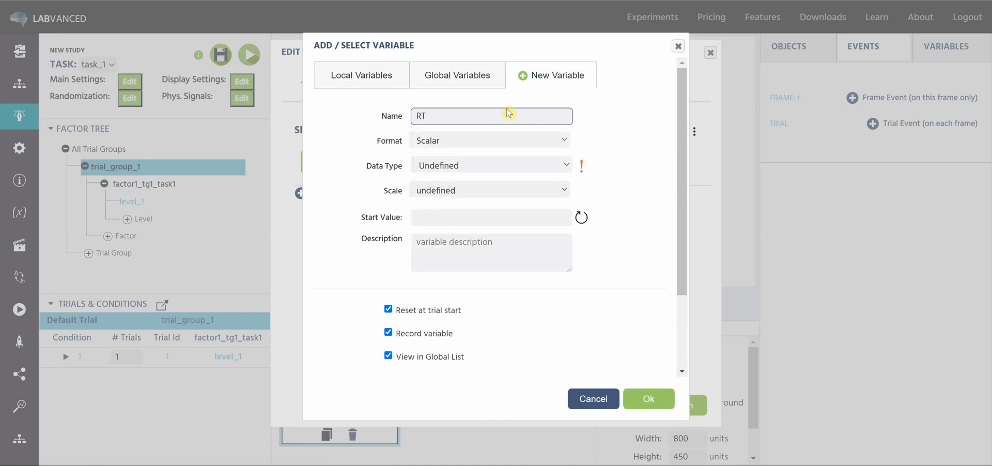
mouse_move(558, 160)
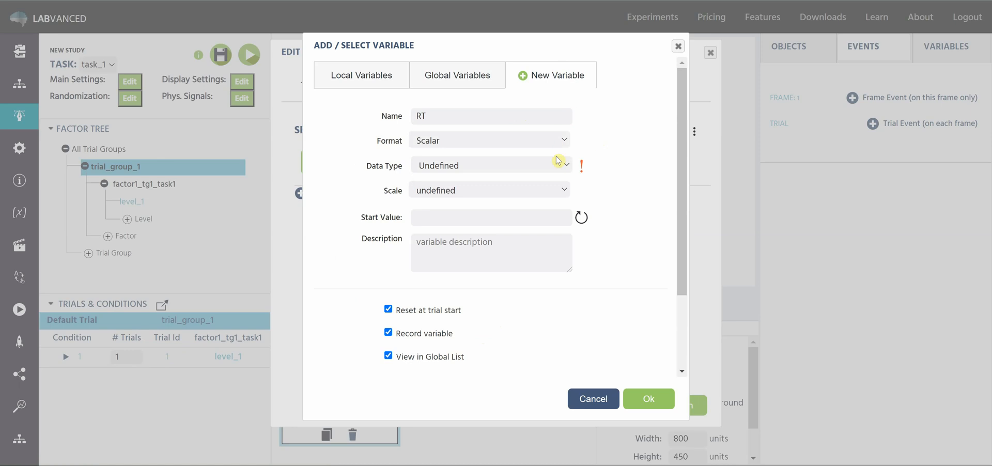
click(490, 165)
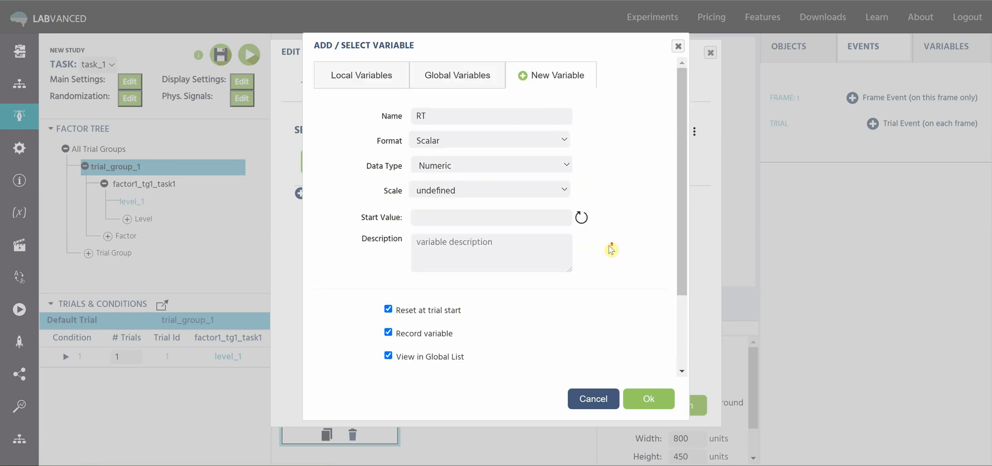
click(648, 399)
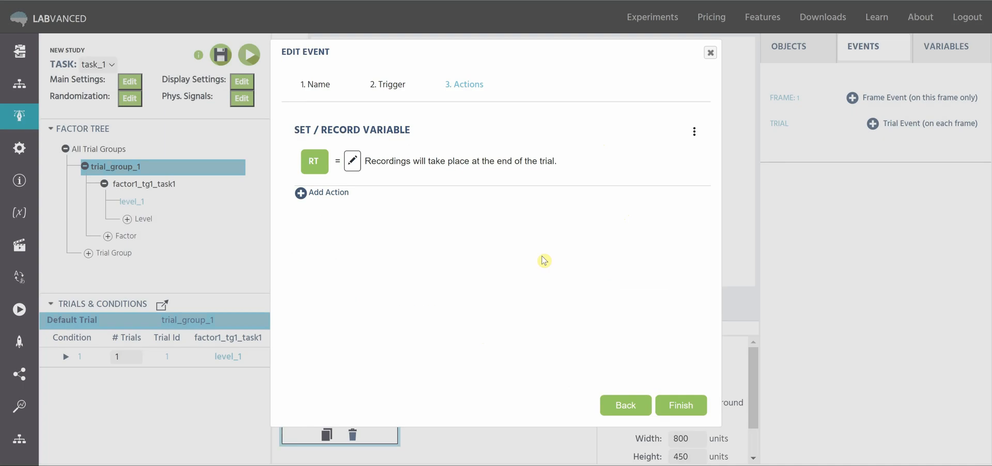
mouse_move(385, 186)
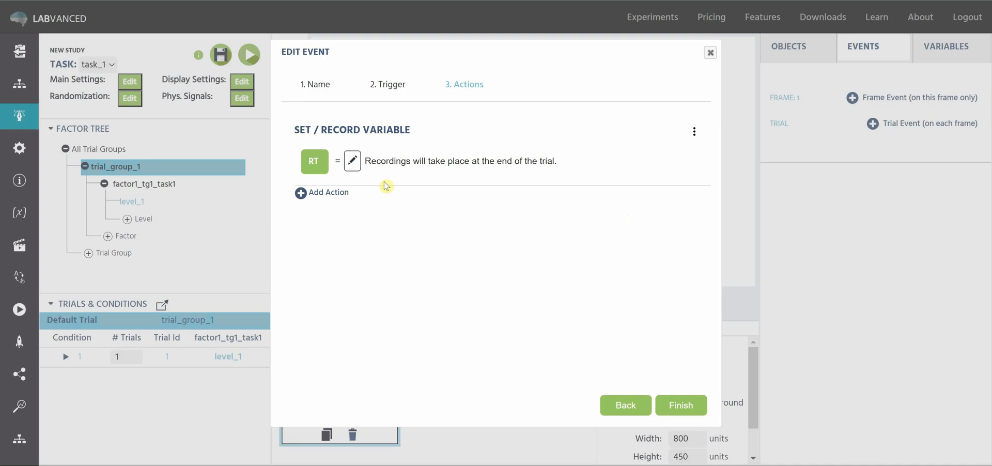
click(353, 161)
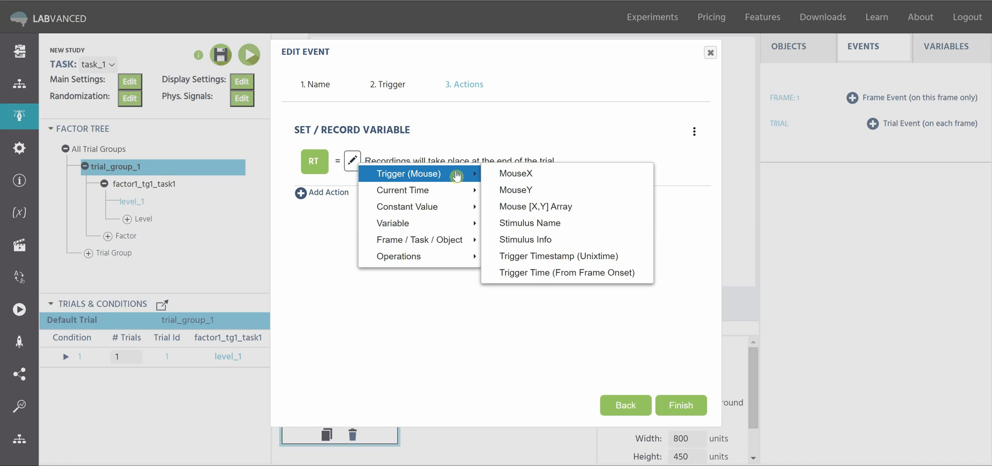
mouse_move(516, 190)
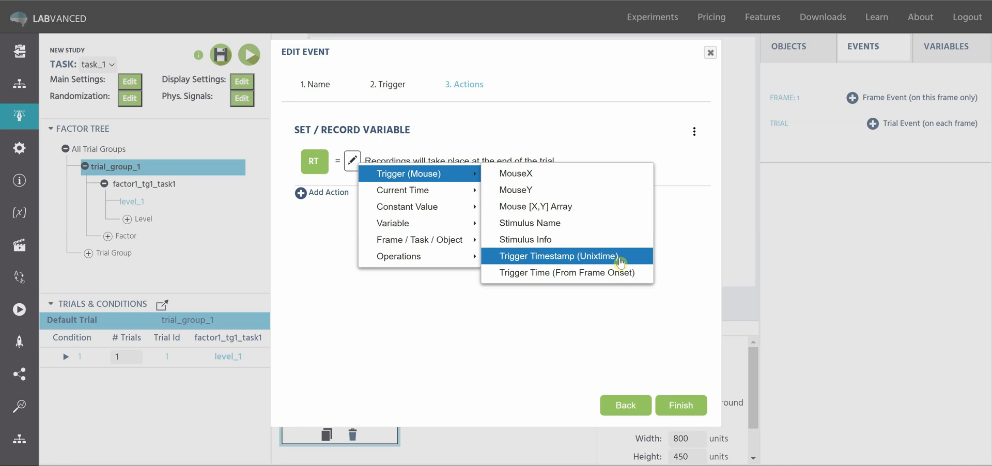
Have RT record Trigger Time (From Frame Onset) and finish event_1.
click(571, 273)
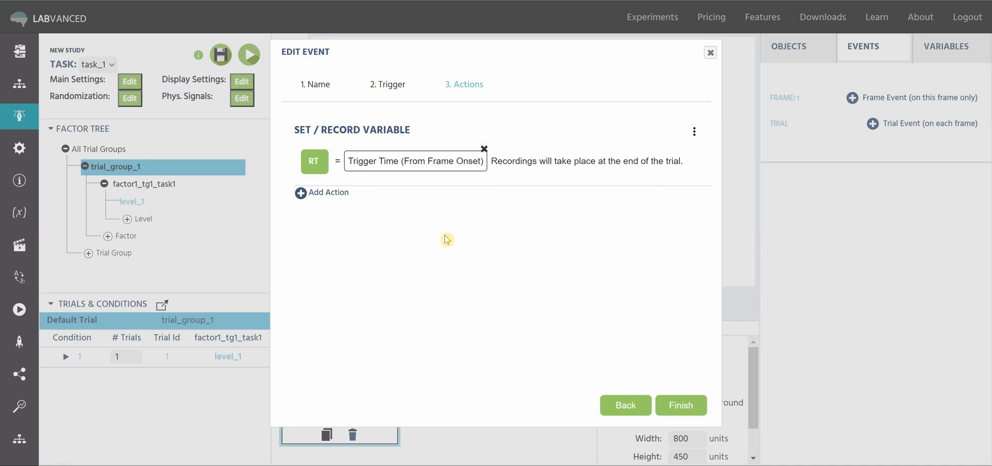
mouse_move(449, 231)
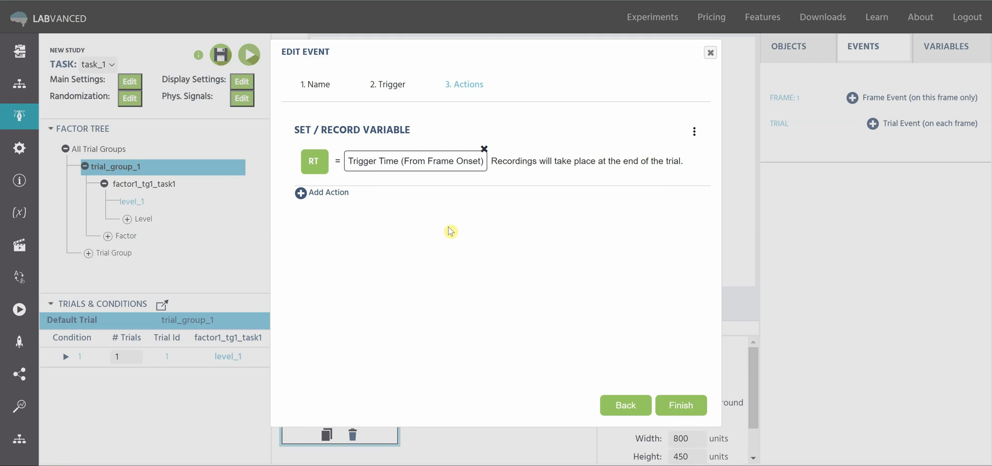
click(682, 405)
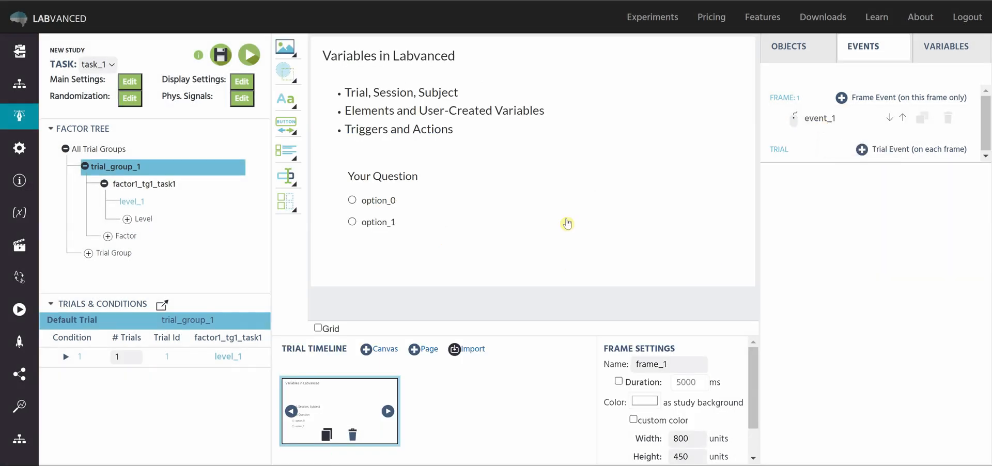
mouse_move(268, 91)
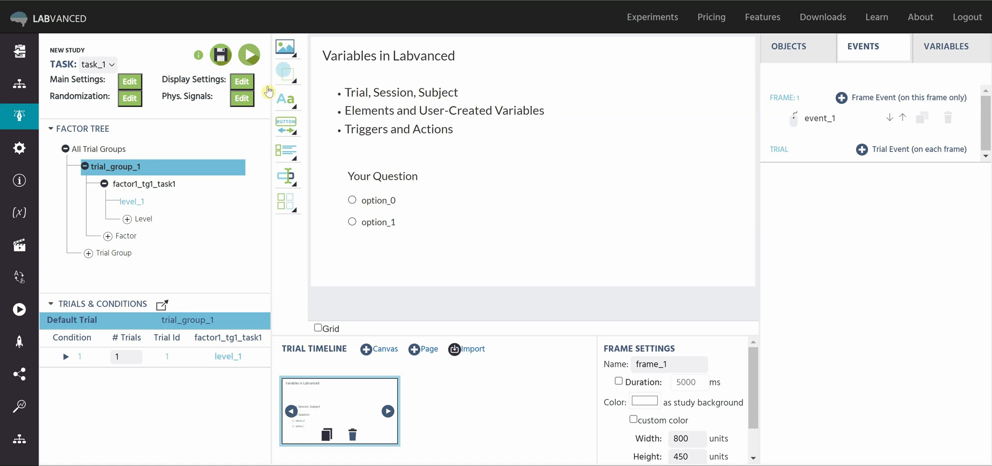
click(221, 55)
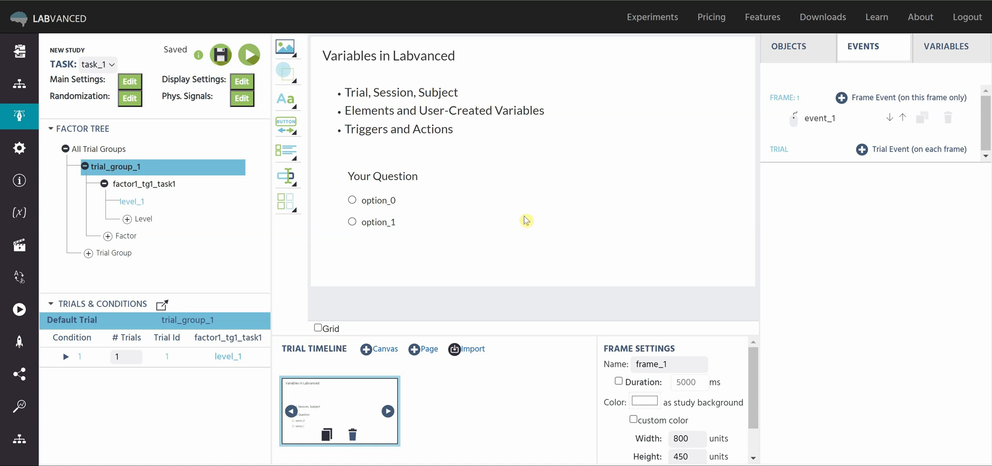
mouse_move(553, 190)
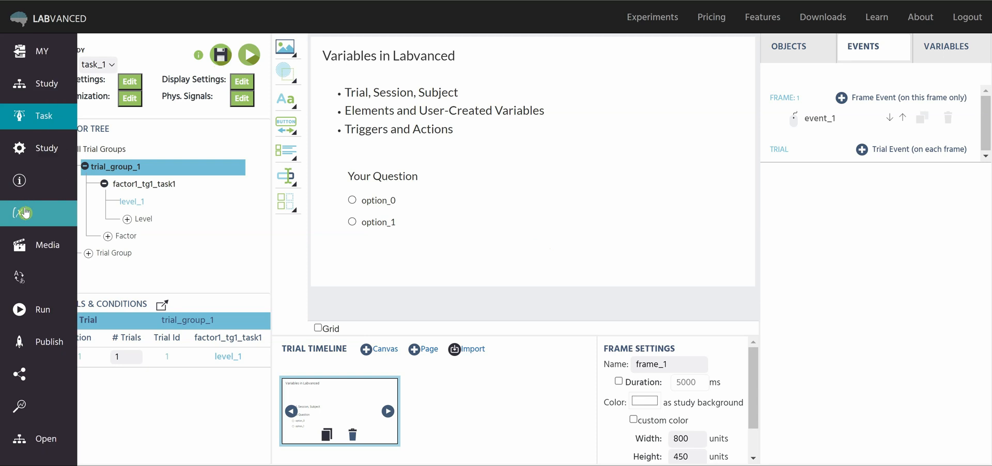
click(22, 213)
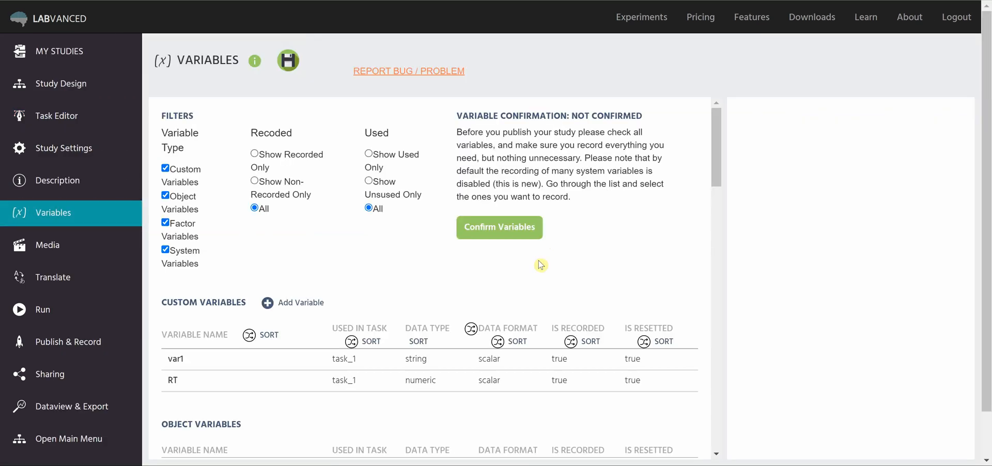
mouse_move(594, 246)
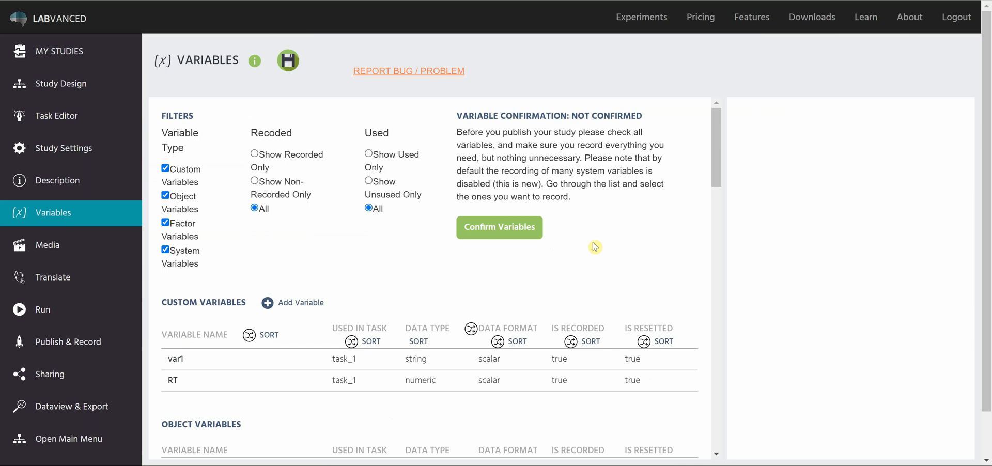
scroll(down, 3)
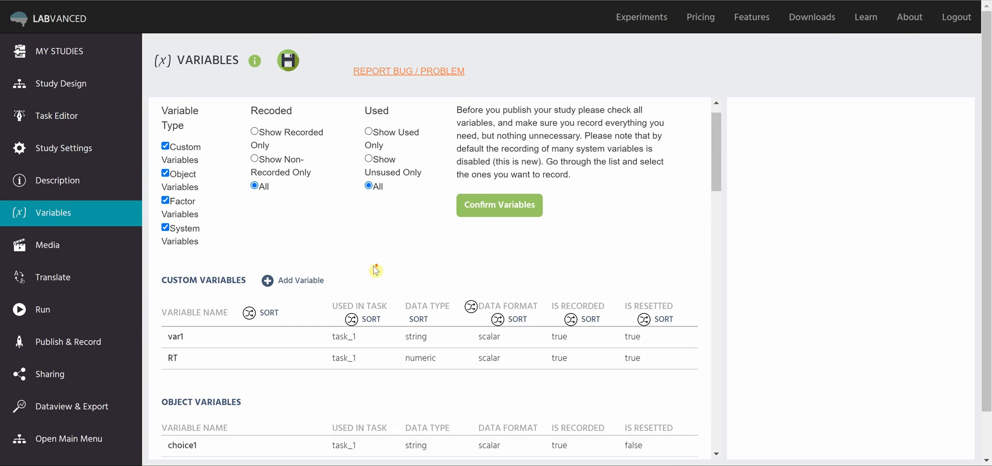
scroll(down, 3)
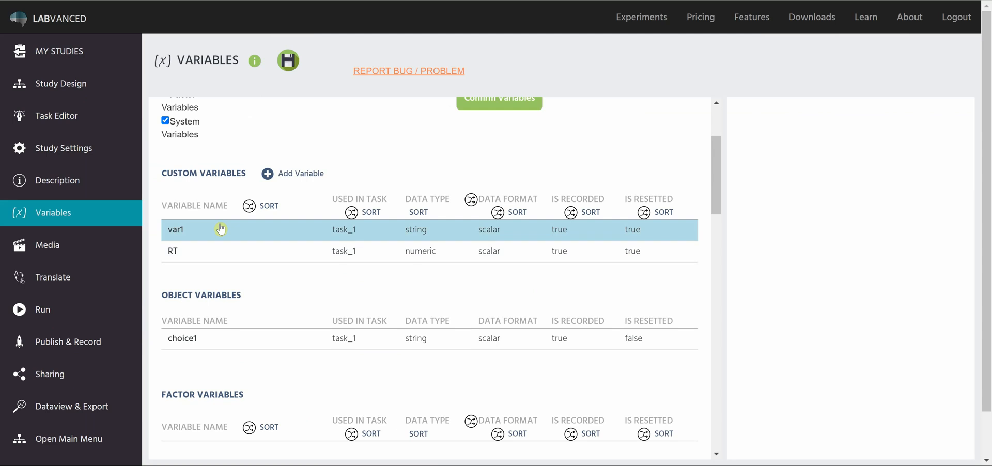
click(254, 251)
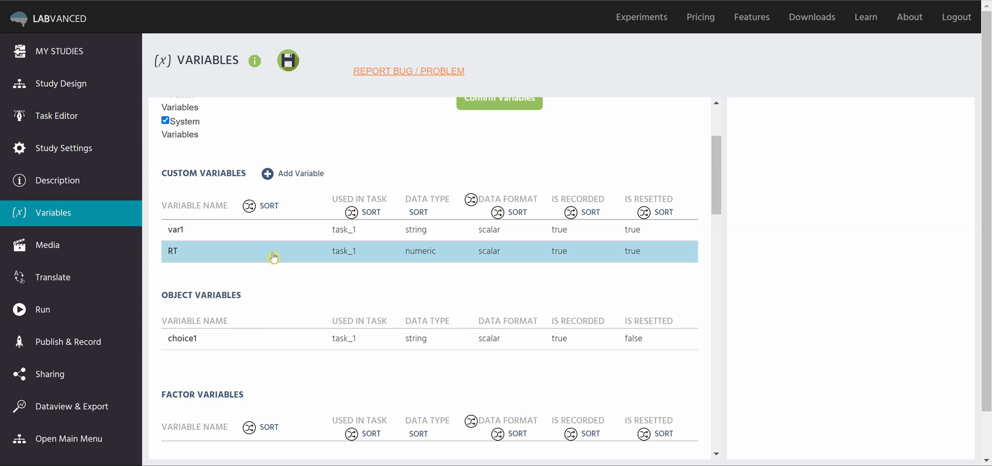
scroll(down, 3)
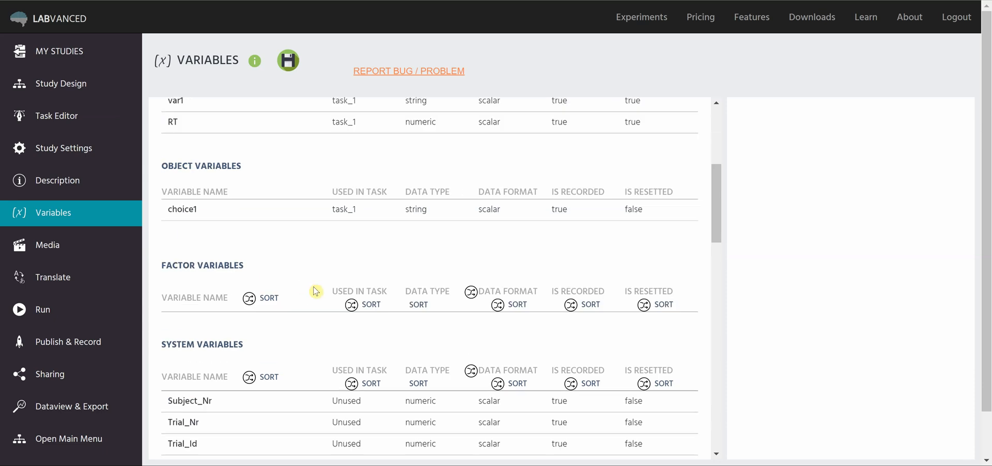
mouse_move(292, 228)
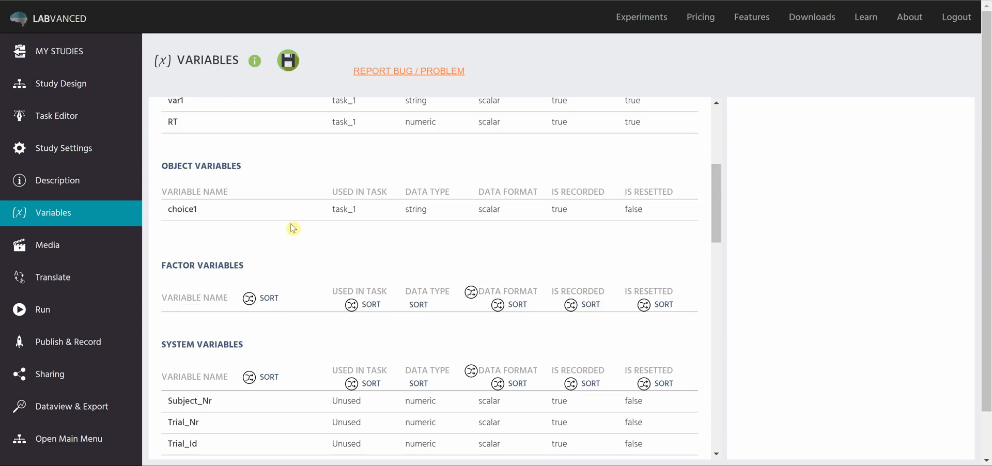
click(293, 210)
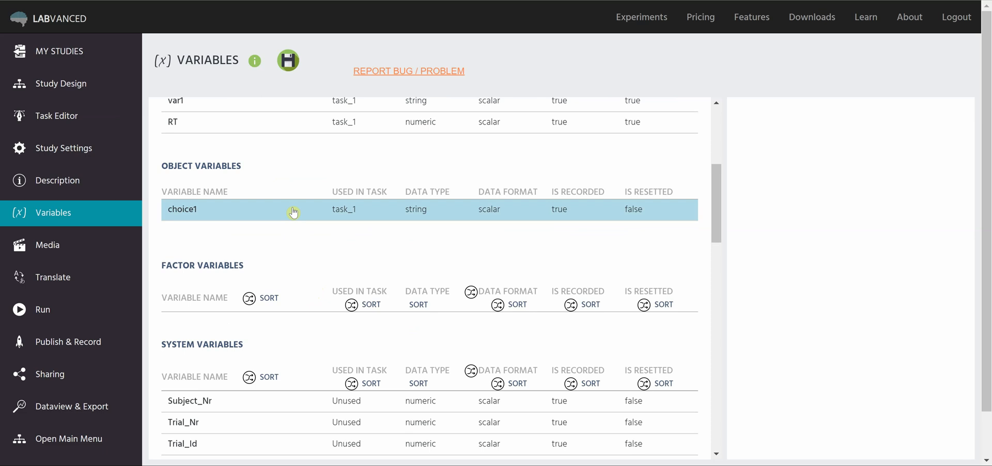
mouse_move(223, 210)
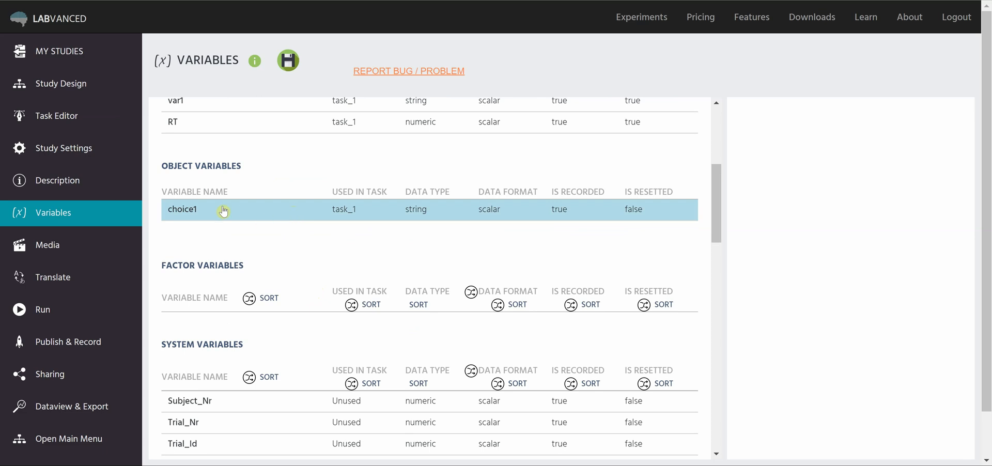
scroll(down, 3)
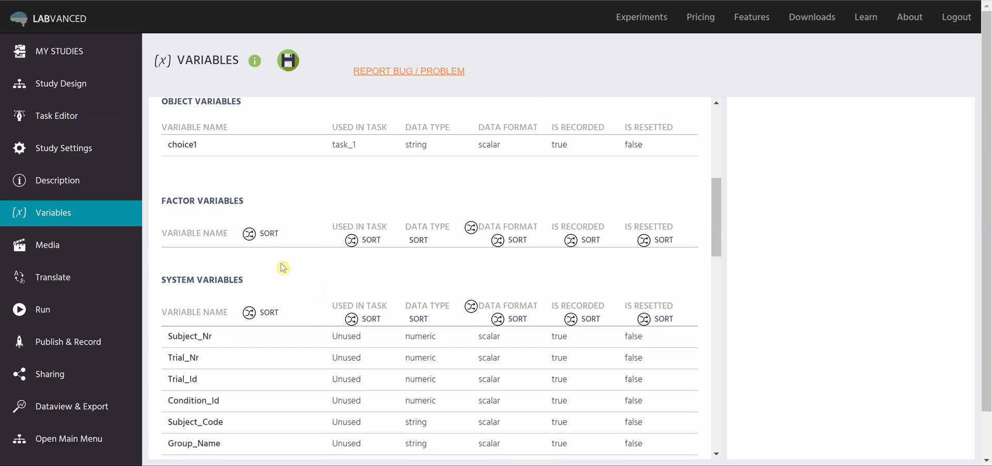
scroll(down, 3)
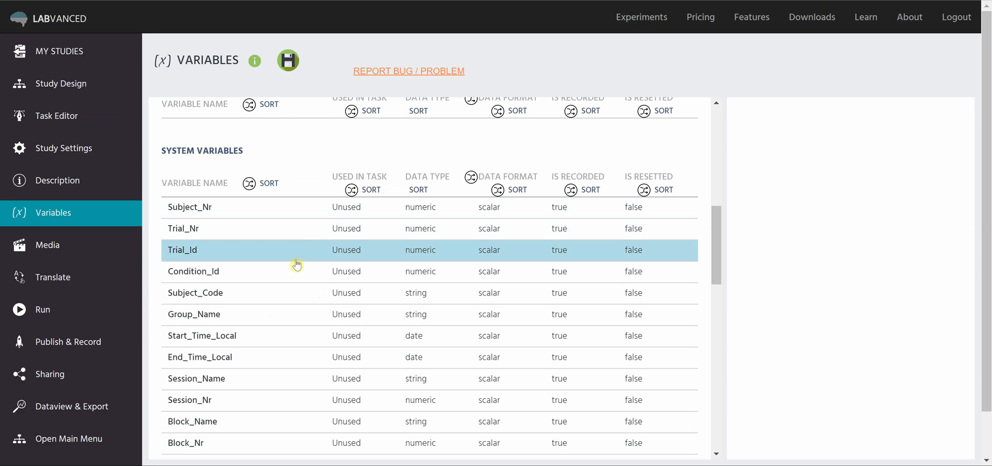
mouse_move(298, 255)
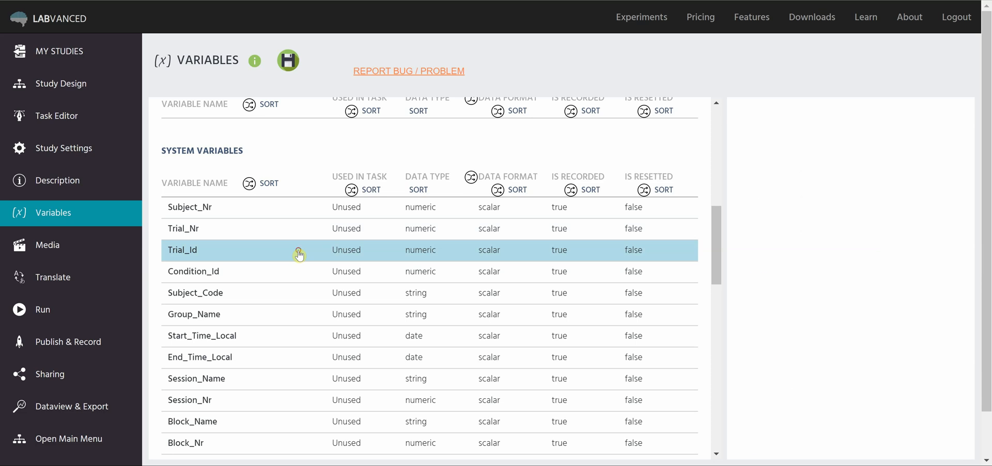
Inspect the Trial_Id, Block_Nr and Task_Name system variables in the Current Selected Variable panel.
click(183, 250)
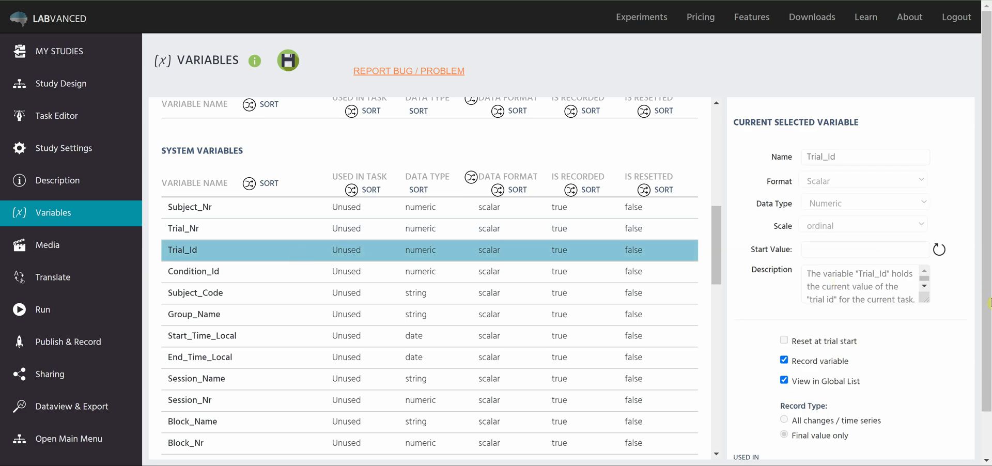
click(924, 286)
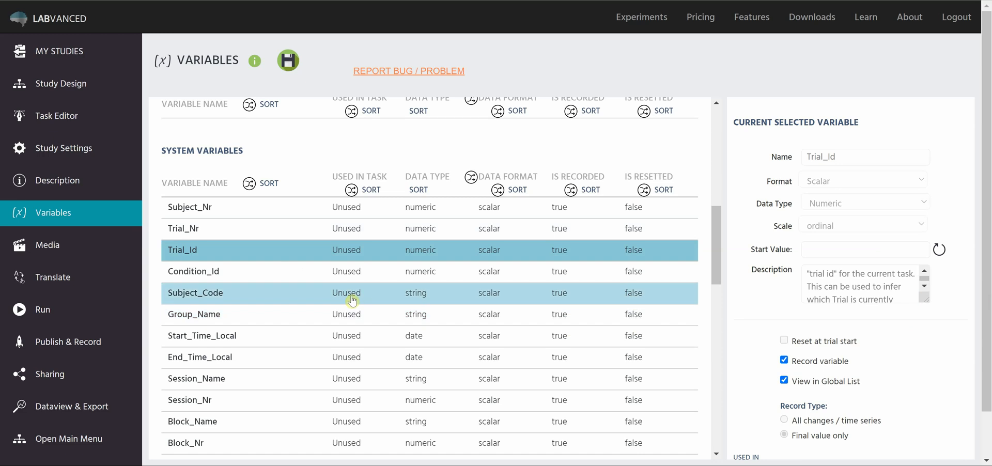
click(203, 336)
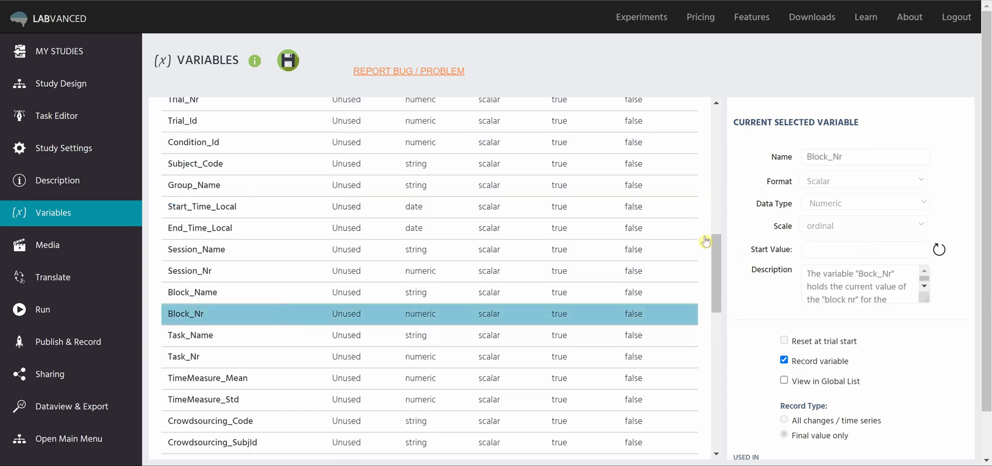
mouse_move(882, 253)
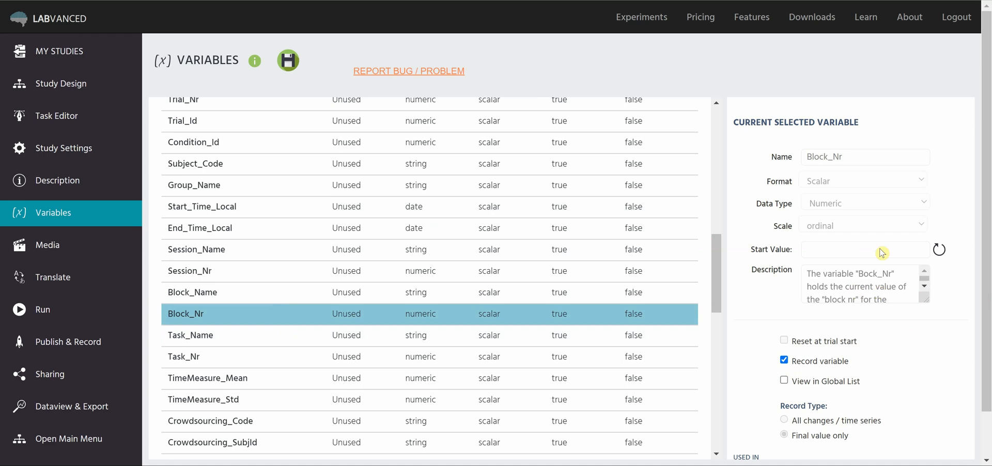
mouse_move(906, 342)
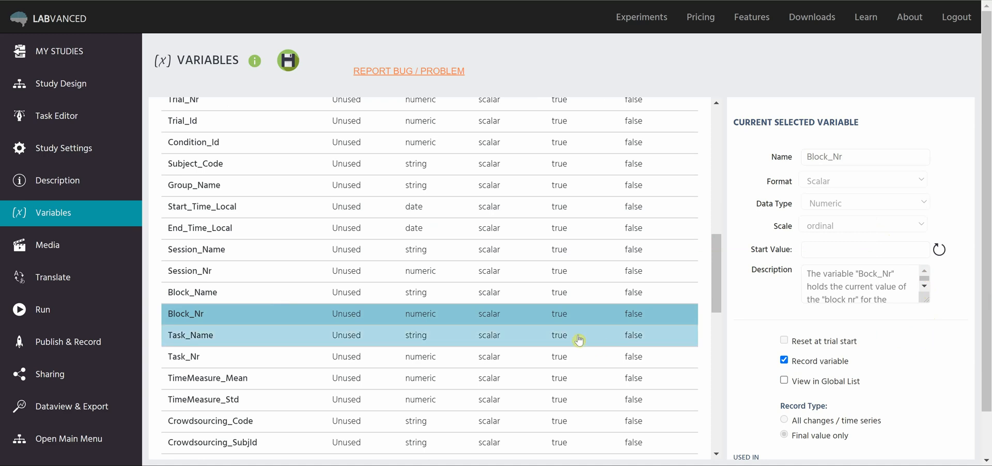
click(190, 335)
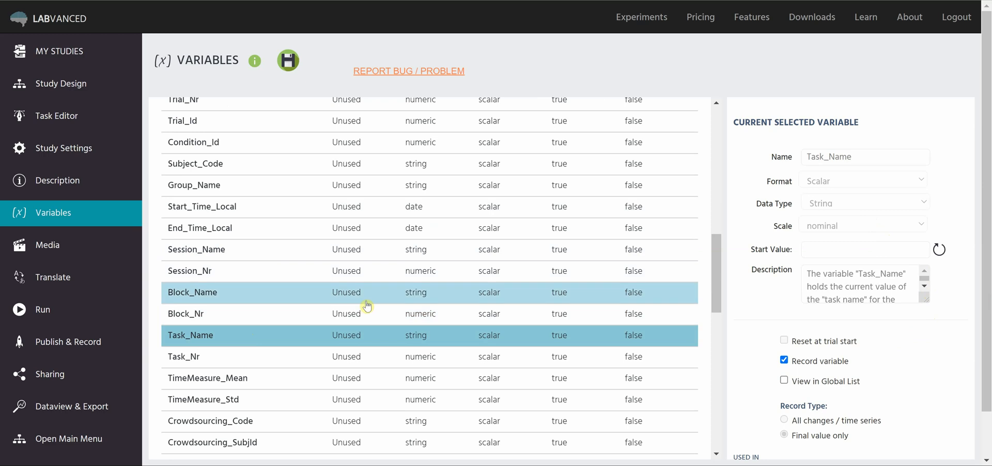
mouse_move(328, 295)
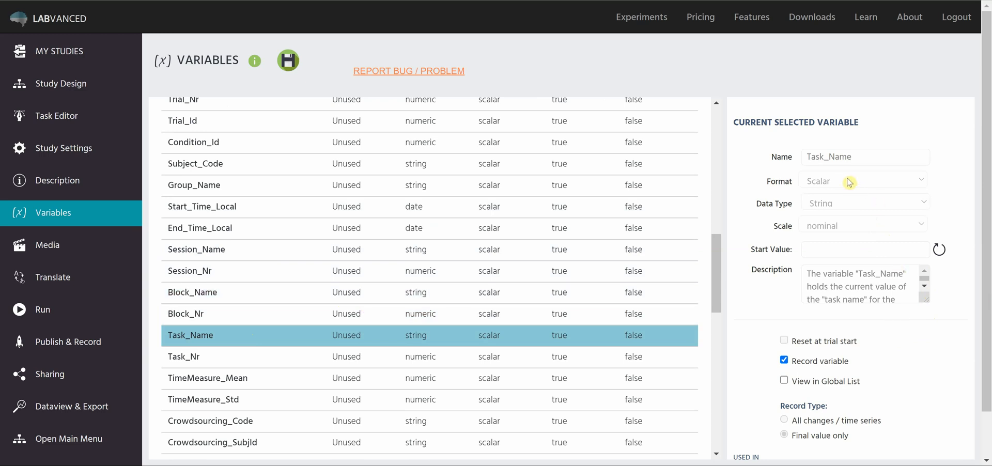
mouse_move(913, 386)
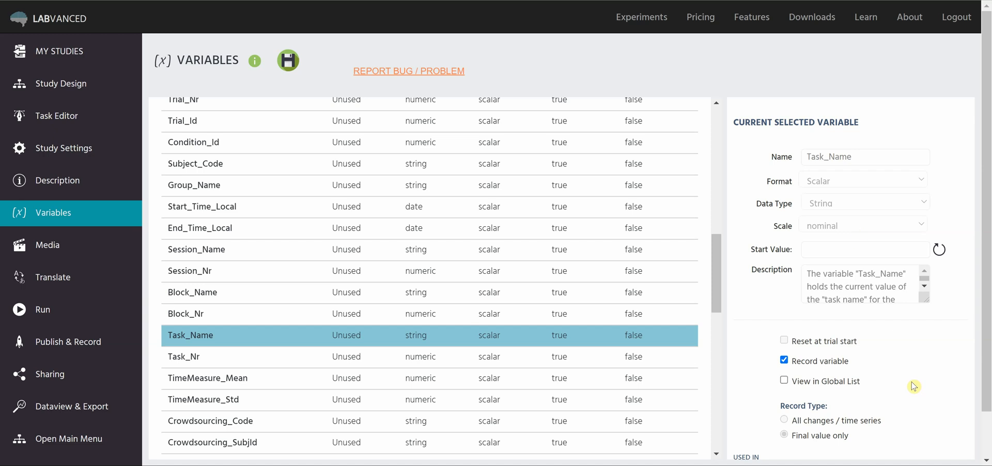
mouse_move(895, 359)
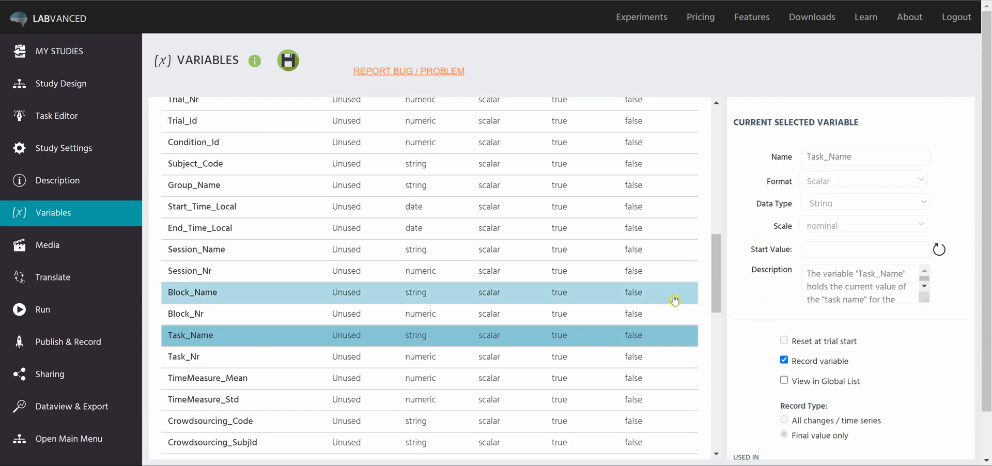
scroll(down, 3)
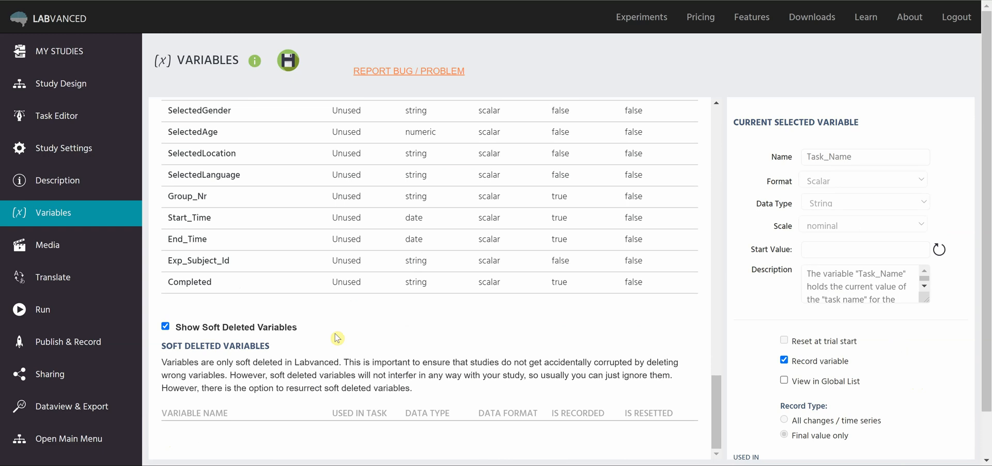
mouse_move(328, 345)
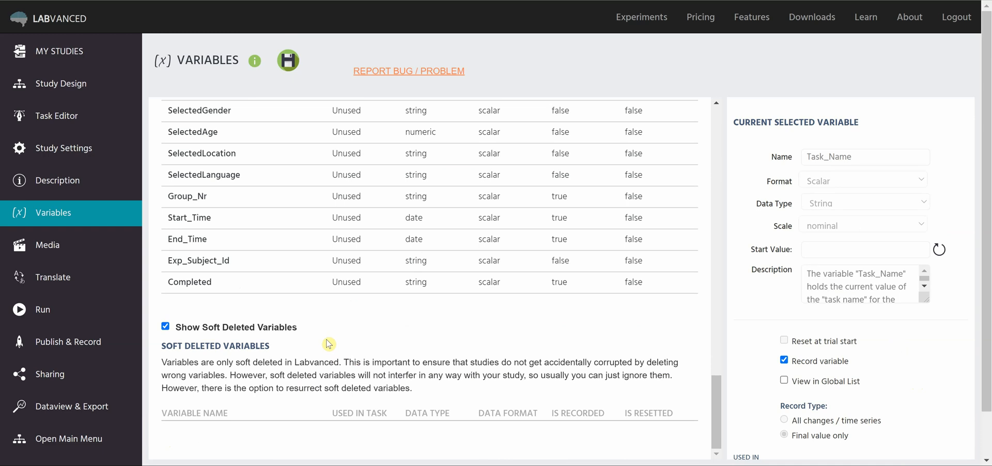
mouse_move(293, 423)
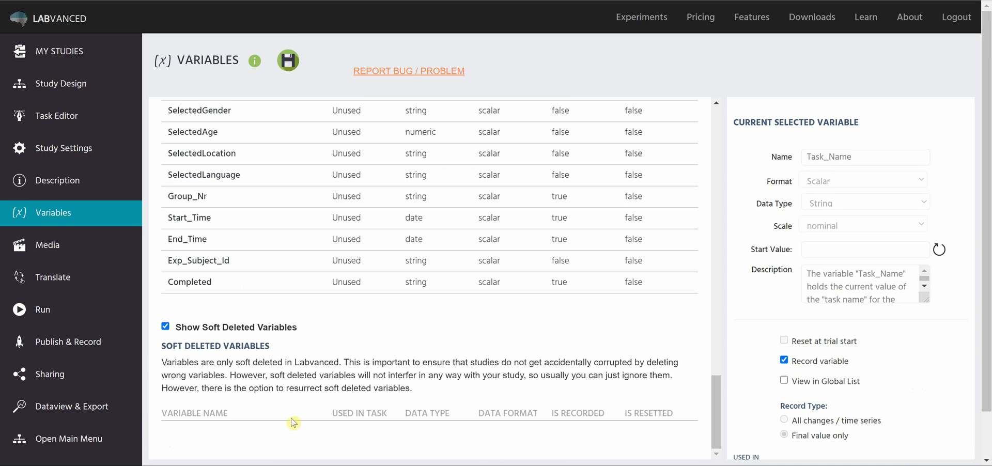
mouse_move(297, 411)
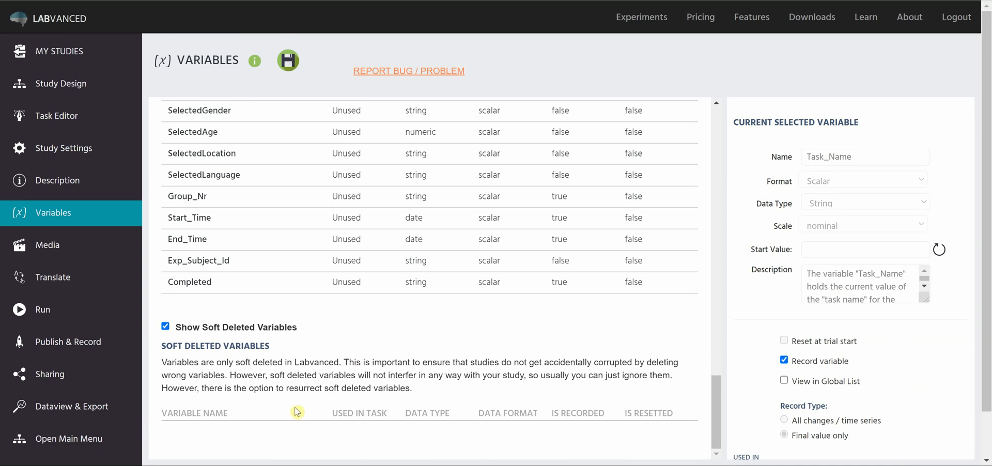
mouse_move(314, 333)
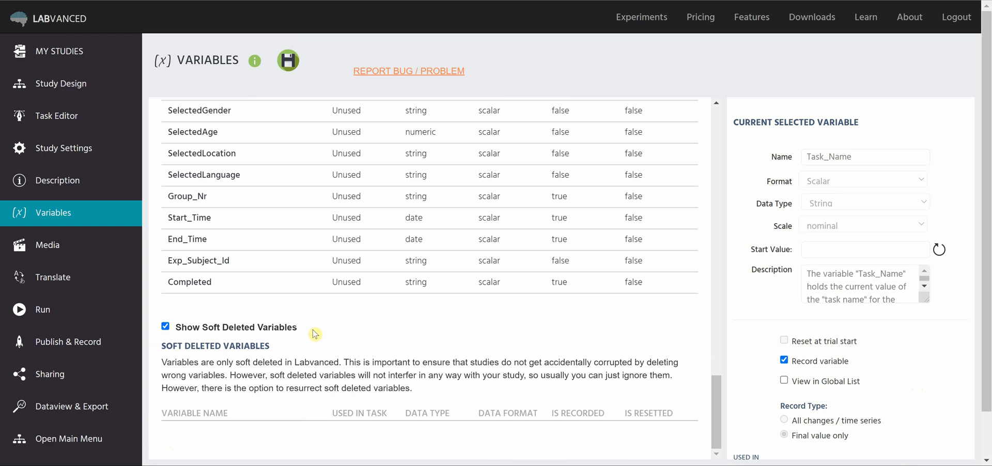
mouse_move(307, 332)
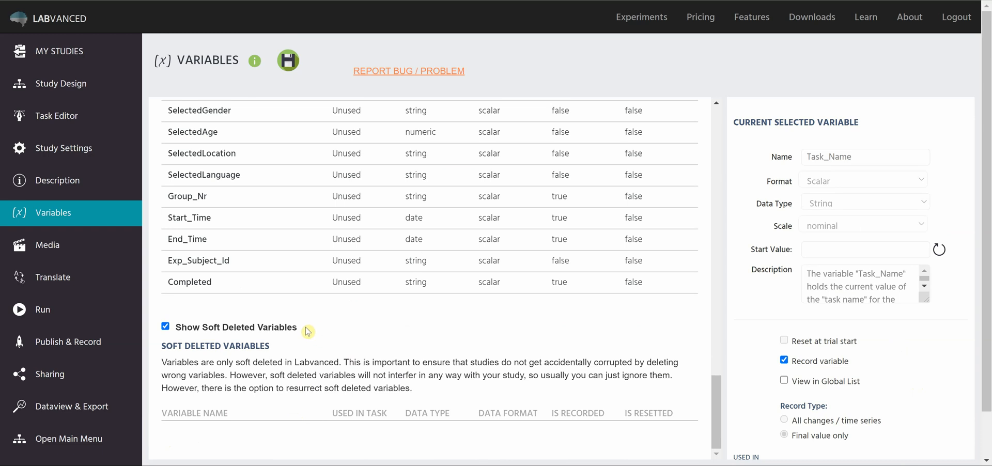
mouse_move(325, 338)
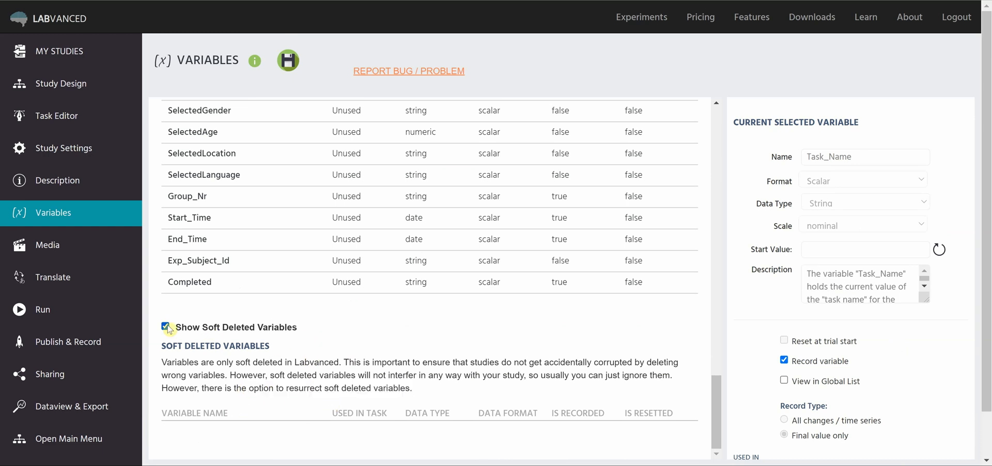
scroll(up, 3)
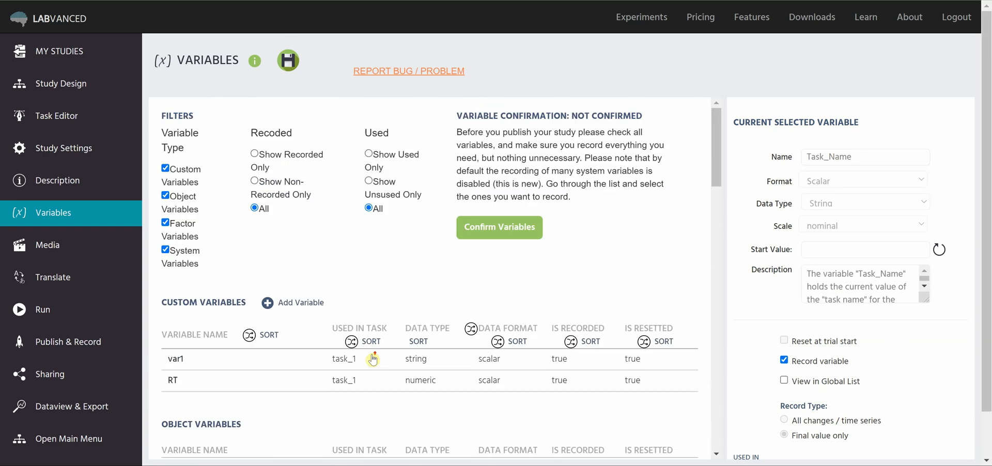
mouse_move(437, 267)
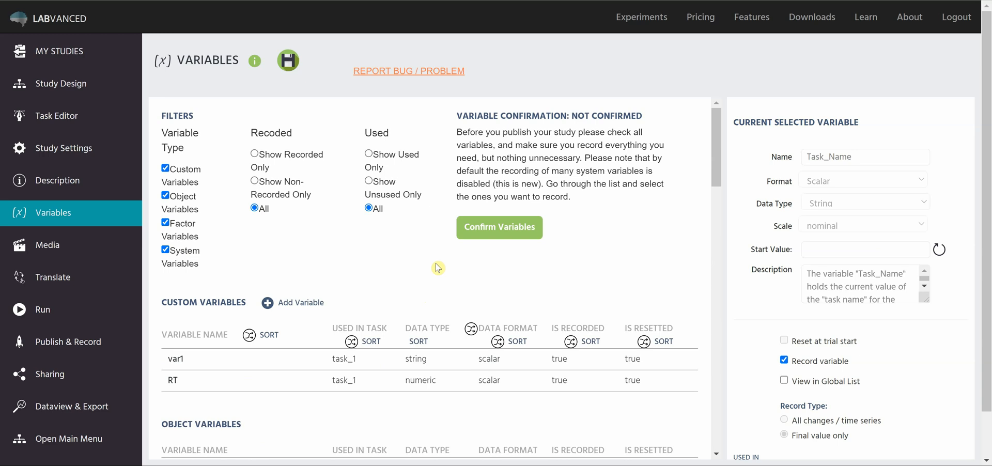
mouse_move(506, 248)
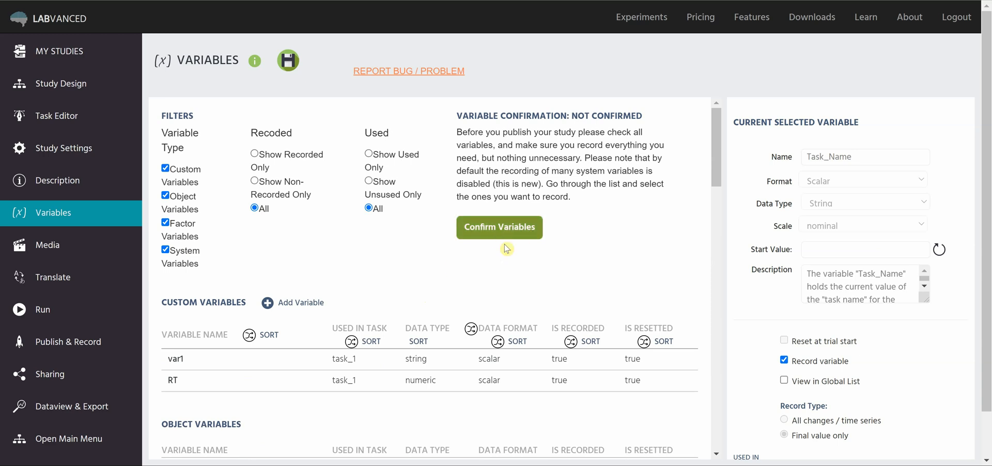
mouse_move(436, 272)
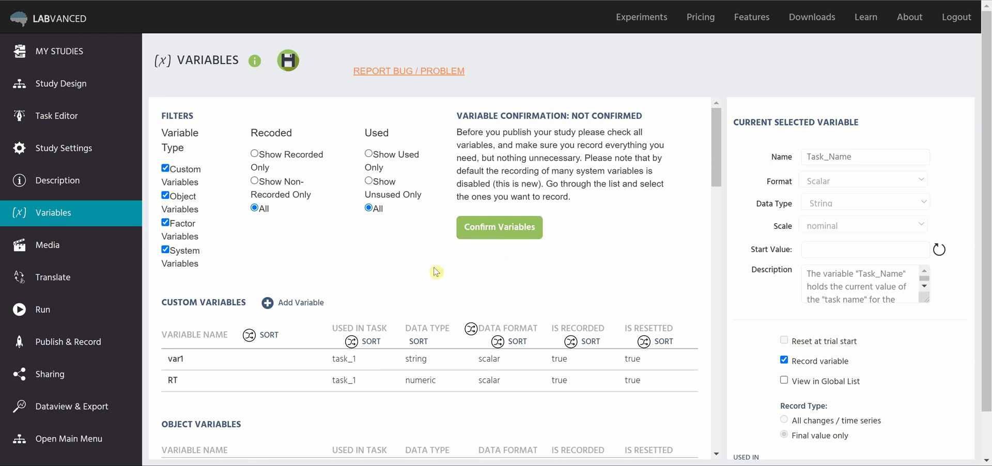
scroll(down, 3)
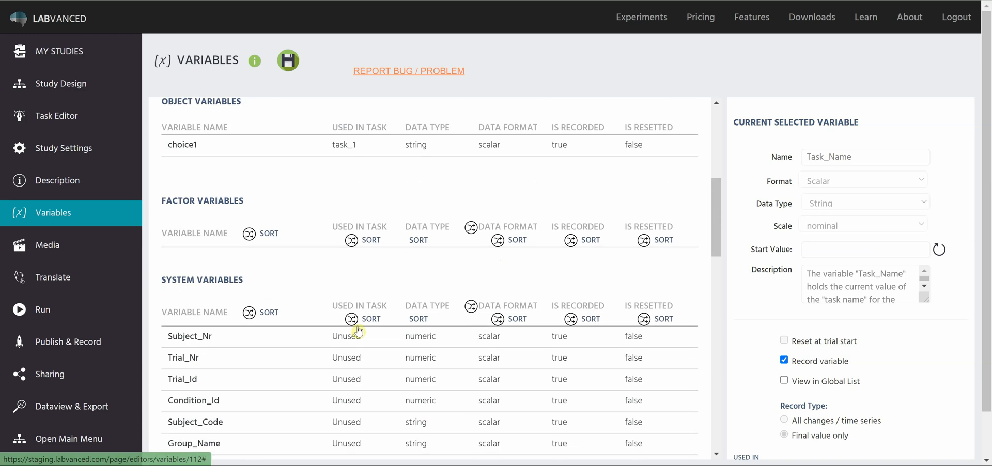
scroll(up, 3)
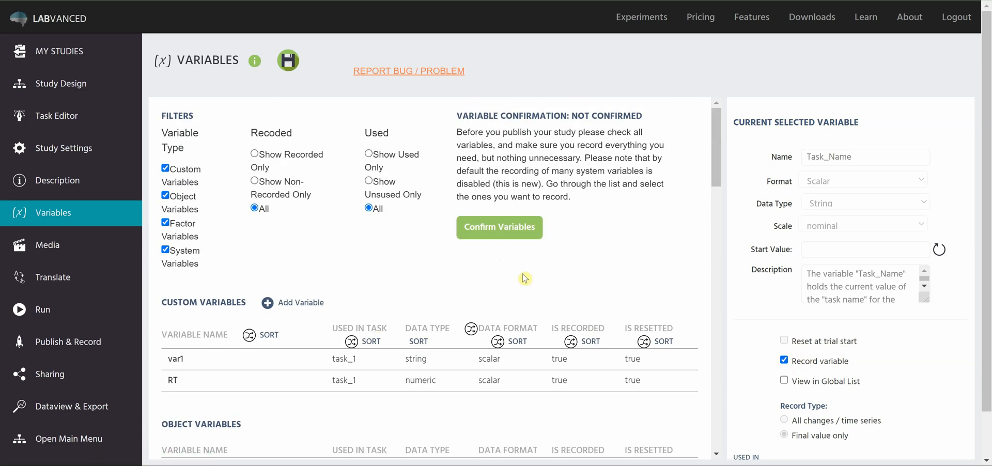
mouse_move(422, 264)
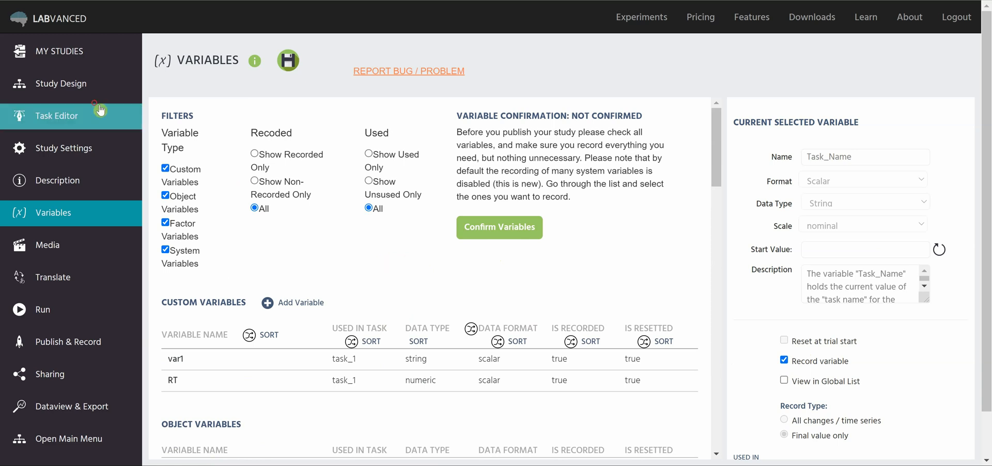
mouse_move(102, 134)
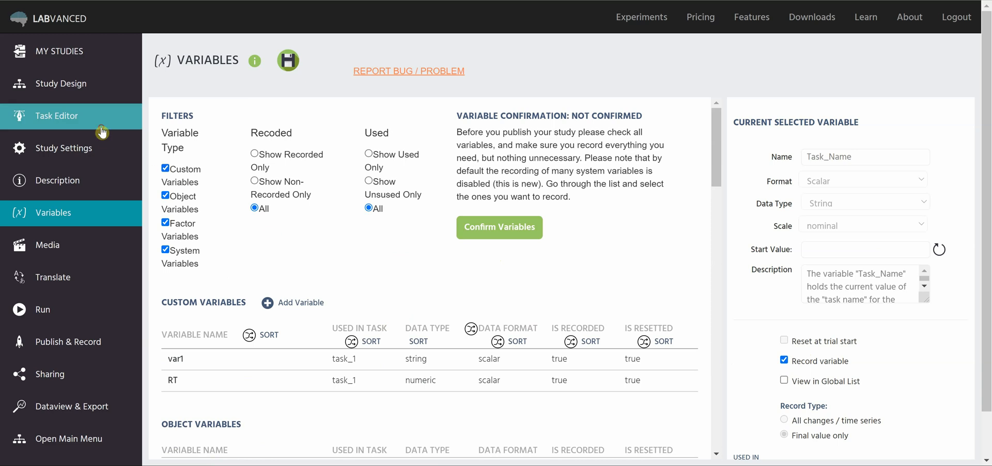
Return to the Task Editor for task_1 showing the frame with its text and choice1 question.
click(54, 116)
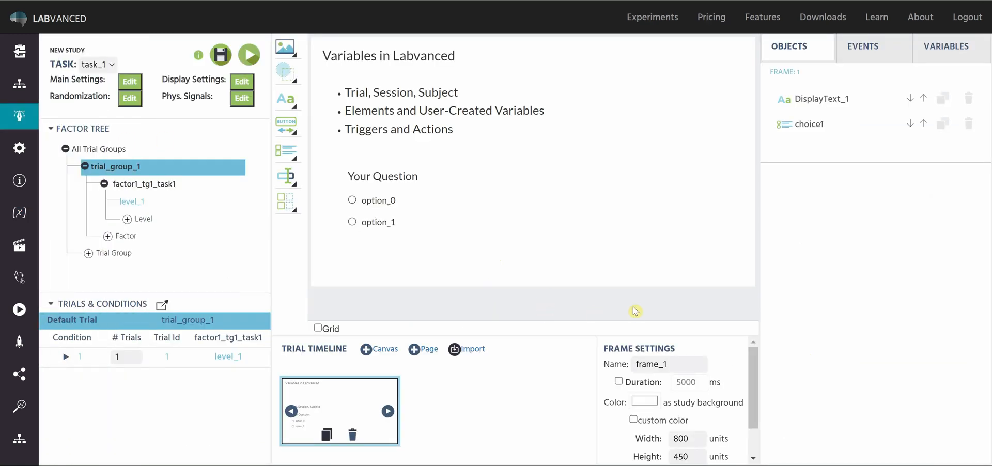
mouse_move(652, 293)
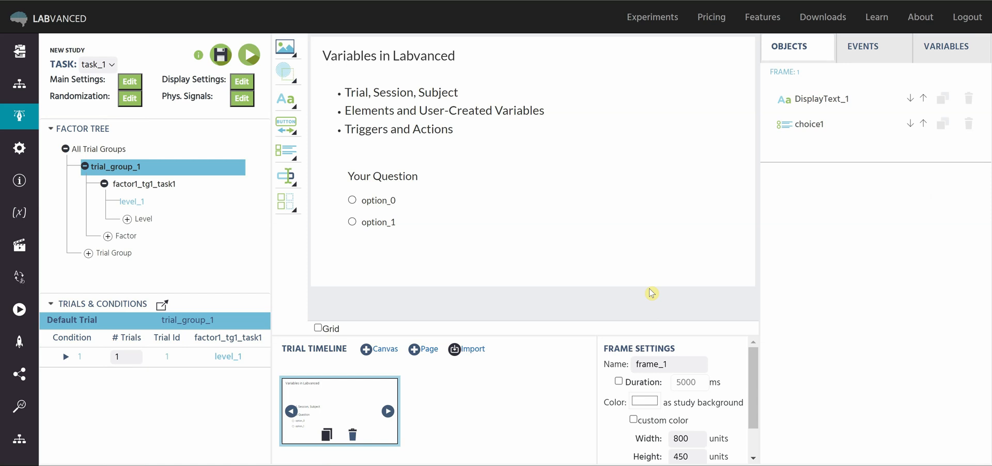
mouse_move(877, 18)
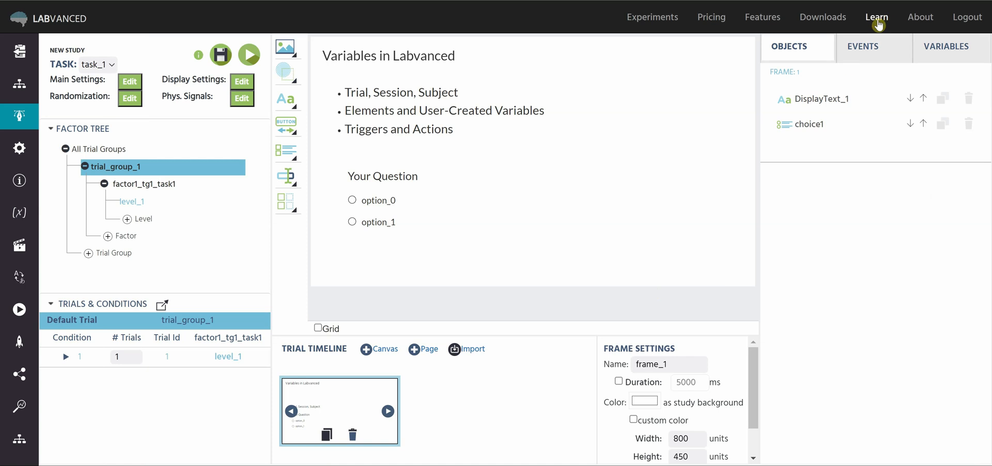
mouse_move(636, 235)
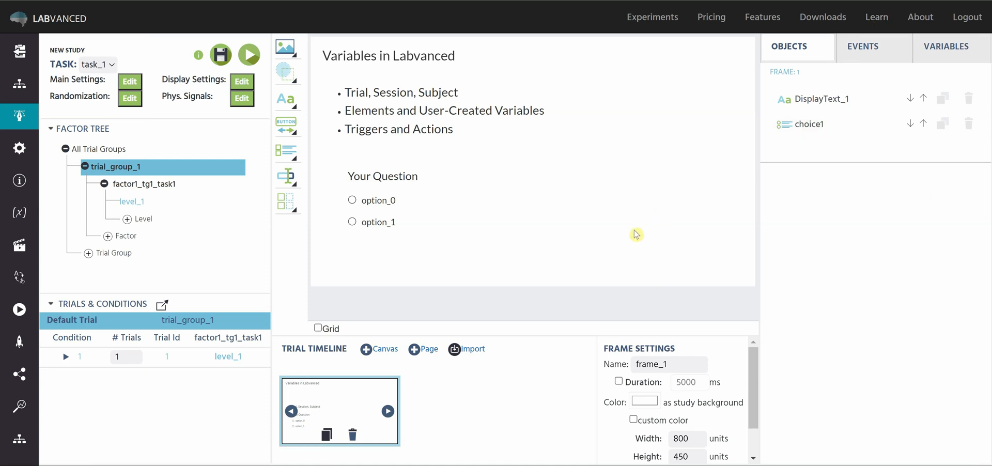